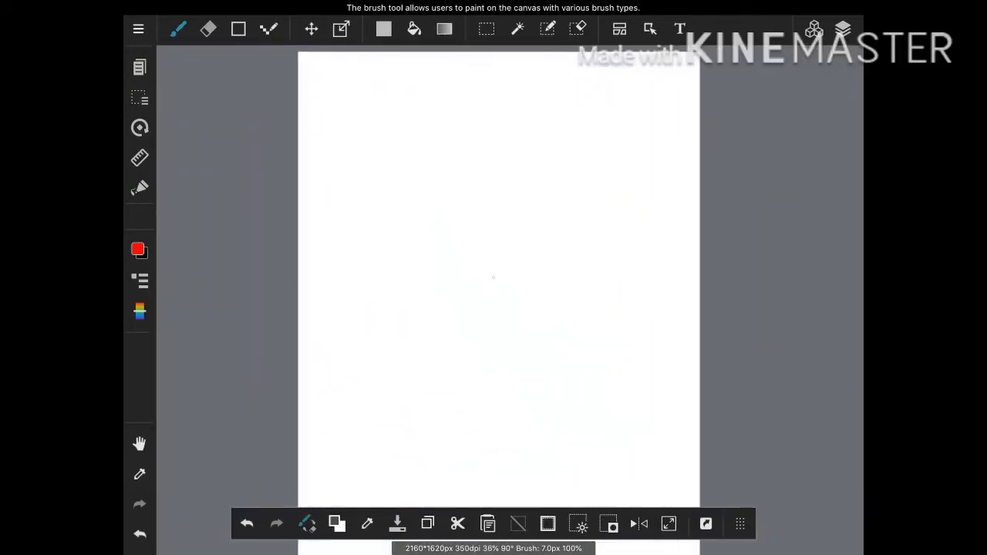
Sketch a large red circle for the head with short strokes along its edge.
{"action": "left_click", "coordinate": [237, 28]}
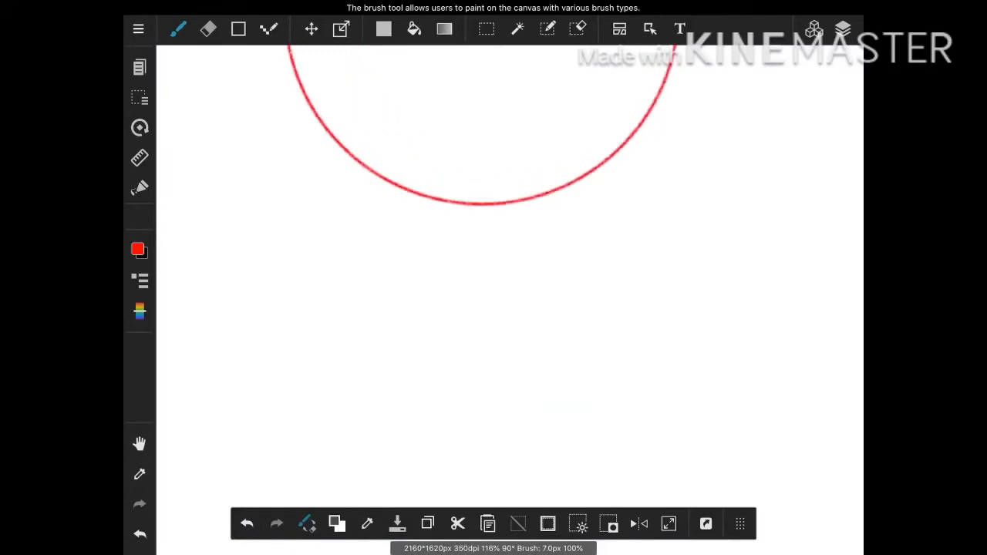
{"action": "left_click_drag", "start_coordinate": [410, 191], "coordinate": [407, 254]}
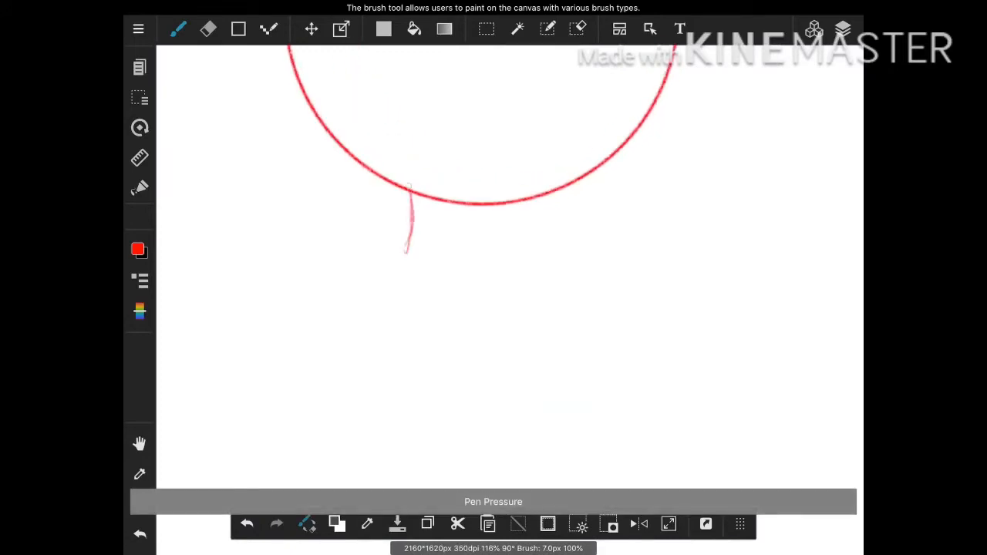
{"action": "left_click_drag", "start_coordinate": [558, 193], "coordinate": [570, 243]}
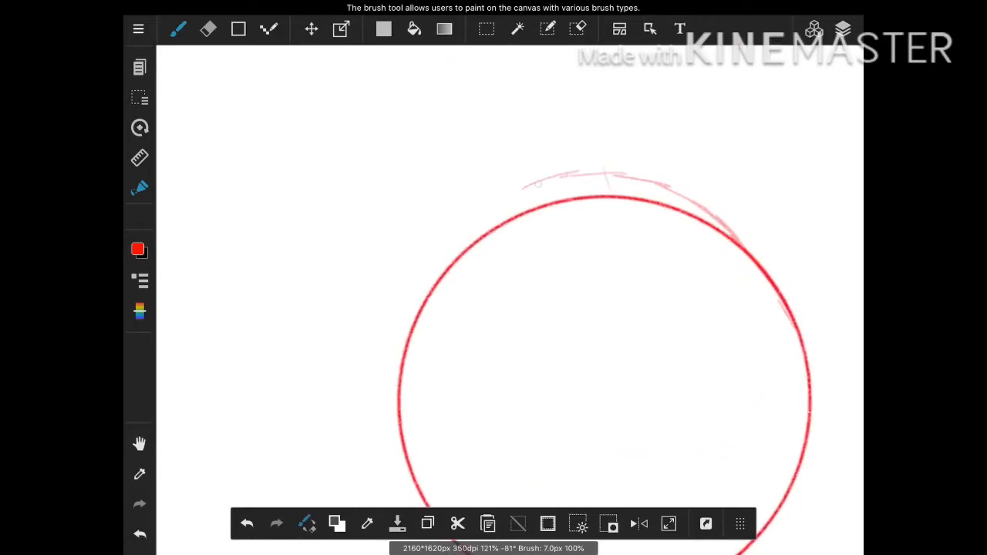
Refine the head circle and draw crossing vertical and horizontal guidelines through it.
{"action": "left_click_drag", "start_coordinate": [532, 185], "coordinate": [394, 401]}
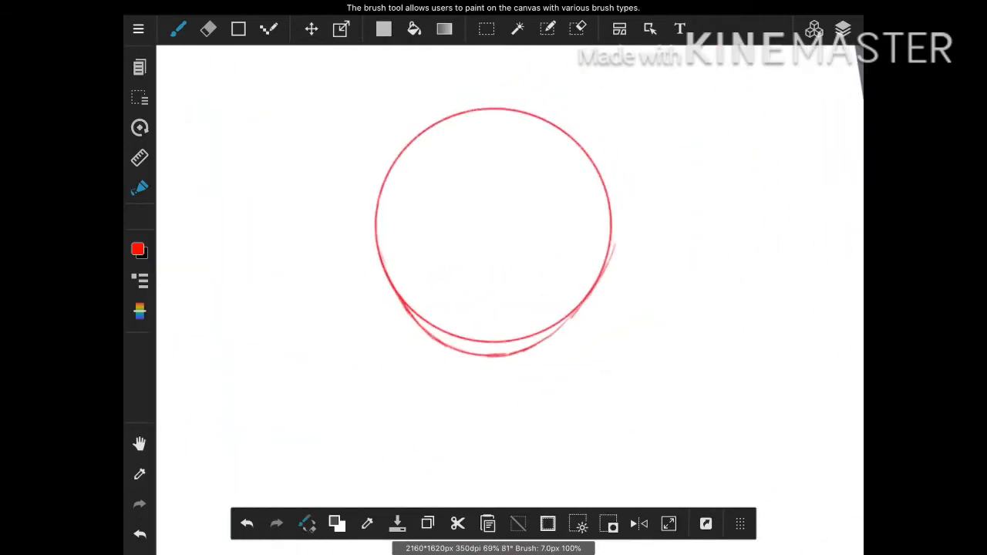
{"action": "left_click_drag", "start_coordinate": [462, 84], "coordinate": [517, 290]}
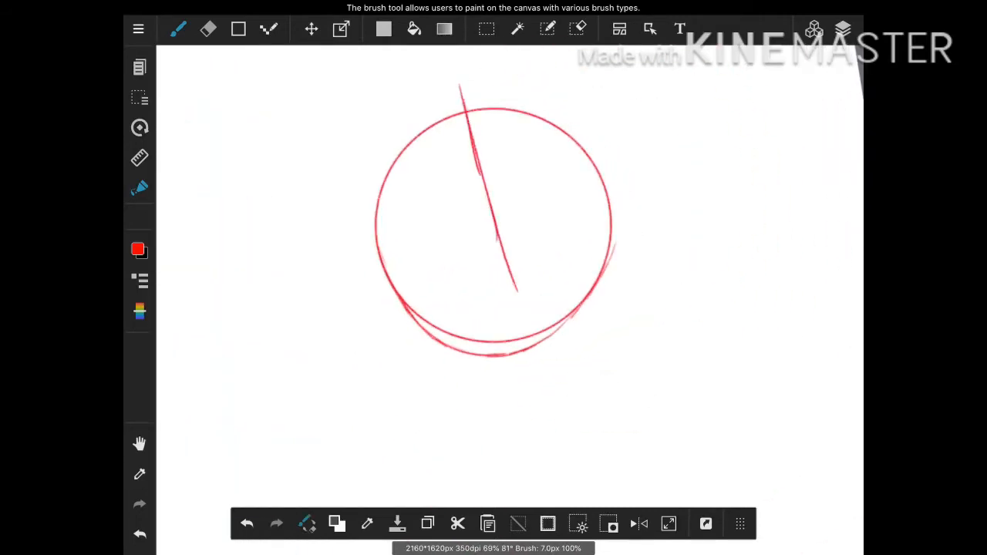
{"action": "left_click_drag", "start_coordinate": [512, 274], "coordinate": [540, 362]}
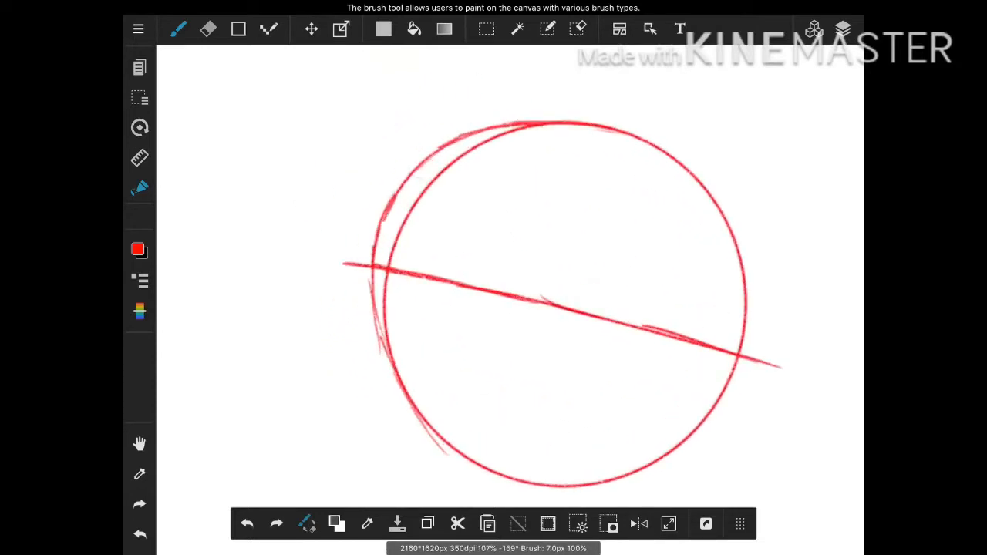
{"action": "left_click_drag", "start_coordinate": [512, 108], "coordinate": [434, 490]}
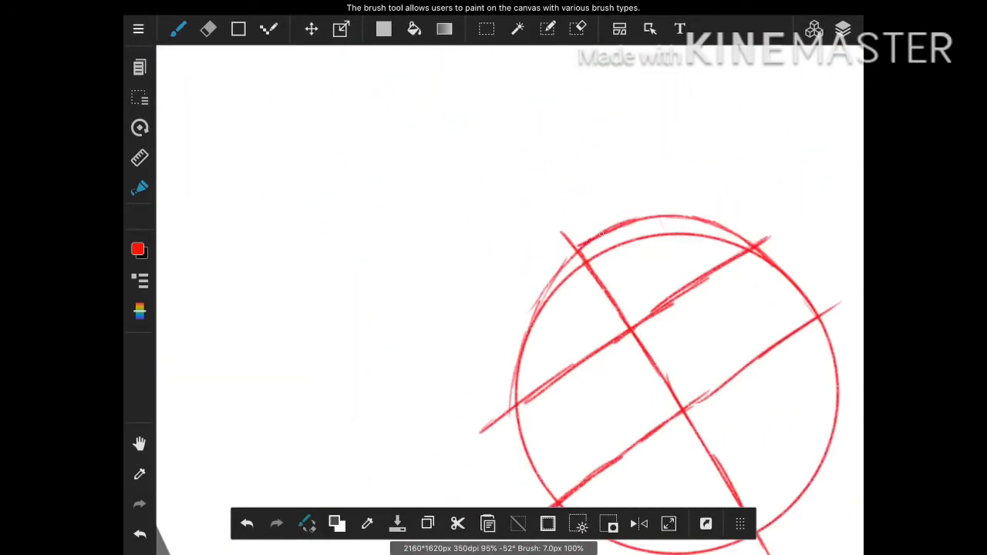
{"action": "left_click_drag", "start_coordinate": [578, 239], "coordinate": [512, 355]}
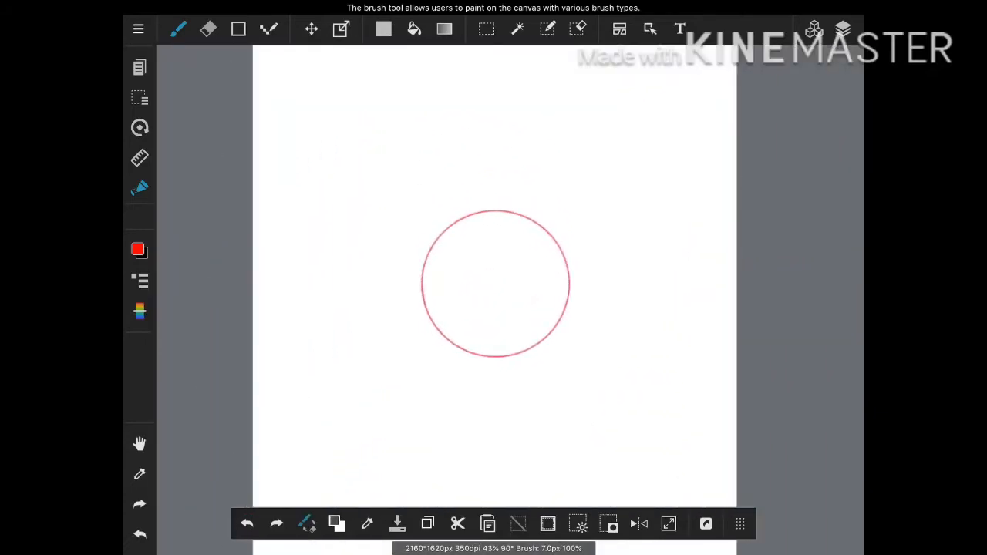
Add the eye line, vertical centre line and the jaw curve beneath the head.
{"action": "left_click_drag", "start_coordinate": [491, 192], "coordinate": [492, 265]}
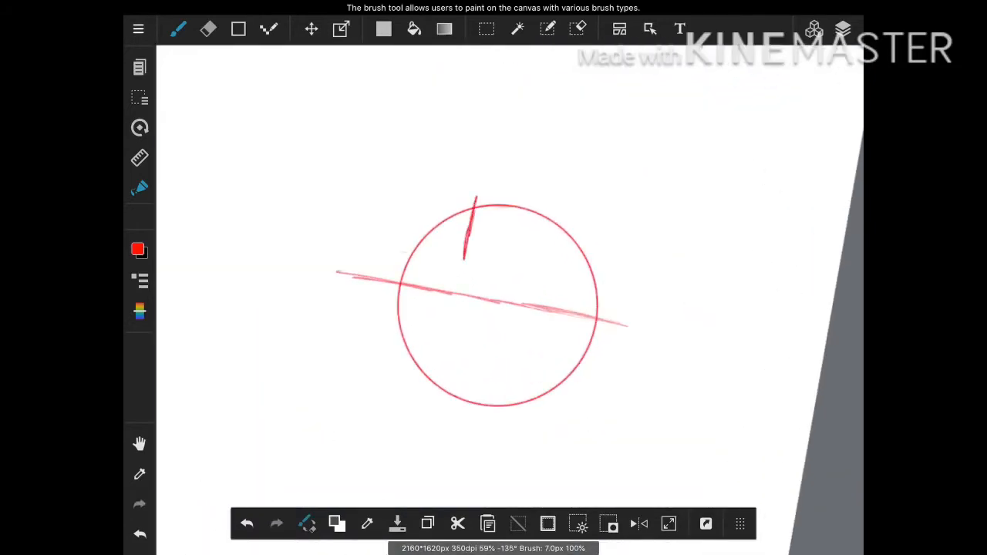
{"action": "left_click_drag", "start_coordinate": [478, 200], "coordinate": [444, 397]}
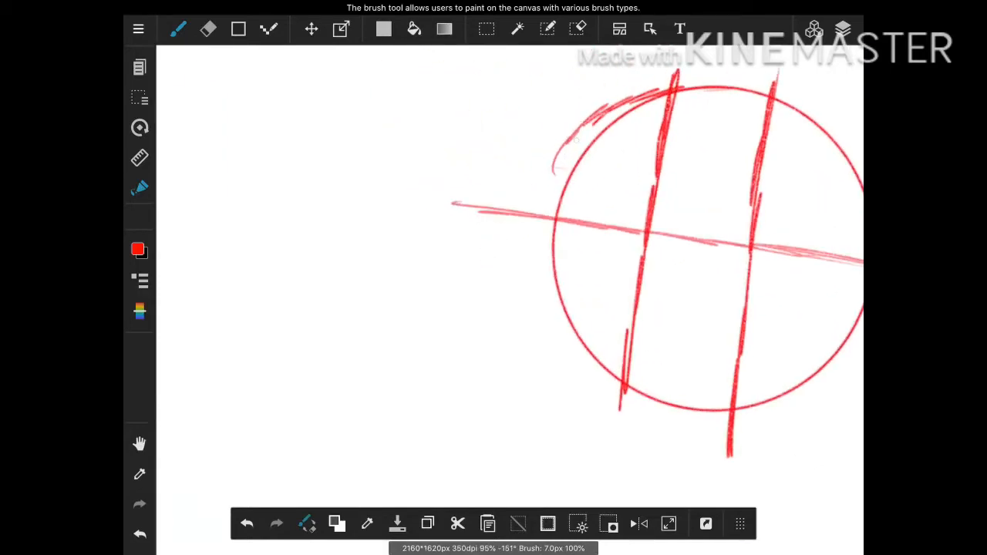
{"action": "left_click_drag", "start_coordinate": [578, 124], "coordinate": [599, 374]}
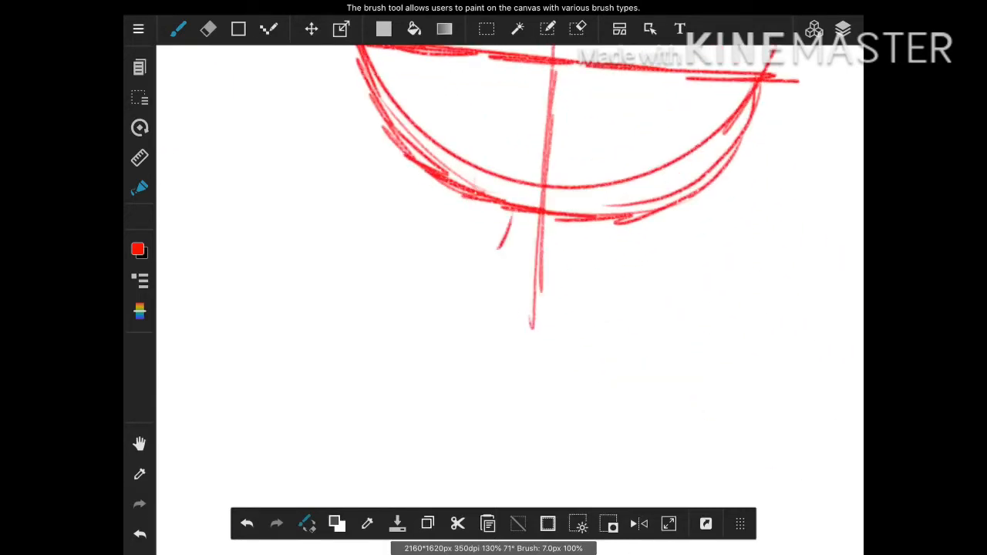
{"action": "left_click_drag", "start_coordinate": [509, 209], "coordinate": [478, 270]}
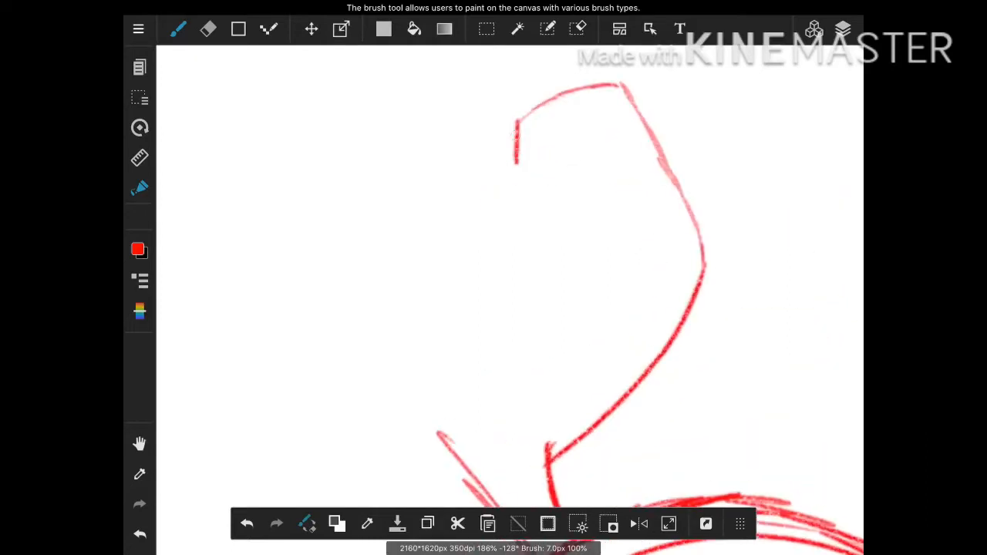
Sketch the neck, shoulders and sleeves in red, undoing and redrawing the sleeve bottom.
{"action": "left_click_drag", "start_coordinate": [518, 136], "coordinate": [536, 352]}
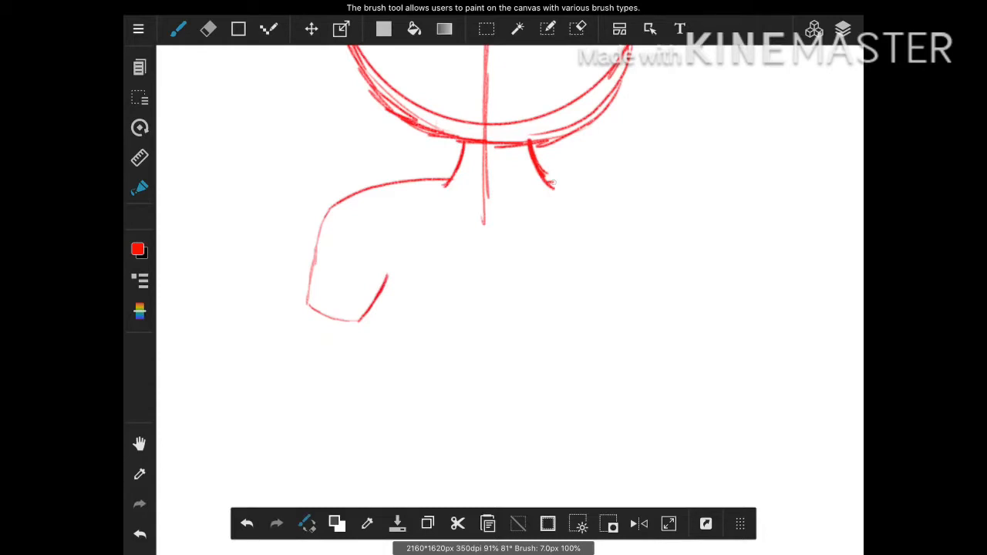
{"action": "left_click_drag", "start_coordinate": [548, 182], "coordinate": [651, 214]}
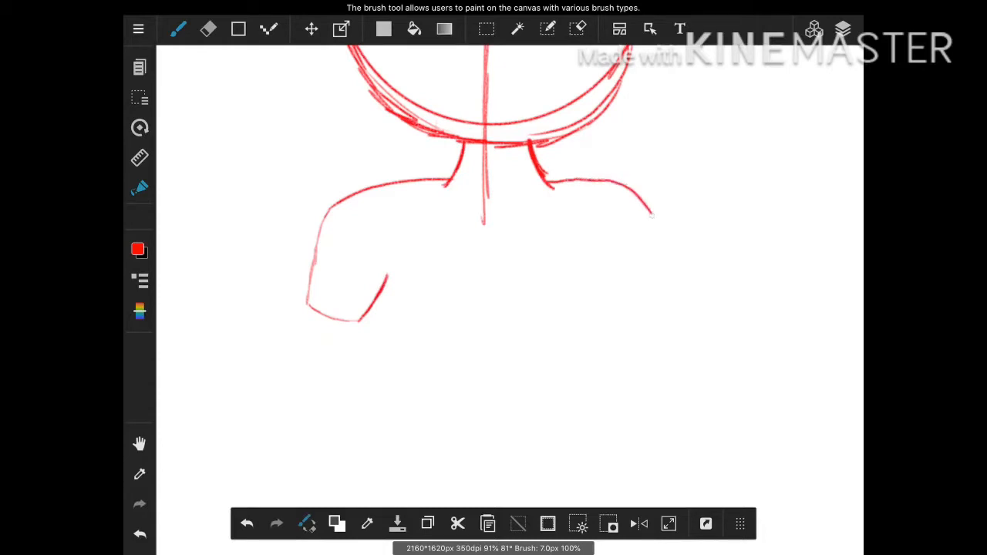
{"action": "left_click_drag", "start_coordinate": [650, 204], "coordinate": [666, 247]}
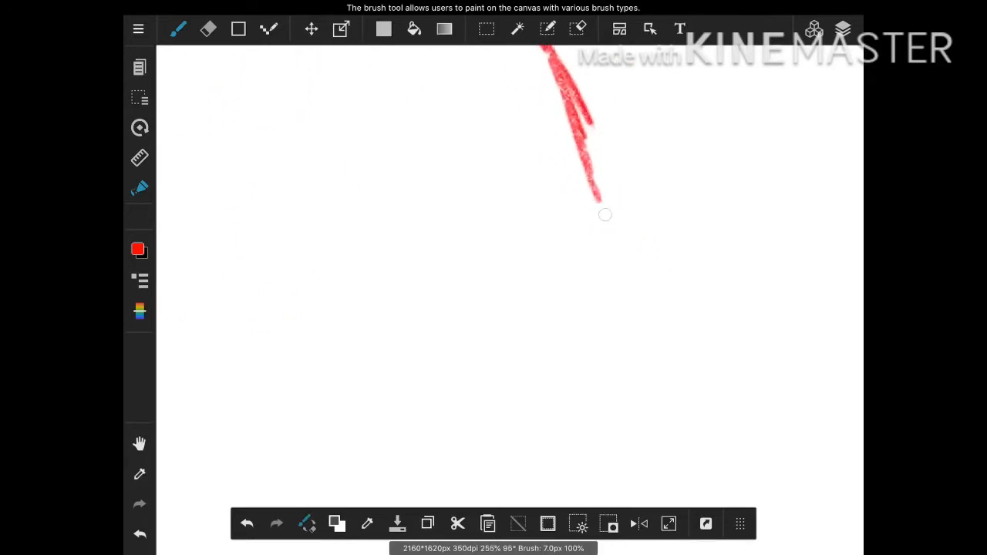
{"action": "left_click_drag", "start_coordinate": [605, 214], "coordinate": [493, 301]}
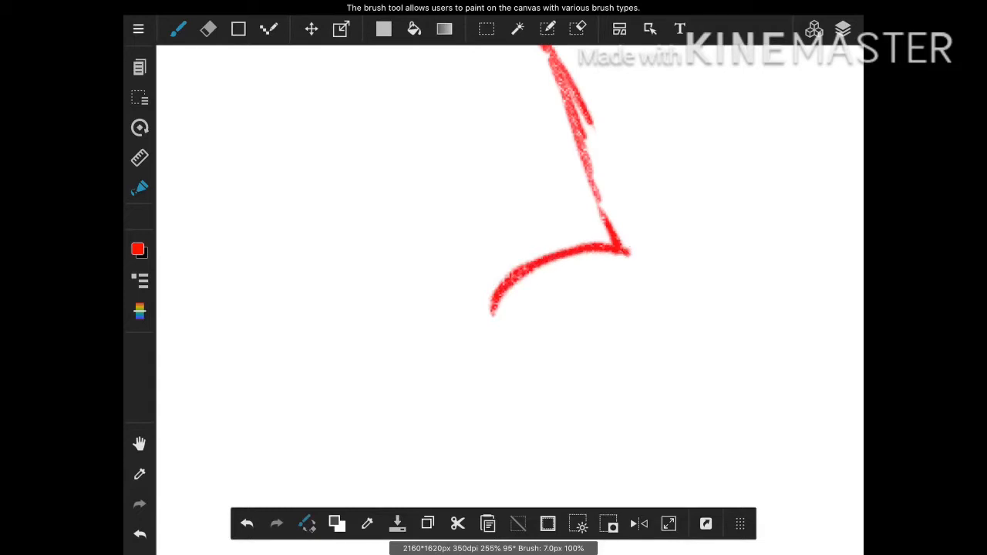
{"action": "left_click", "coordinate": [246, 523]}
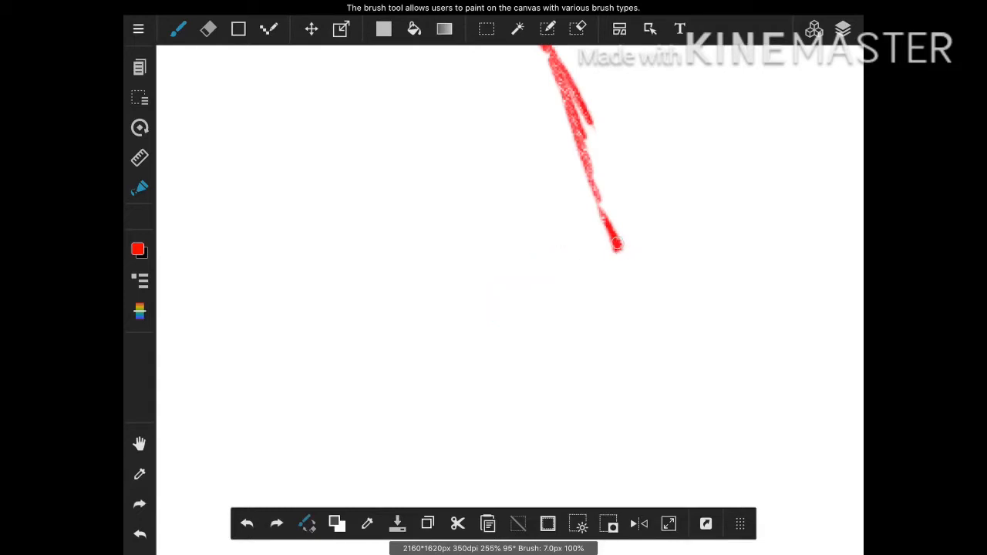
{"action": "left_click_drag", "start_coordinate": [617, 243], "coordinate": [478, 308]}
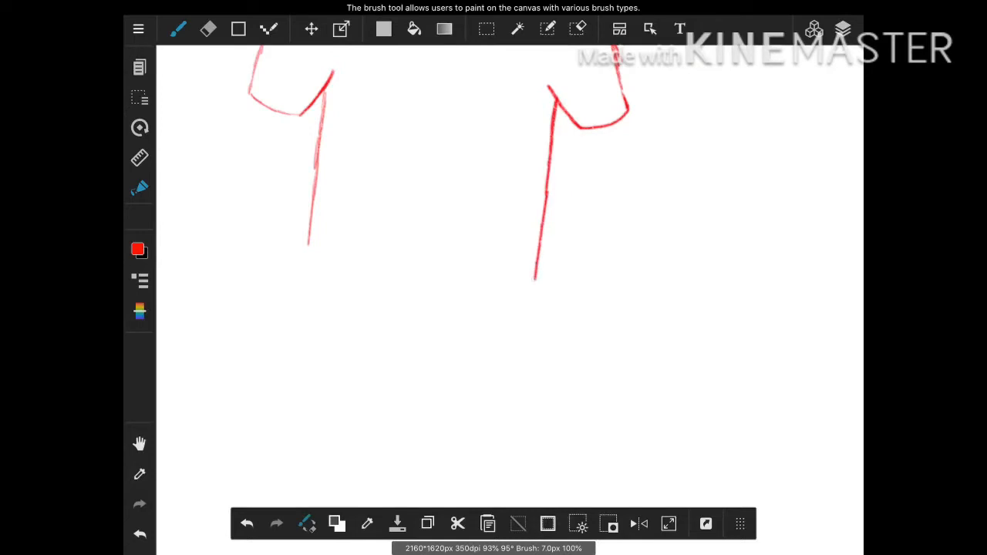
Sketch the torso sides and both legs of the shorts below the shirt.
{"action": "left_click_drag", "start_coordinate": [308, 239], "coordinate": [470, 315]}
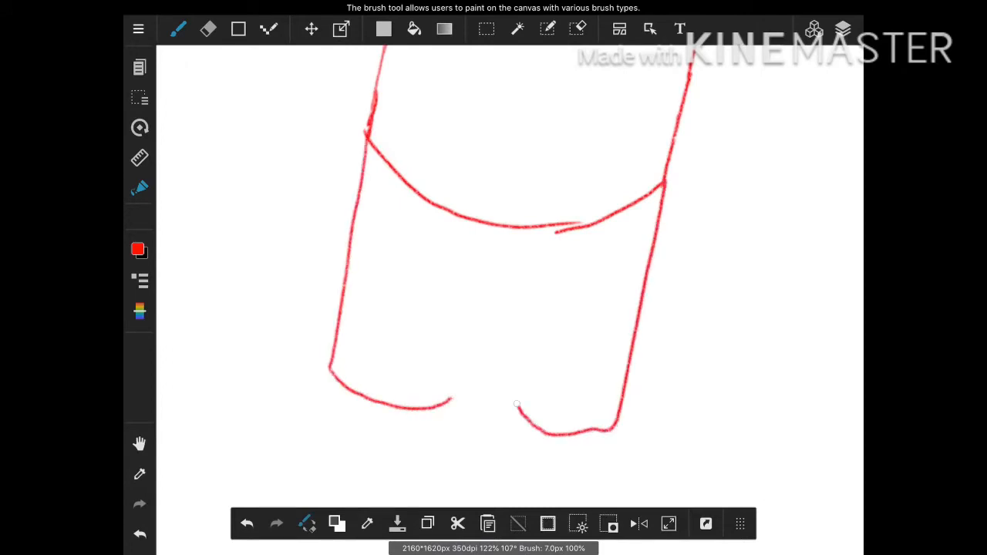
{"action": "left_click_drag", "start_coordinate": [506, 296], "coordinate": [515, 408]}
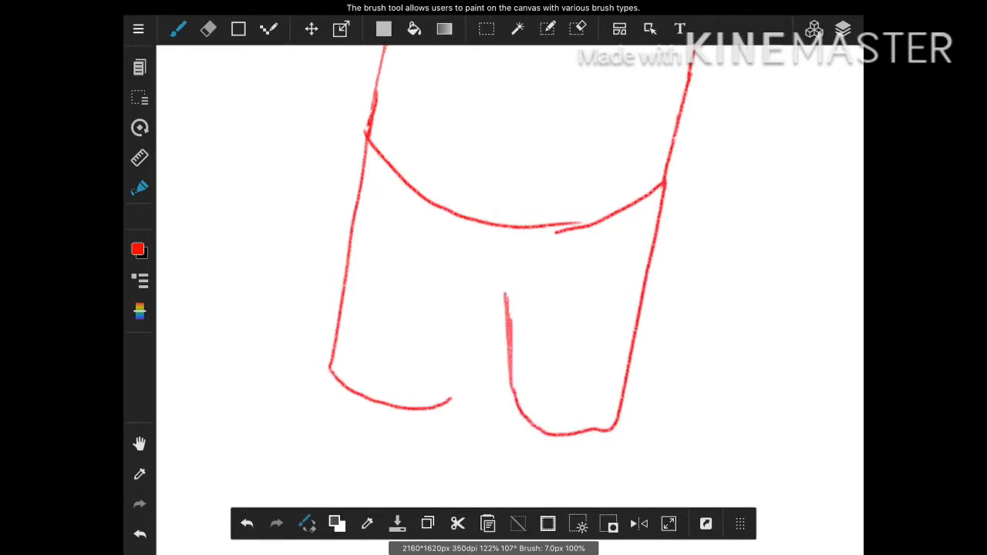
{"action": "left_click_drag", "start_coordinate": [507, 309], "coordinate": [447, 404]}
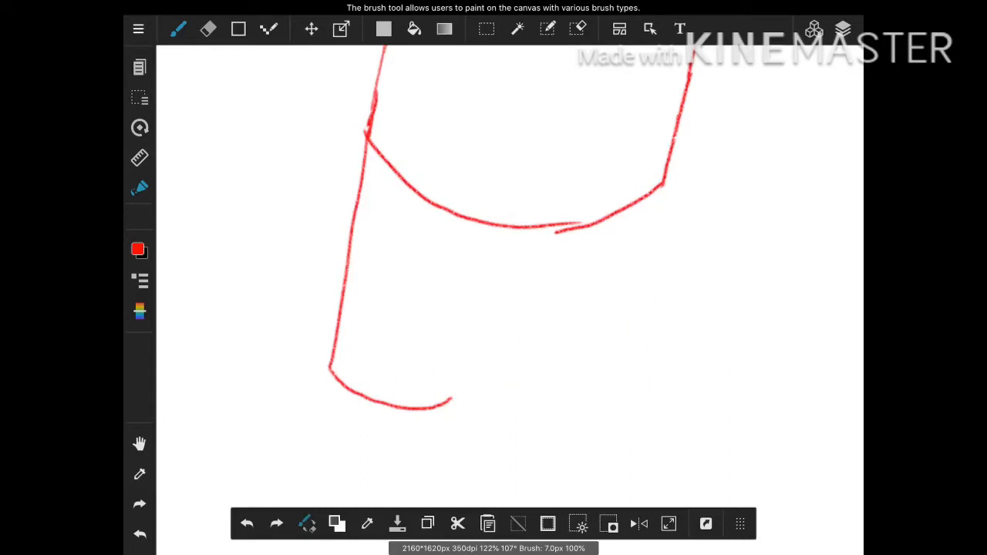
{"action": "left_click_drag", "start_coordinate": [661, 182], "coordinate": [512, 393]}
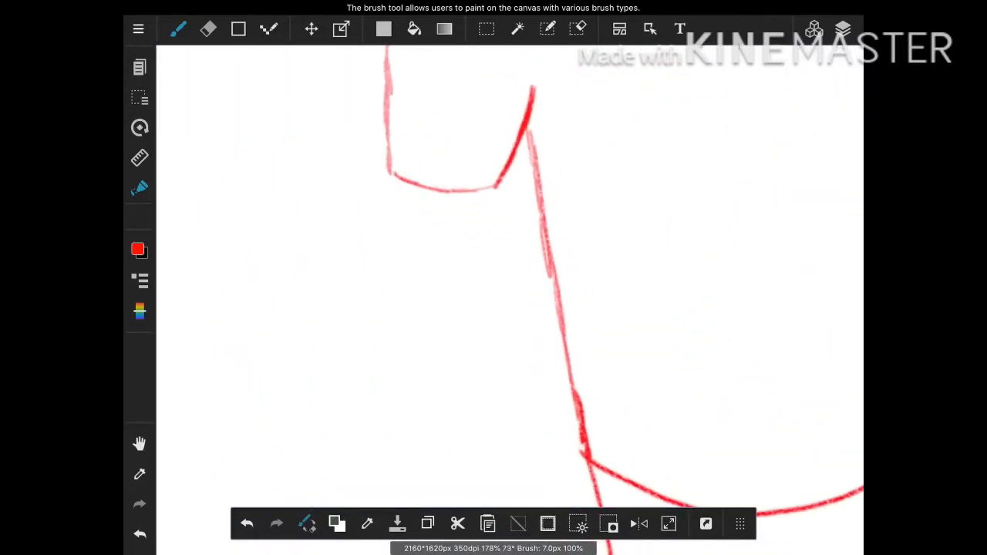
Draw the shirt's sleeve edge and the arm curving out below it.
{"action": "left_click_drag", "start_coordinate": [440, 188], "coordinate": [411, 393]}
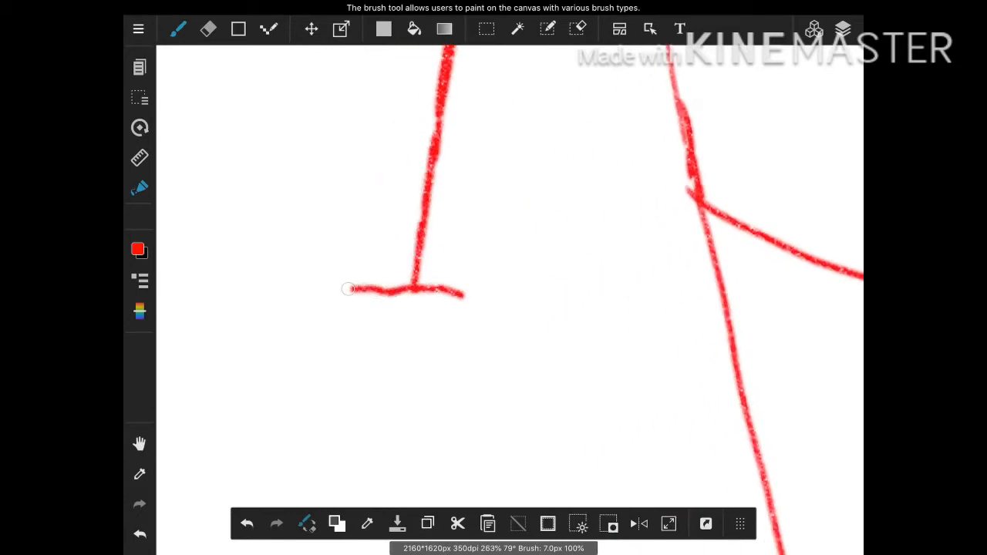
{"action": "left_click_drag", "start_coordinate": [347, 290], "coordinate": [419, 468]}
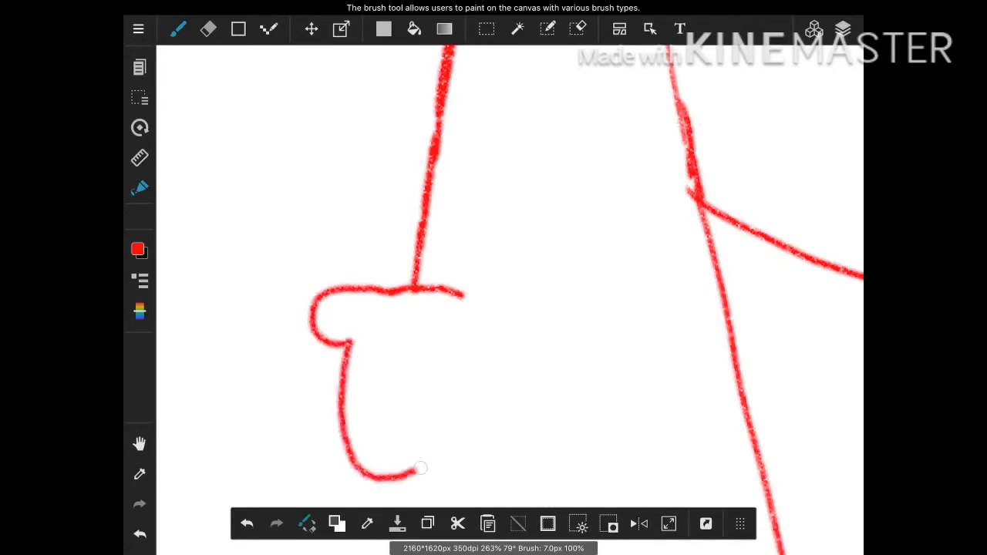
{"action": "left_click_drag", "start_coordinate": [419, 468], "coordinate": [455, 293]}
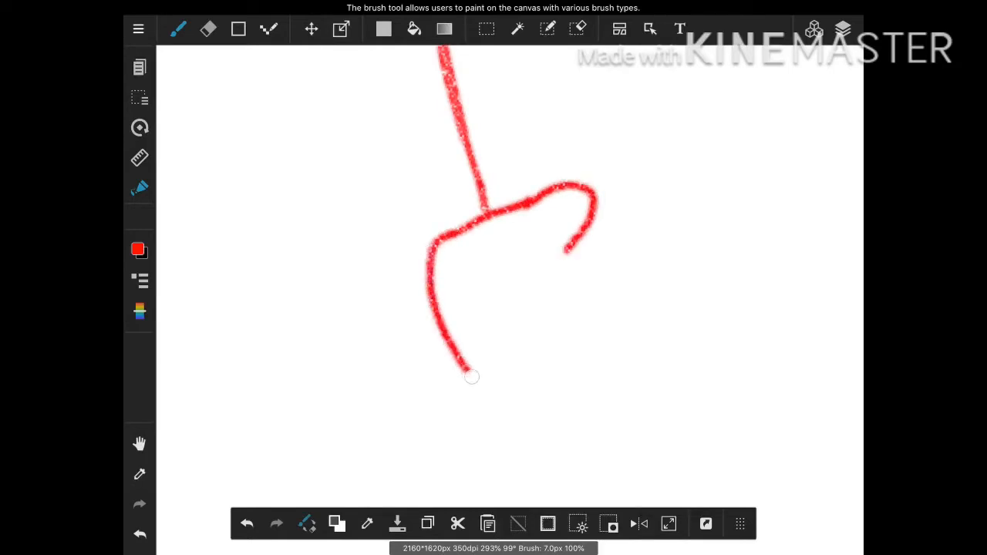
{"action": "left_click_drag", "start_coordinate": [472, 376], "coordinate": [613, 363]}
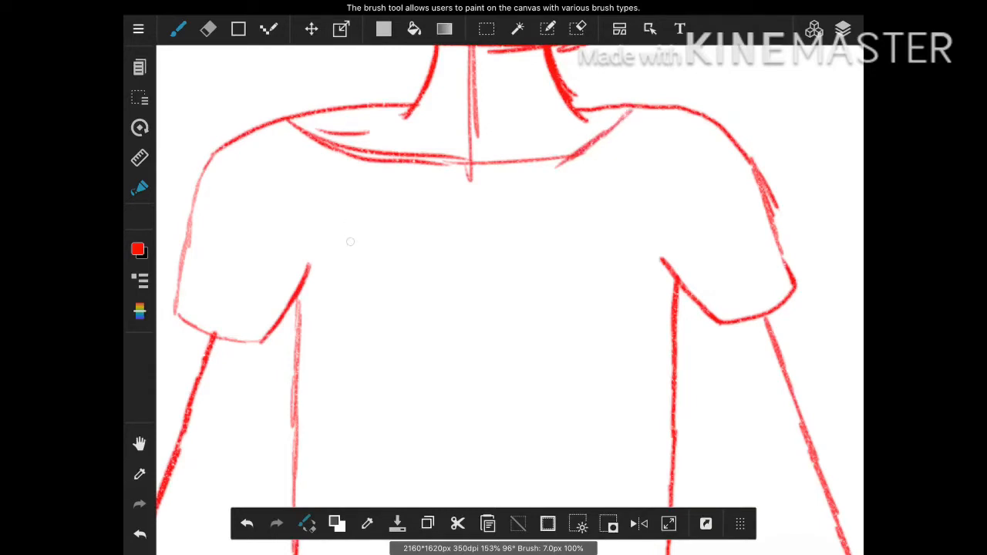
Hand-letter the word 'Lazy' in red across the shirt front.
{"action": "left_click_drag", "start_coordinate": [336, 247], "coordinate": [493, 332]}
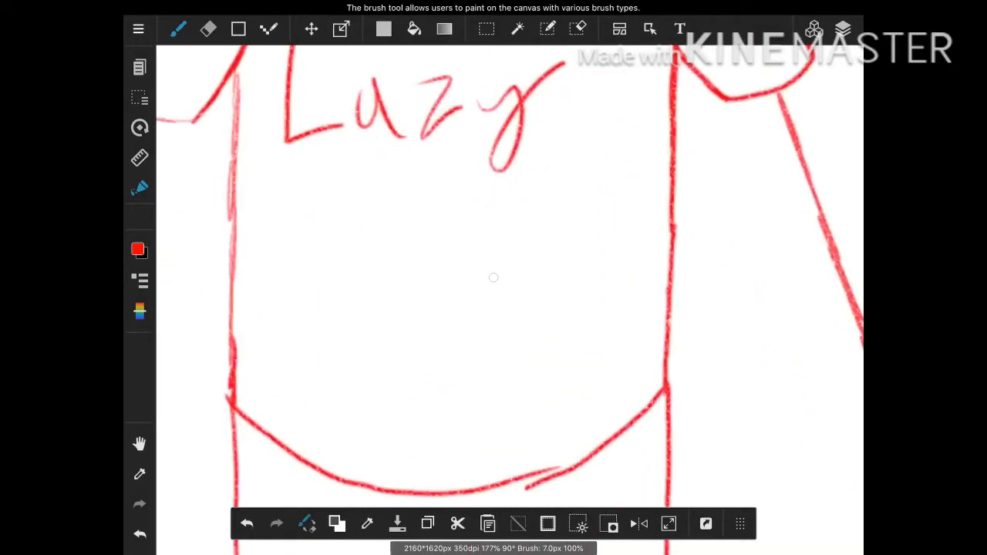
{"action": "left_click_drag", "start_coordinate": [363, 231], "coordinate": [478, 309]}
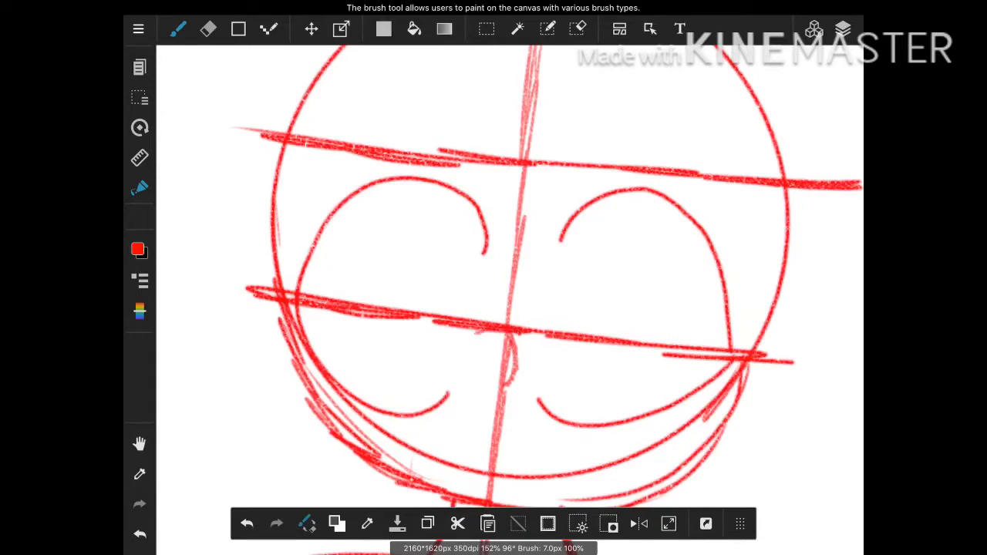
Sketch the face guidelines, round glasses, hair and ear in red on the head.
{"action": "left_click_drag", "start_coordinate": [534, 250], "coordinate": [539, 347]}
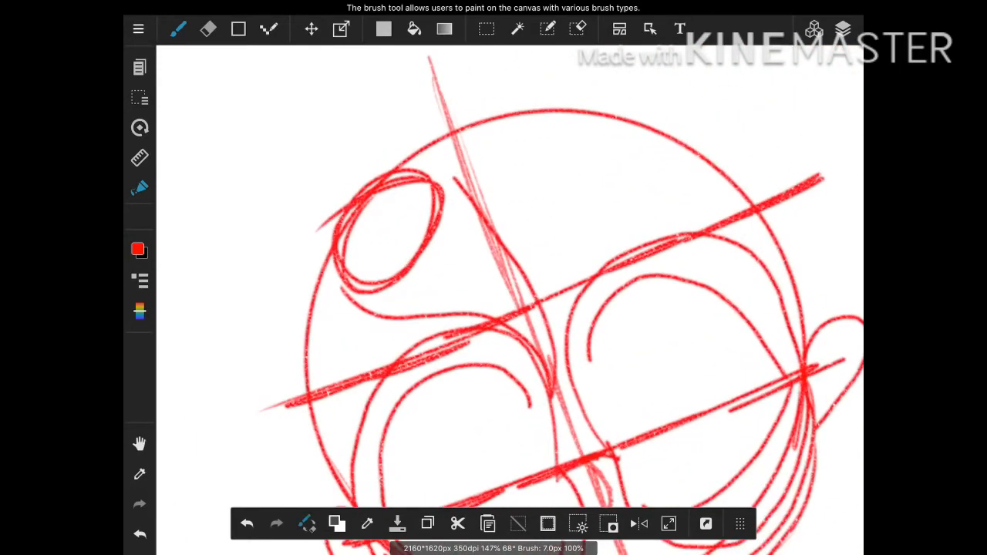
{"action": "left_click_drag", "start_coordinate": [502, 239], "coordinate": [617, 327]}
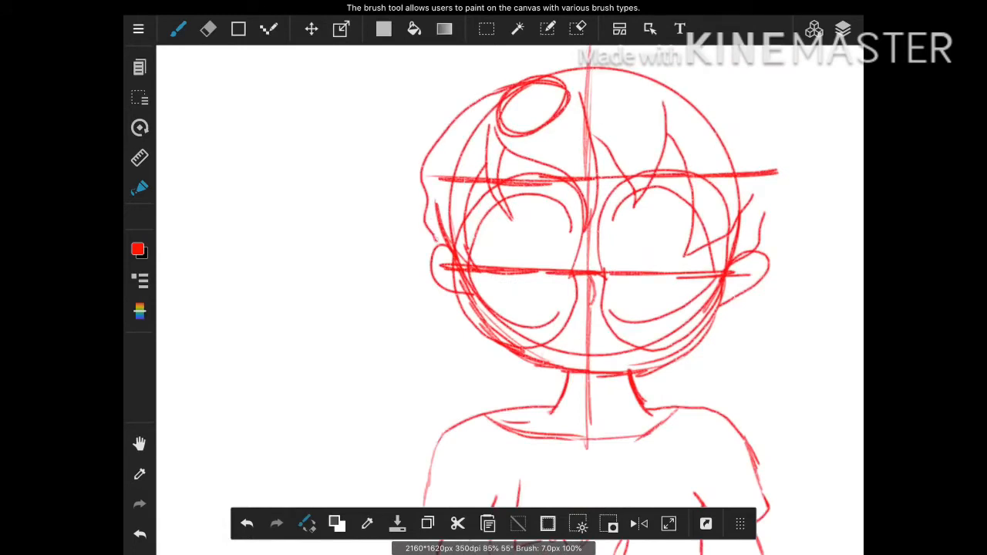
{"action": "left_click_drag", "start_coordinate": [435, 243], "coordinate": [460, 404]}
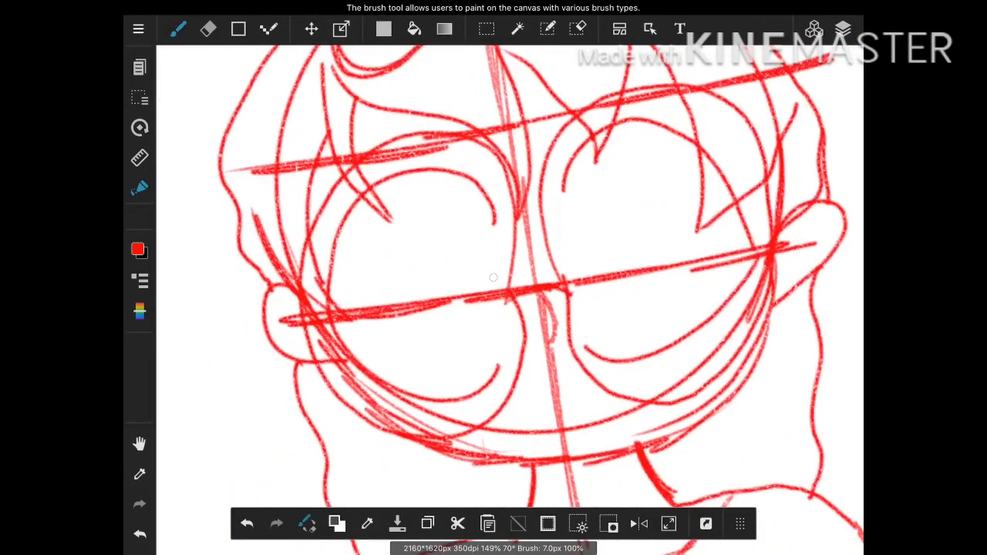
{"action": "left_click_drag", "start_coordinate": [404, 166], "coordinate": [410, 394]}
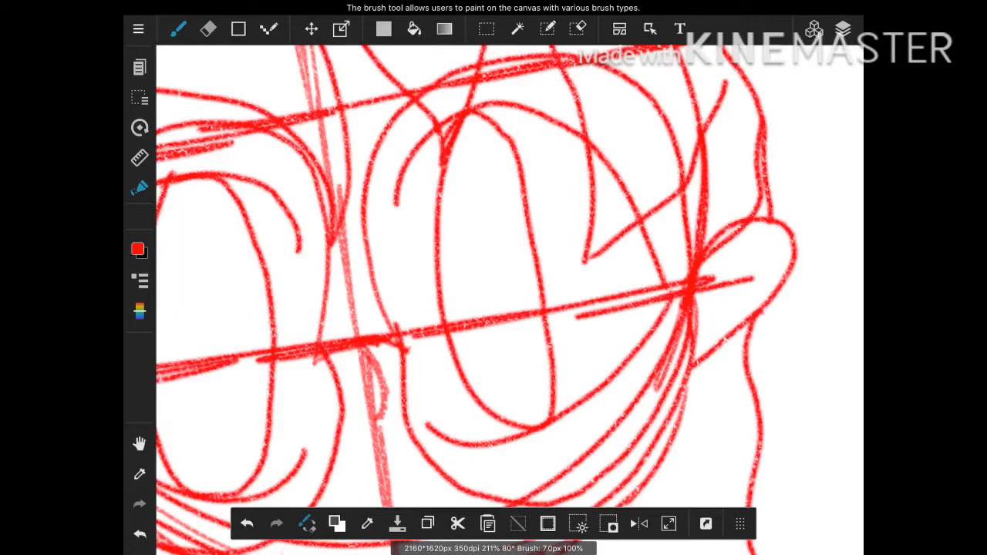
{"action": "left_click_drag", "start_coordinate": [475, 255], "coordinate": [502, 305]}
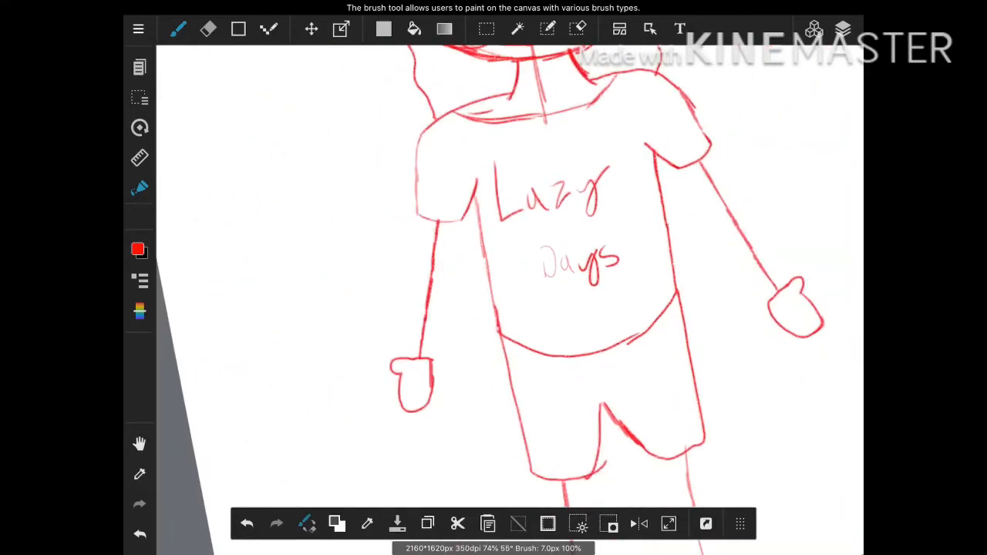
Check the layer list, then switch the drawing colour to black for inking.
{"action": "left_click", "coordinate": [842, 29]}
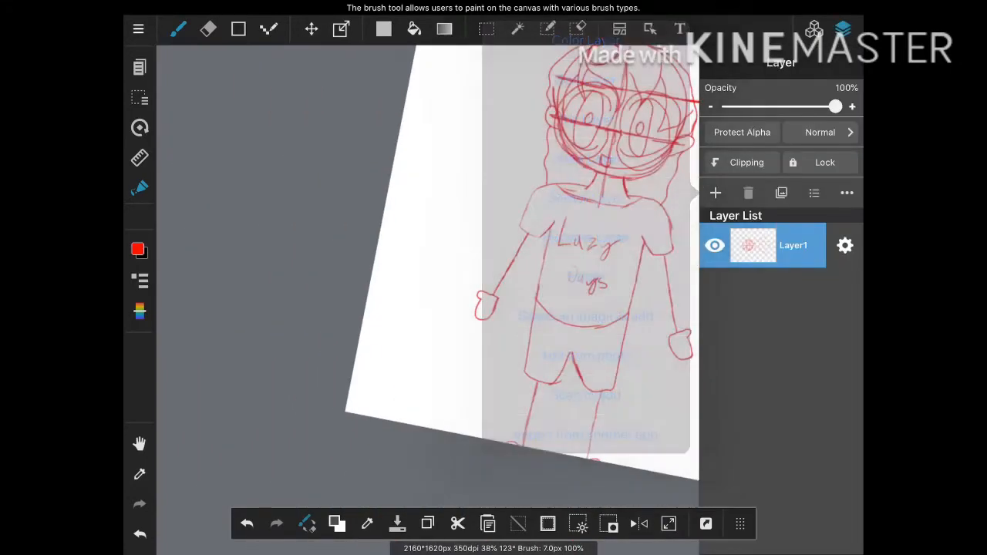
{"action": "left_click", "coordinate": [179, 29]}
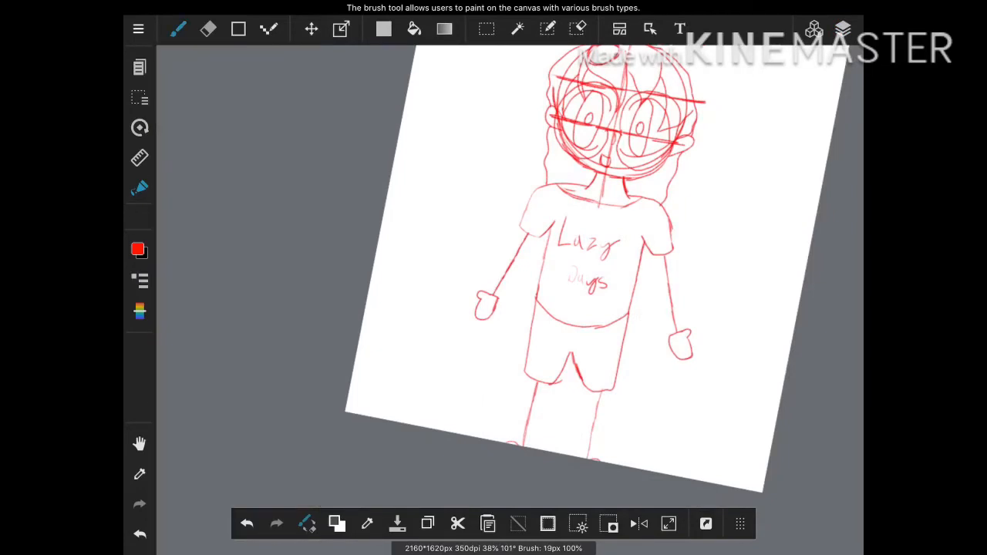
{"action": "left_click", "coordinate": [138, 250]}
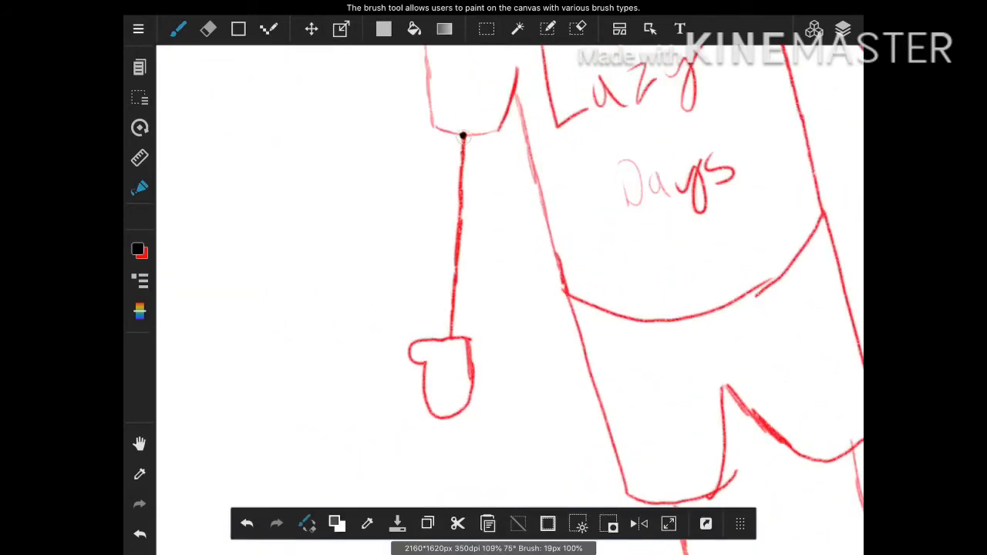
Lower the Pencil brush size to about 10px in its settings.
{"action": "left_click", "coordinate": [178, 28]}
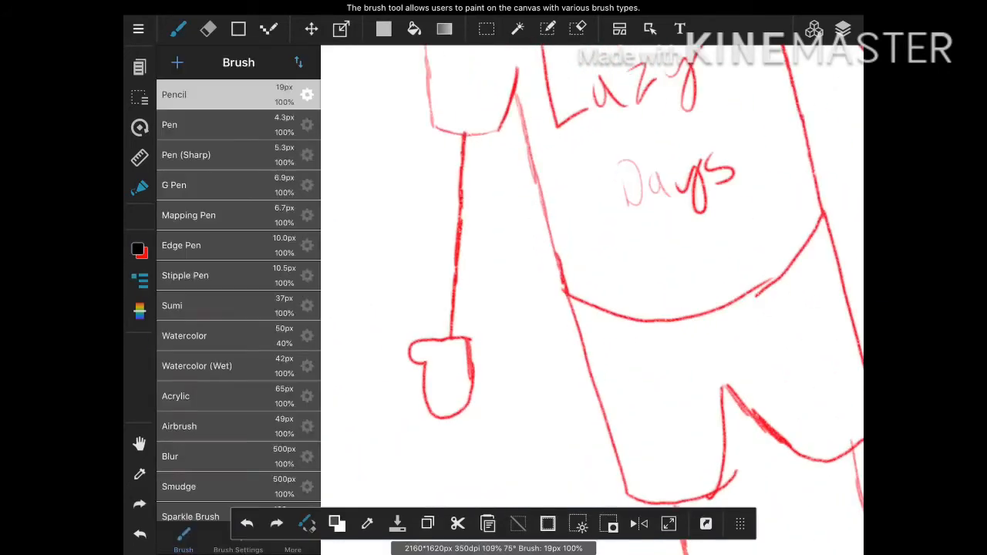
{"action": "left_click", "coordinate": [307, 95]}
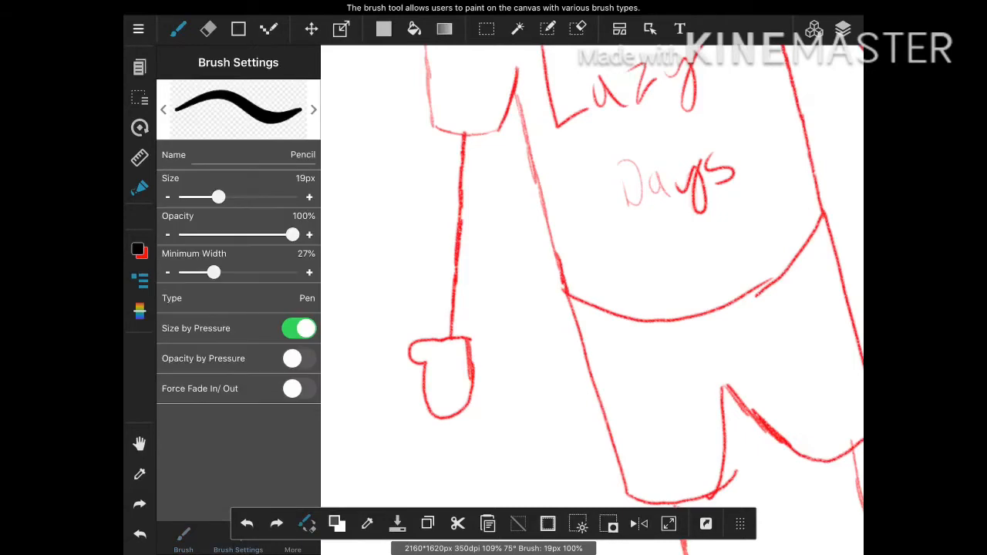
{"action": "left_click_drag", "start_coordinate": [222, 197], "coordinate": [195, 198]}
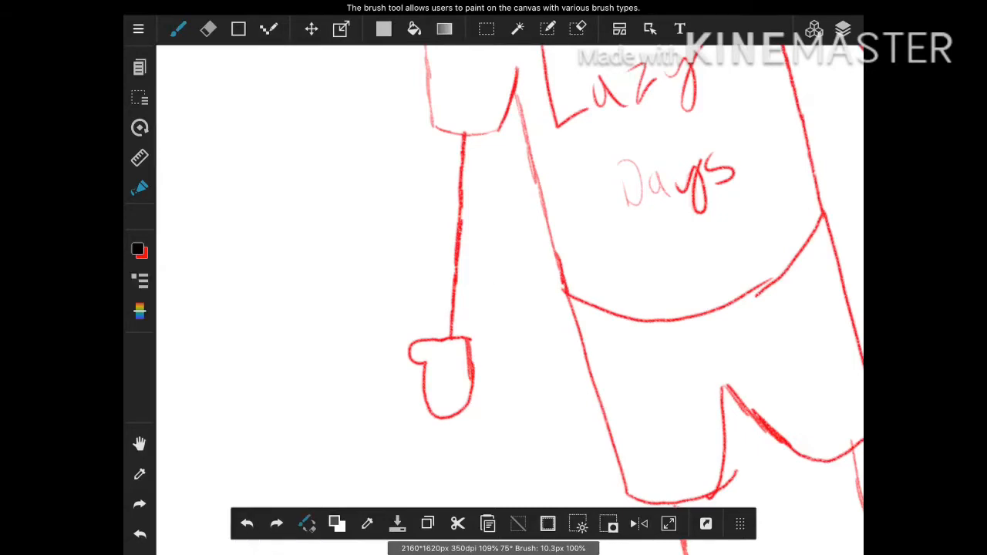
Ink the left arm and outline the left mitten with its thumb in black.
{"action": "left_click_drag", "start_coordinate": [459, 138], "coordinate": [453, 274]}
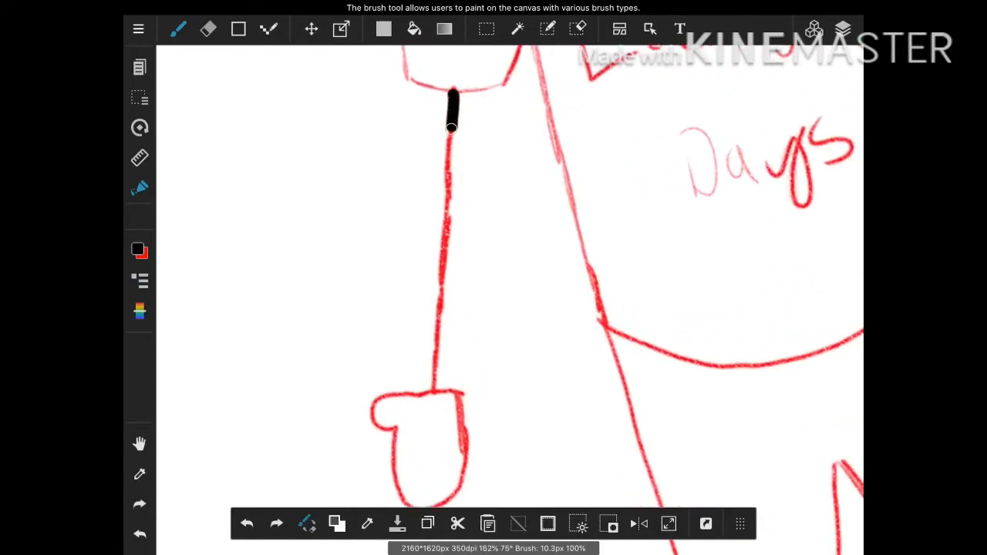
{"action": "left_click_drag", "start_coordinate": [453, 127], "coordinate": [432, 388]}
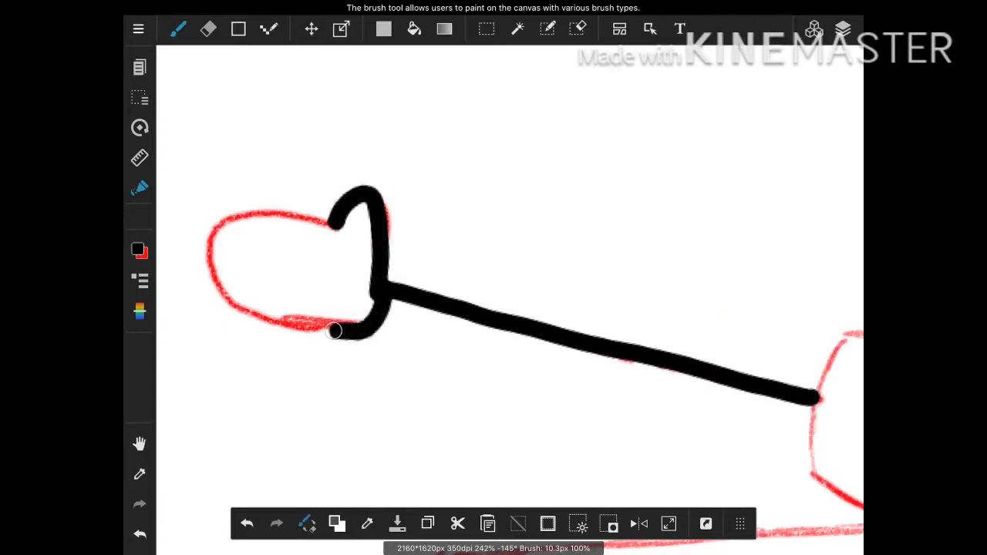
{"action": "left_click_drag", "start_coordinate": [337, 332], "coordinate": [228, 213]}
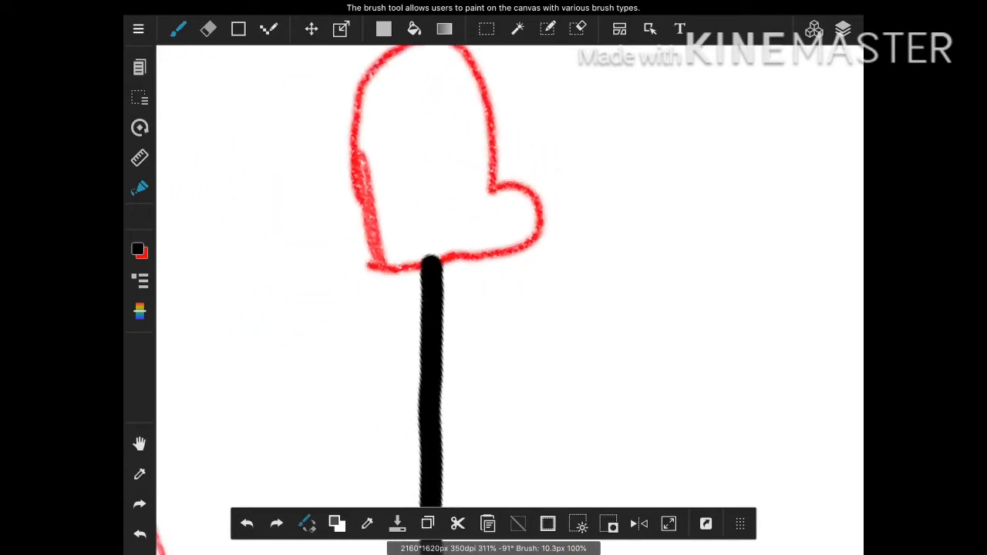
{"action": "left_click_drag", "start_coordinate": [378, 58], "coordinate": [377, 266]}
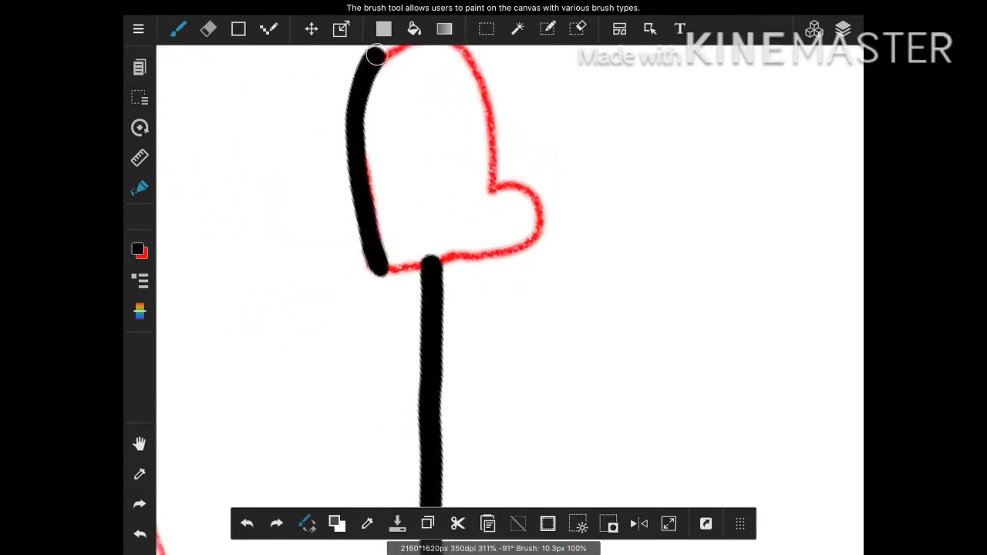
{"action": "left_click_drag", "start_coordinate": [377, 56], "coordinate": [471, 70]}
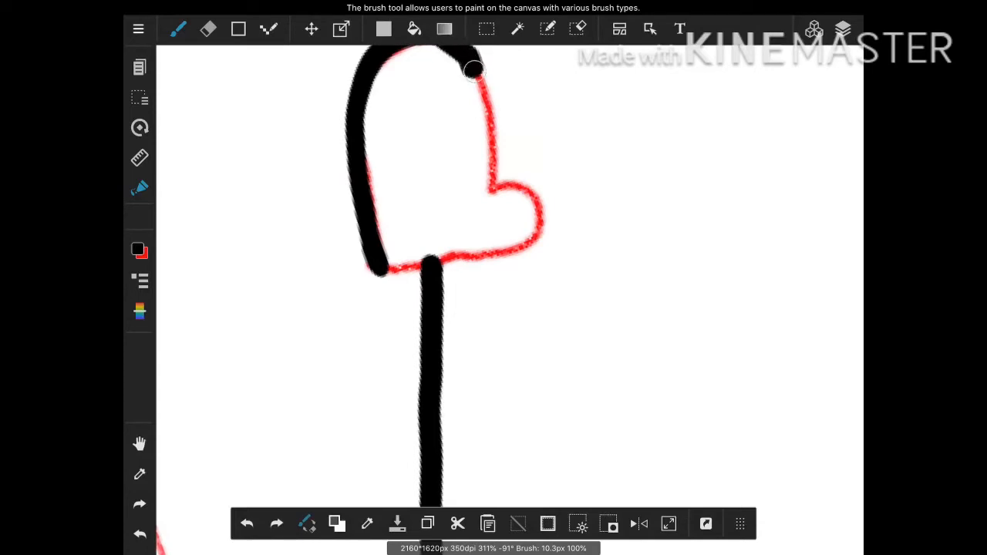
{"action": "left_click_drag", "start_coordinate": [475, 69], "coordinate": [515, 188]}
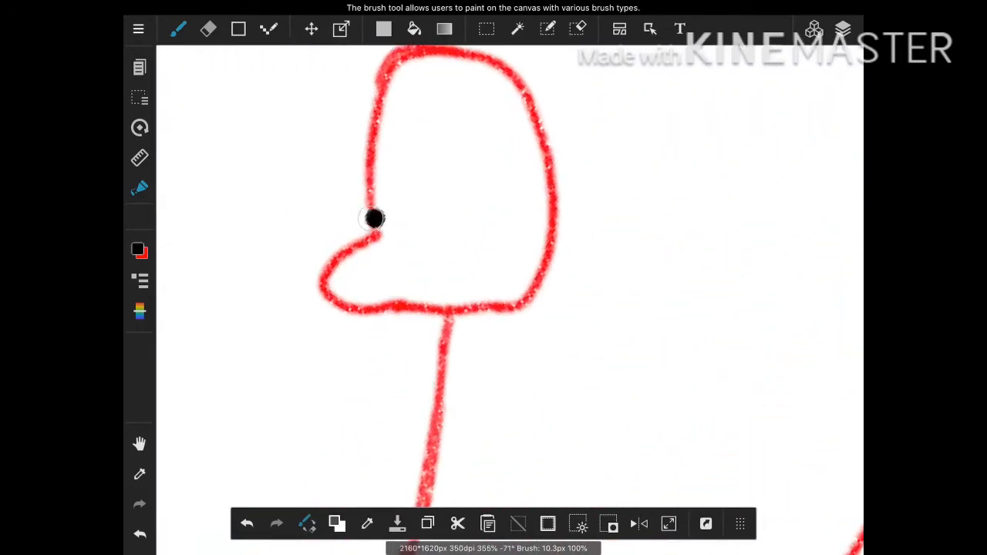
{"action": "left_click_drag", "start_coordinate": [373, 219], "coordinate": [548, 275]}
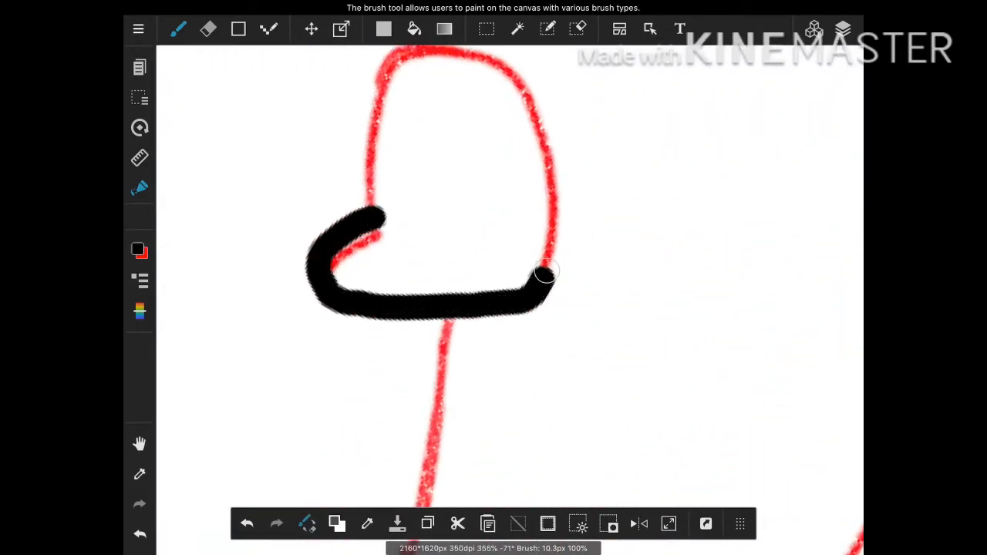
{"action": "left_click_drag", "start_coordinate": [547, 277], "coordinate": [401, 88]}
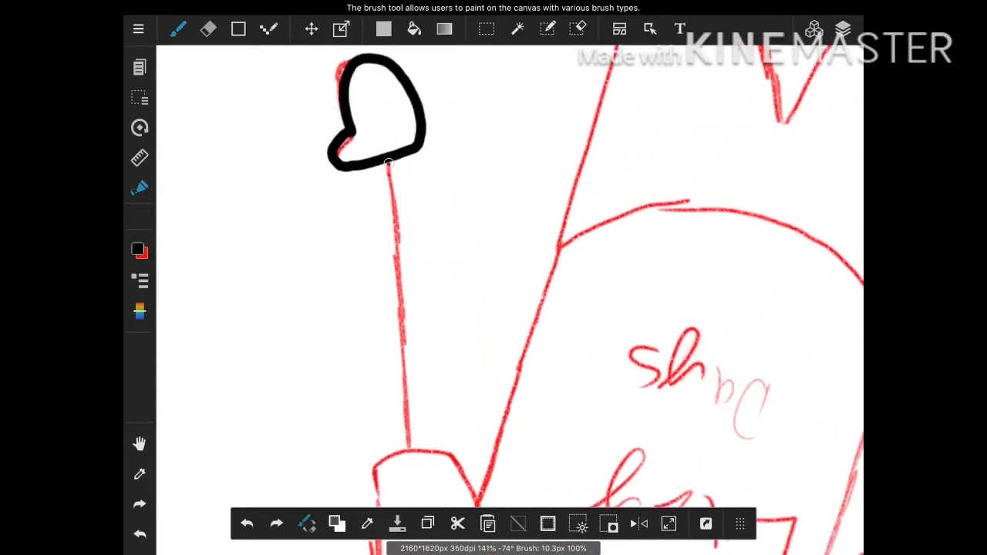
Ink the arm, sleeve opening, sleeve top and shirt side in black.
{"action": "left_click_drag", "start_coordinate": [389, 162], "coordinate": [409, 444]}
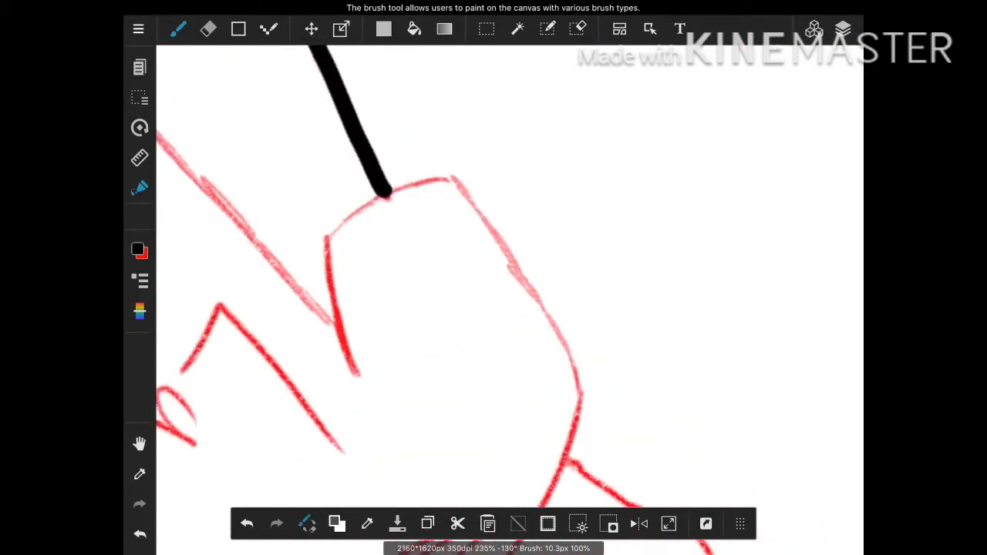
{"action": "left_click_drag", "start_coordinate": [327, 244], "coordinate": [347, 370]}
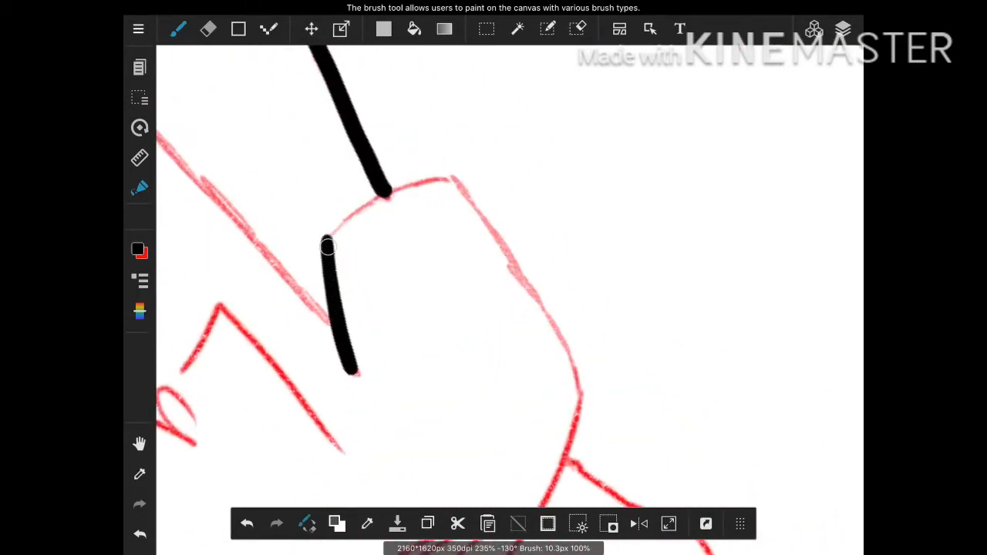
{"action": "left_click_drag", "start_coordinate": [327, 246], "coordinate": [416, 185]}
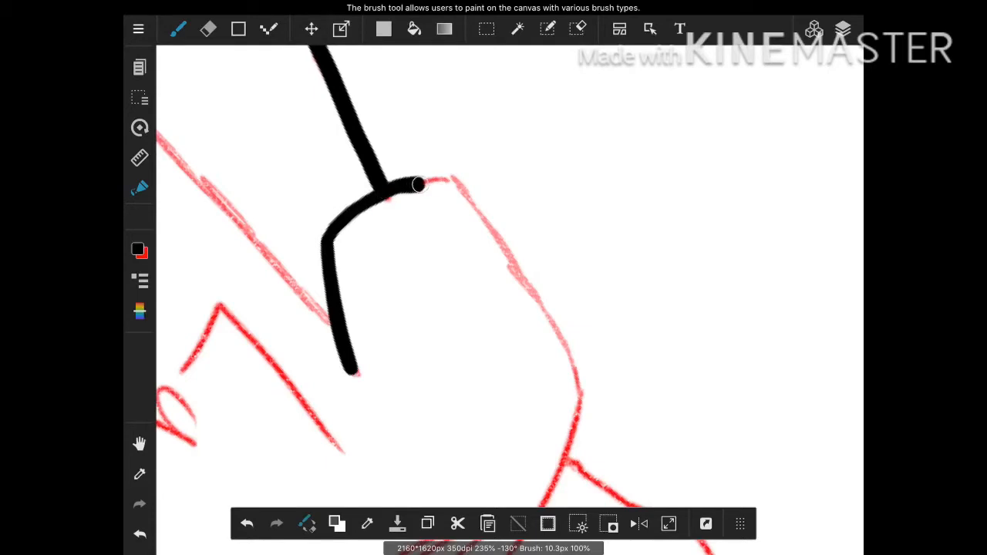
{"action": "left_click_drag", "start_coordinate": [417, 185], "coordinate": [456, 192]}
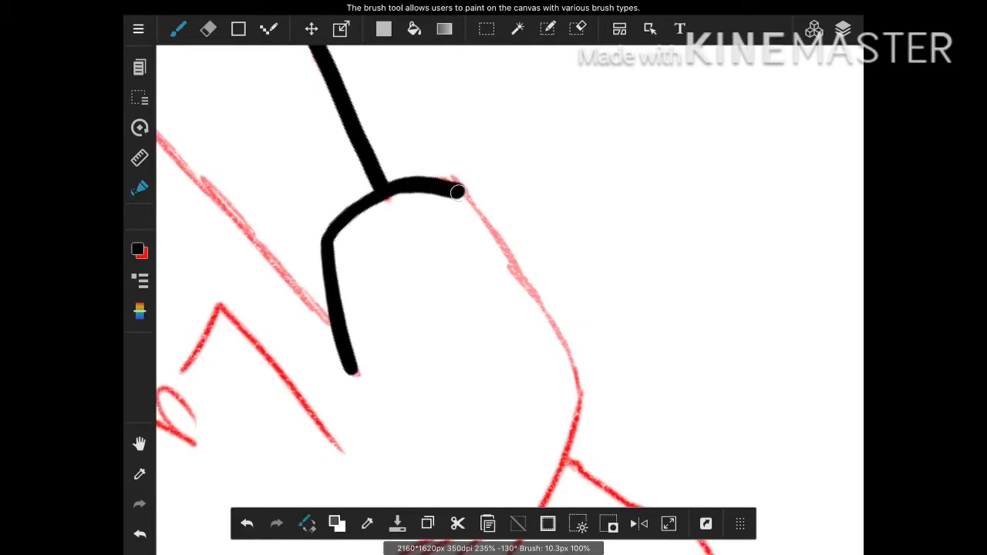
{"action": "left_click_drag", "start_coordinate": [456, 191], "coordinate": [586, 409]}
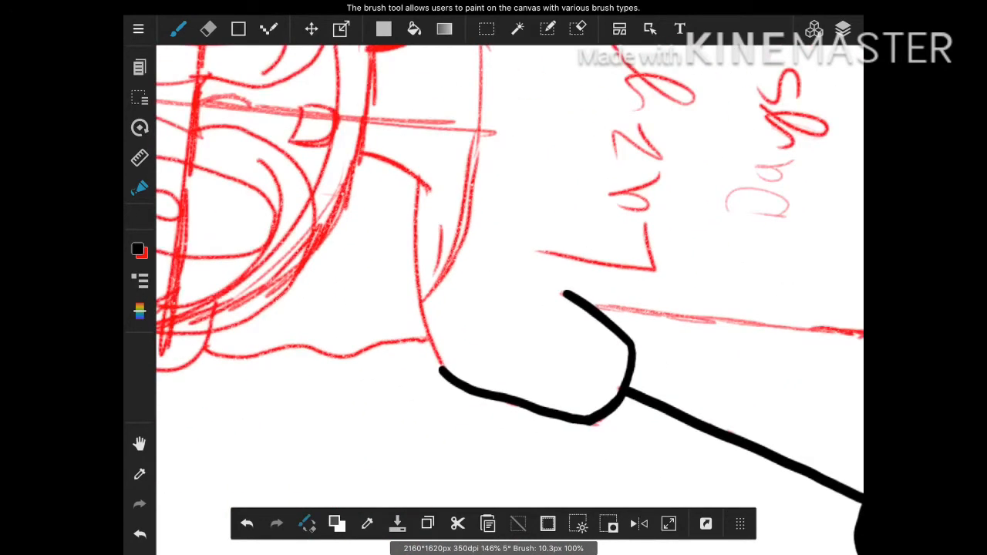
{"action": "left_click_drag", "start_coordinate": [420, 182], "coordinate": [445, 375]}
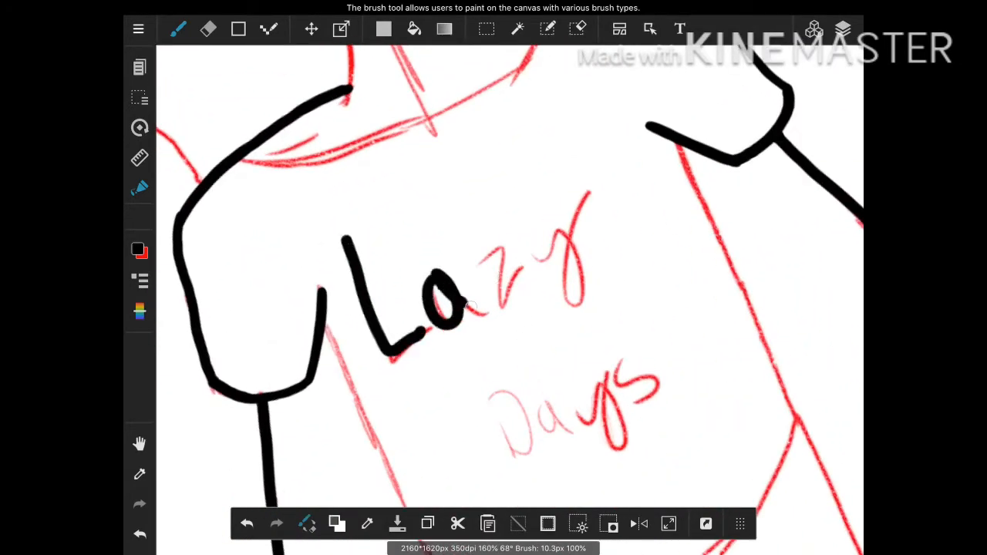
Letter the word 'Lazy' in black ink over the red sketch.
{"action": "left_click_drag", "start_coordinate": [478, 308], "coordinate": [578, 224]}
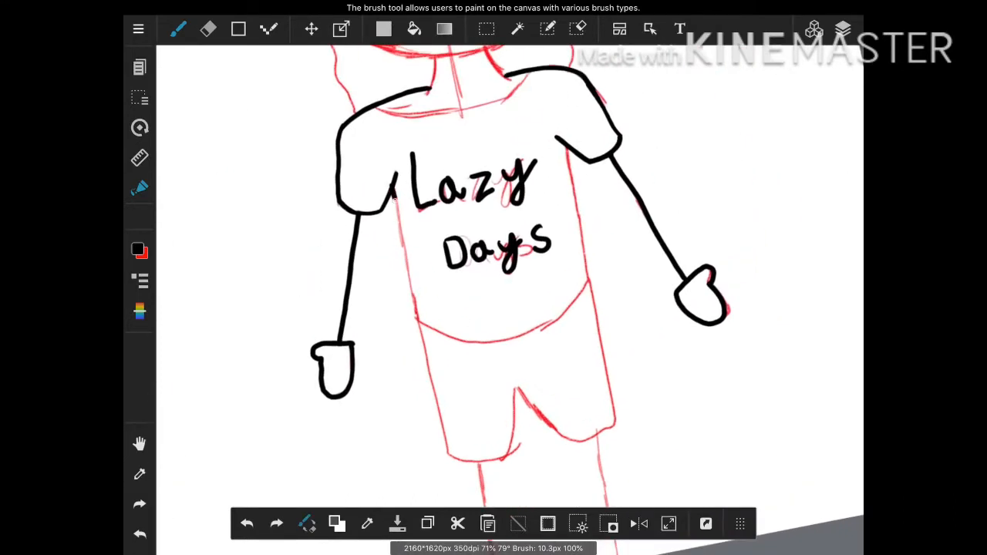
Ink the shorts, leg, shoulder and sleeve outlines down to the underarm.
{"action": "left_click_drag", "start_coordinate": [389, 188], "coordinate": [429, 367]}
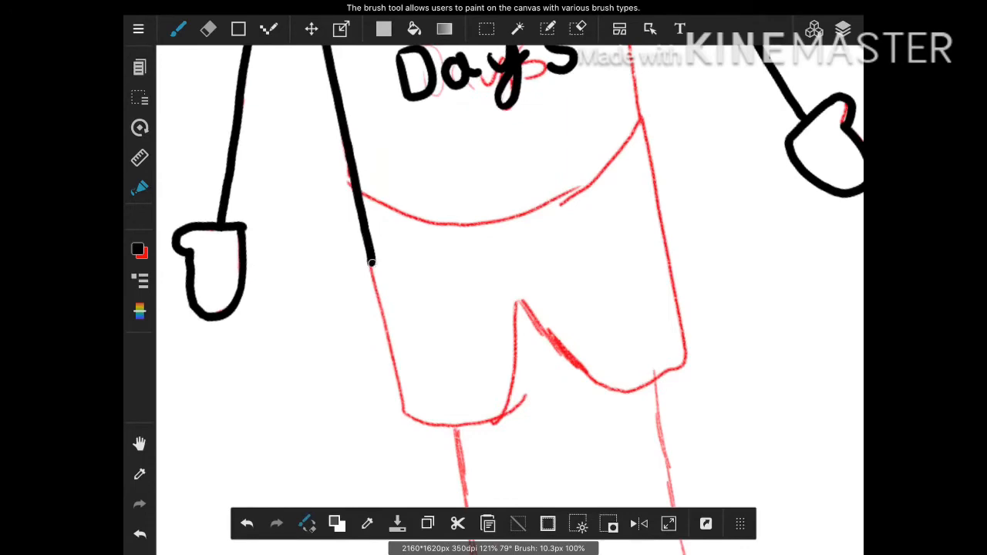
{"action": "left_click_drag", "start_coordinate": [370, 266], "coordinate": [403, 415]}
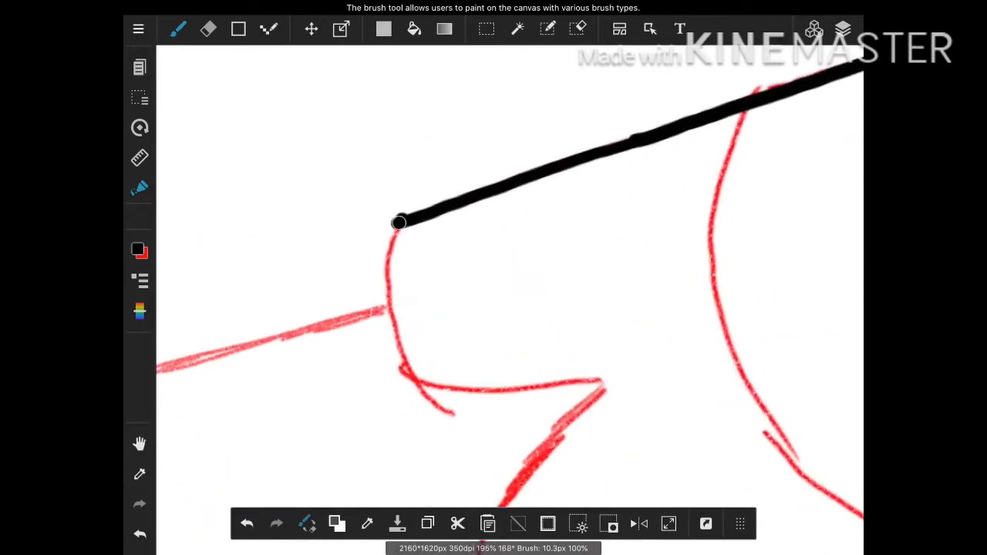
{"action": "left_click_drag", "start_coordinate": [399, 224], "coordinate": [428, 385]}
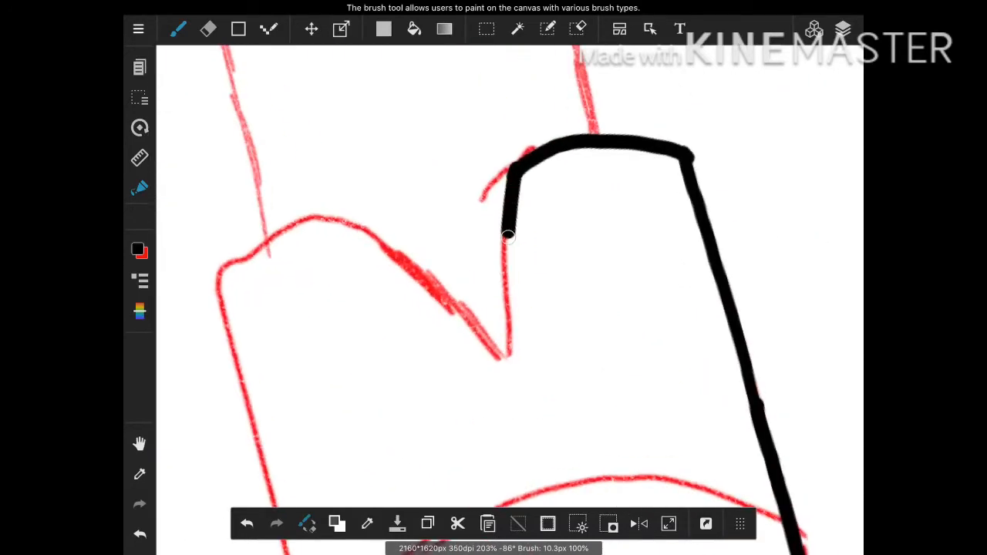
{"action": "left_click_drag", "start_coordinate": [507, 235], "coordinate": [501, 354]}
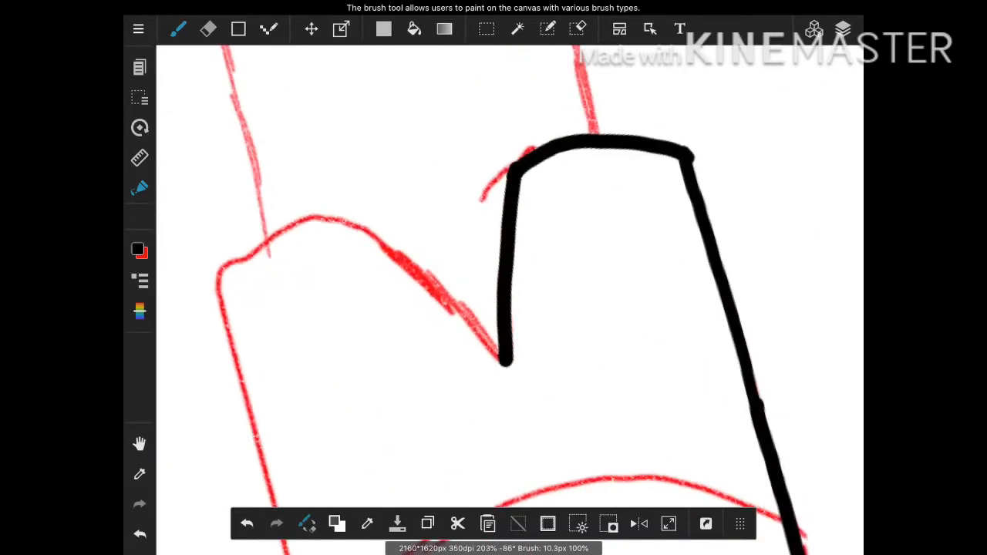
{"action": "left_click_drag", "start_coordinate": [370, 219], "coordinate": [512, 367]}
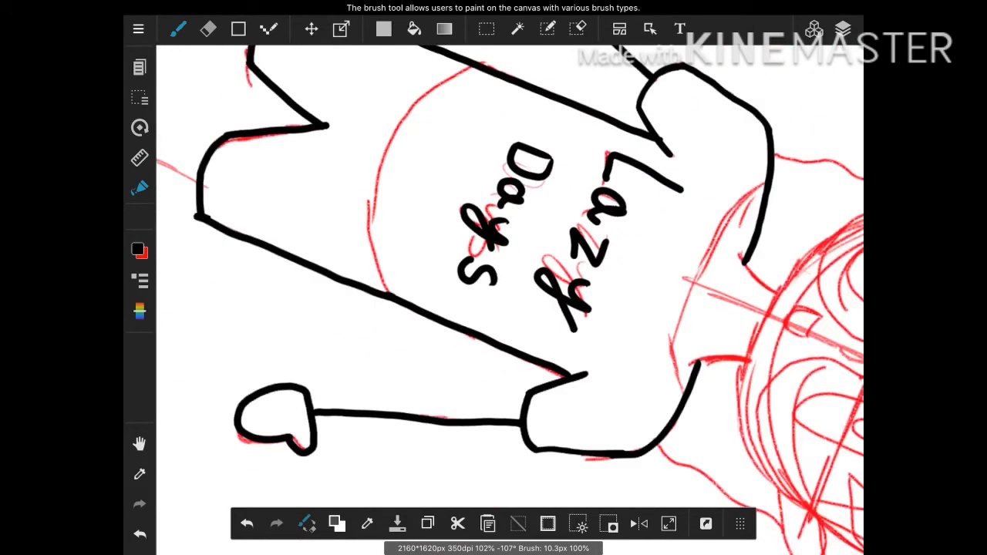
Ink the shirt lettering, arm and raised hand, and thicken the shirt edge.
{"action": "left_click_drag", "start_coordinate": [471, 65], "coordinate": [367, 219]}
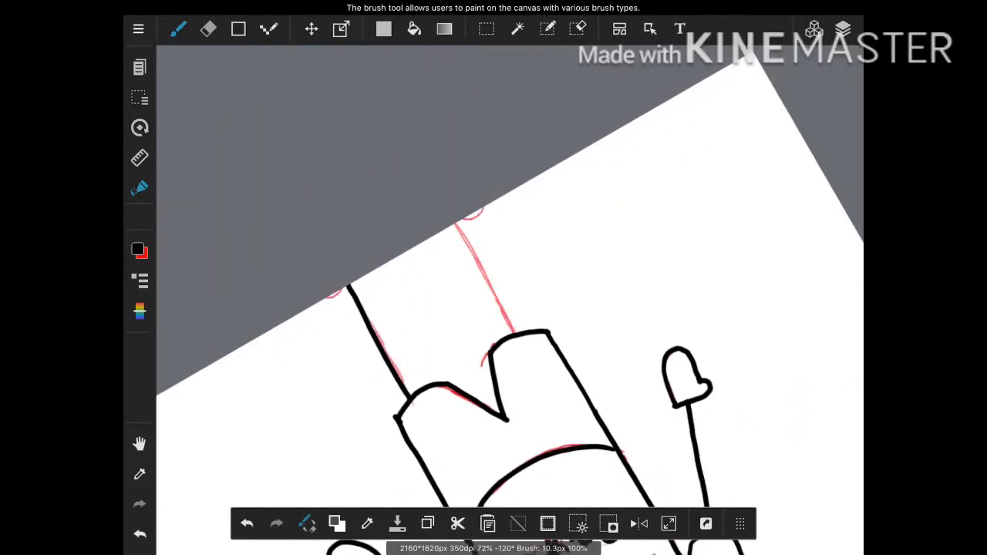
{"action": "left_click_drag", "start_coordinate": [459, 231], "coordinate": [506, 332]}
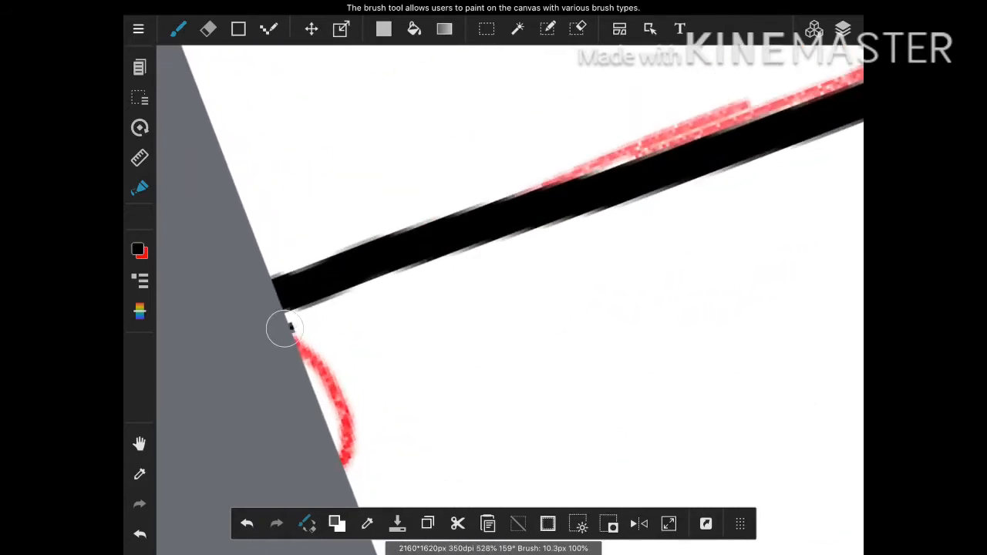
{"action": "left_click_drag", "start_coordinate": [290, 324], "coordinate": [370, 463]}
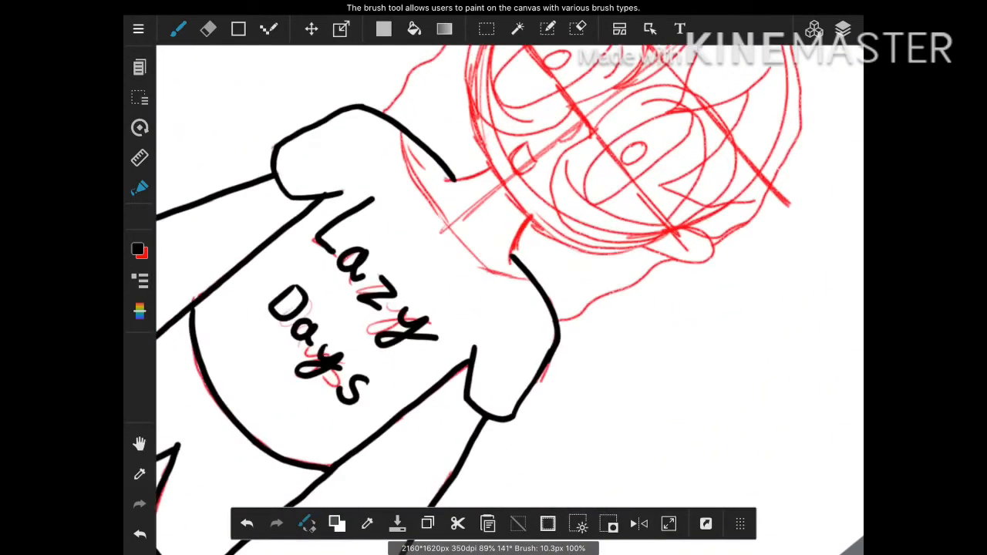
Ink the ear (redrawn after an undo), top curl, cheek, jaw and face side.
{"action": "left_click_drag", "start_coordinate": [432, 147], "coordinate": [470, 262]}
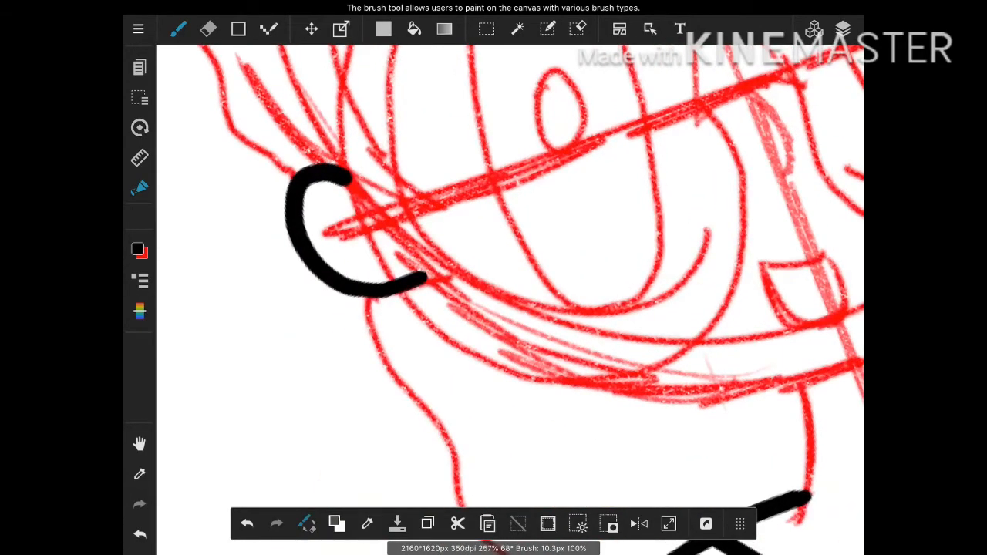
{"action": "left_click", "coordinate": [246, 523]}
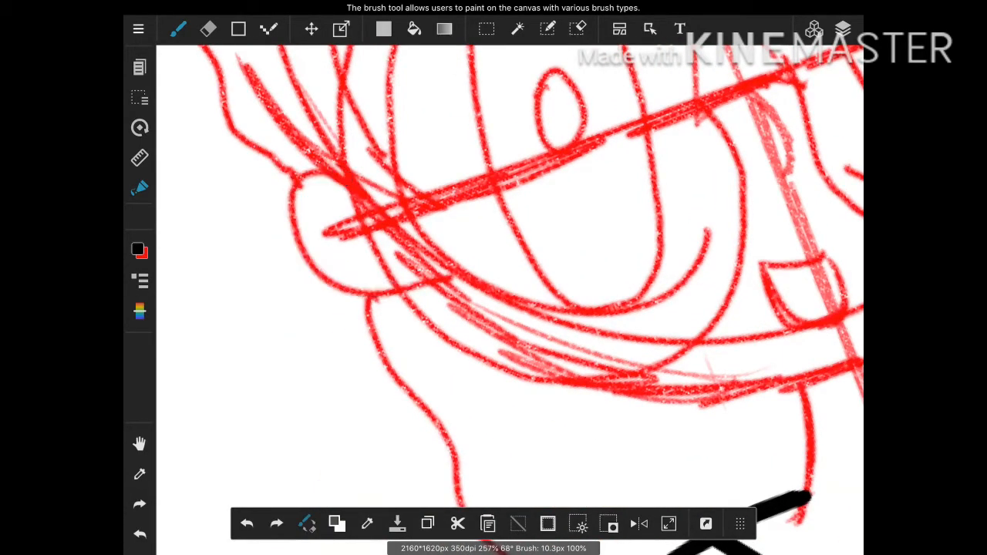
{"action": "left_click_drag", "start_coordinate": [346, 169], "coordinate": [388, 292]}
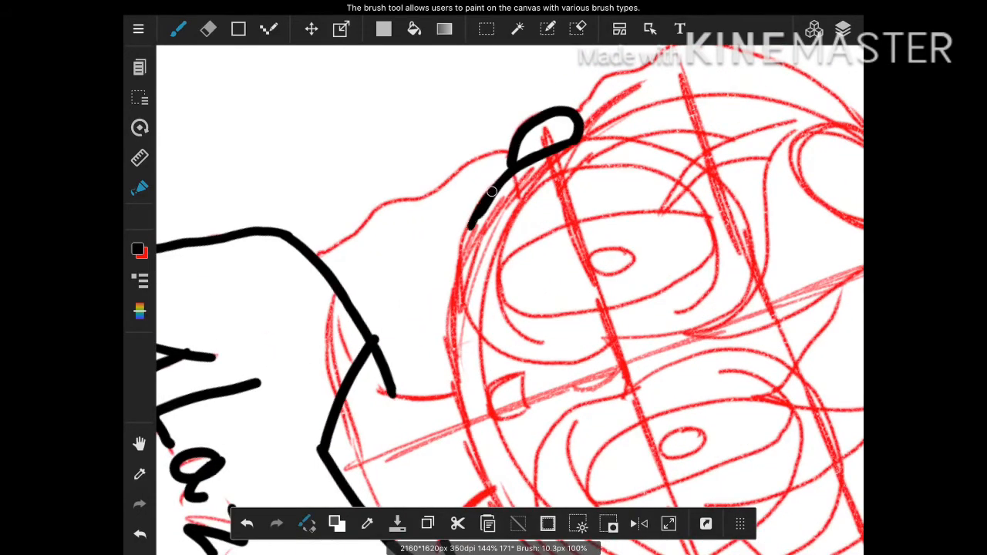
{"action": "left_click_drag", "start_coordinate": [490, 193], "coordinate": [472, 453]}
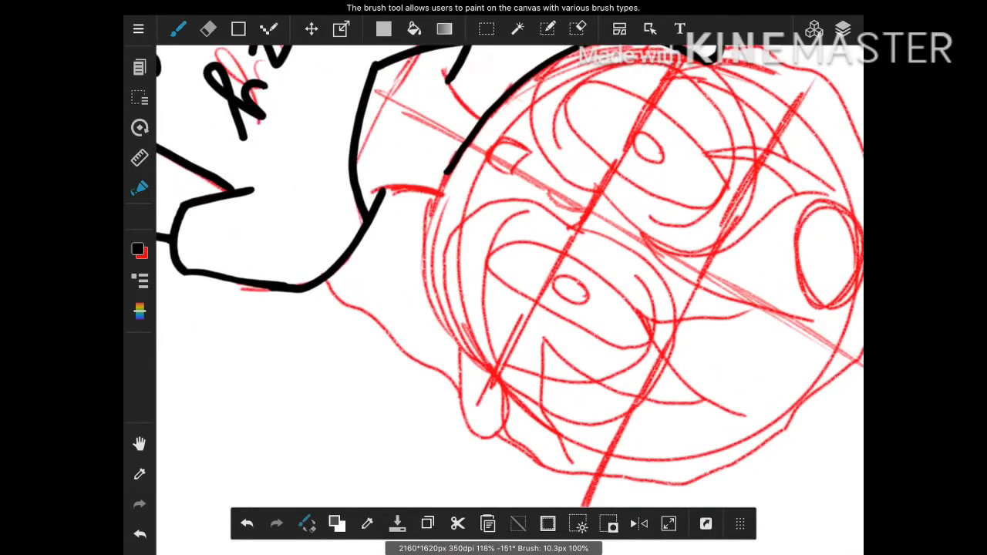
{"action": "left_click_drag", "start_coordinate": [466, 139], "coordinate": [429, 296]}
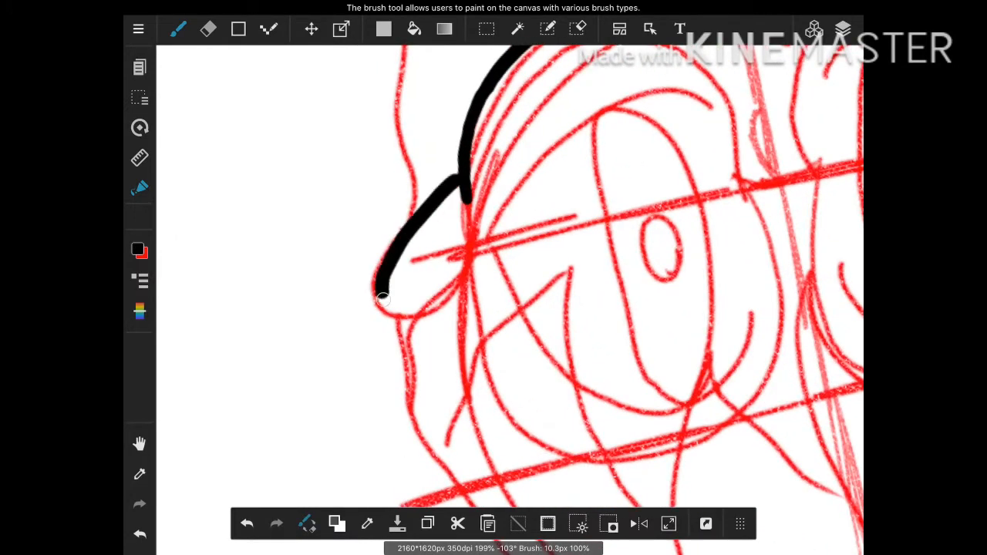
{"action": "left_click_drag", "start_coordinate": [385, 301], "coordinate": [461, 245]}
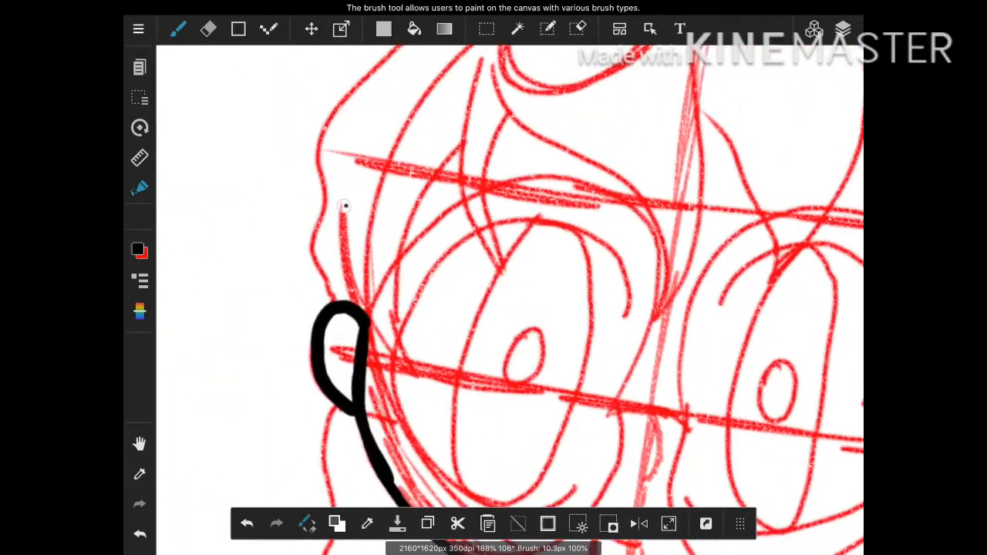
Ink spiky hair strands at the temple, forehead and above the eye.
{"action": "left_click_drag", "start_coordinate": [358, 367], "coordinate": [435, 173]}
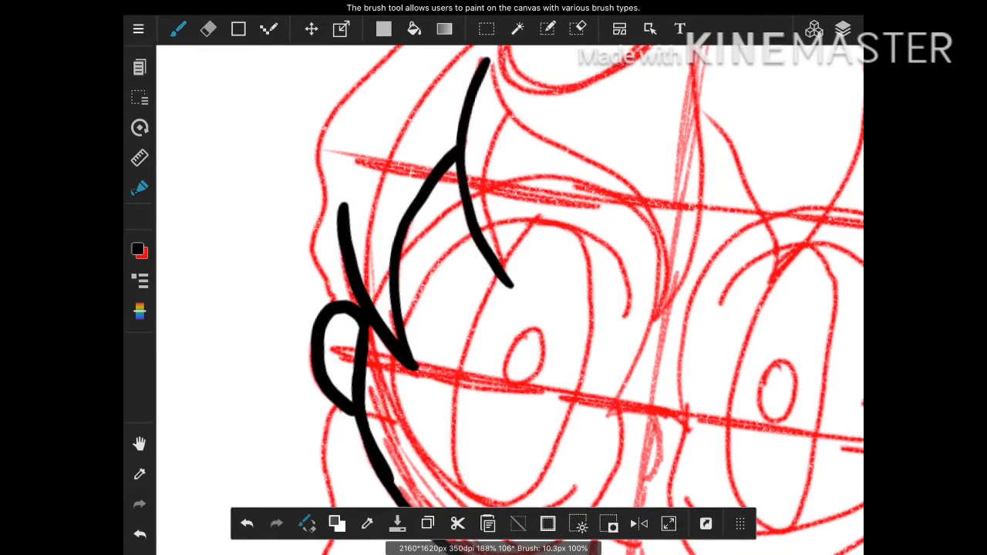
{"action": "left_click_drag", "start_coordinate": [512, 123], "coordinate": [502, 286]}
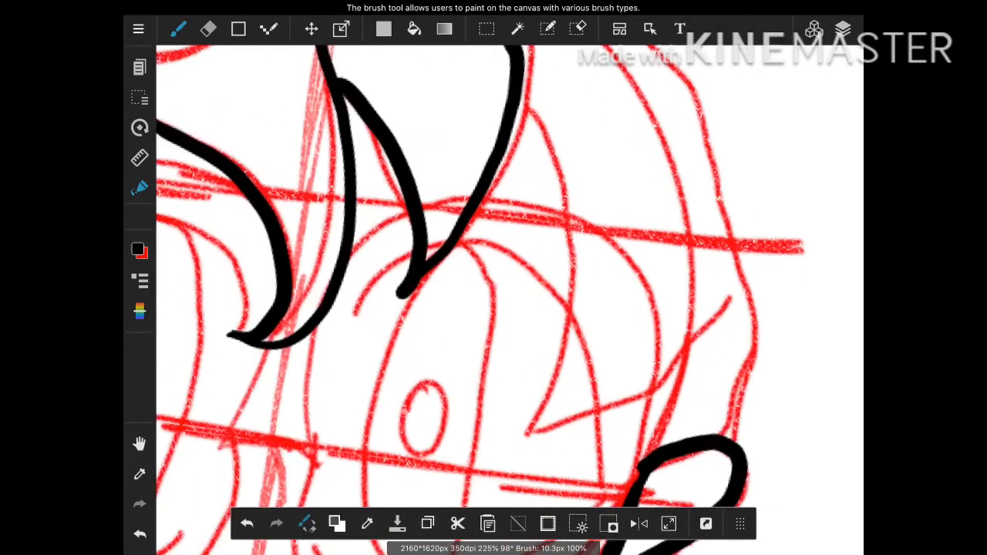
{"action": "left_click_drag", "start_coordinate": [525, 100], "coordinate": [574, 327]}
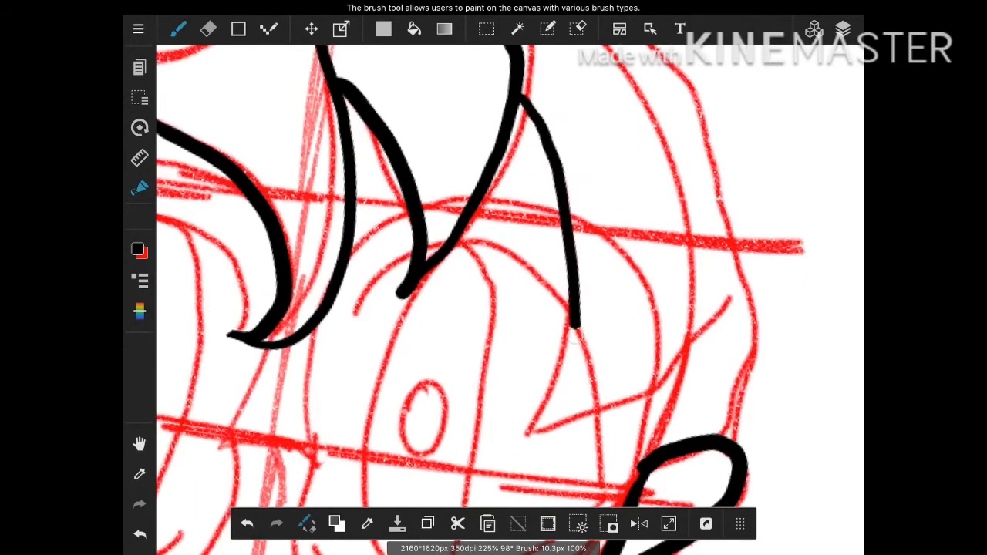
{"action": "left_click_drag", "start_coordinate": [574, 332], "coordinate": [655, 375]}
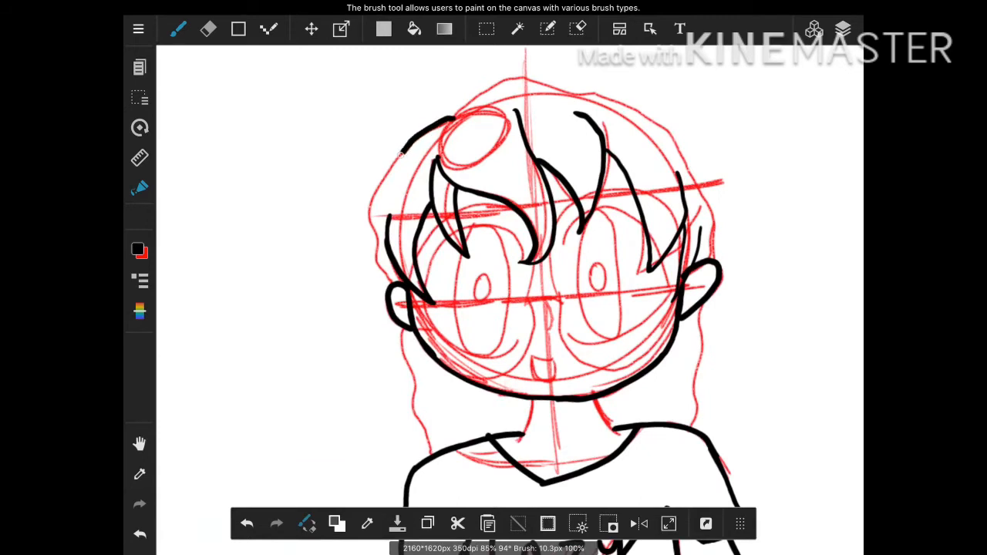
Ink the outer hair contour from the left side, over the crown and down the right.
{"action": "left_click_drag", "start_coordinate": [393, 146], "coordinate": [388, 281]}
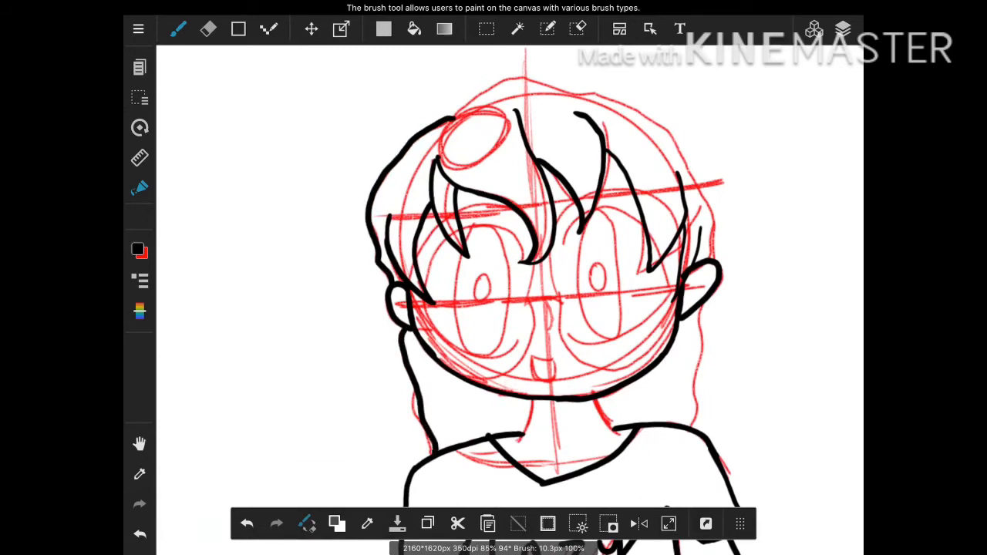
{"action": "left_click_drag", "start_coordinate": [447, 116], "coordinate": [528, 80]}
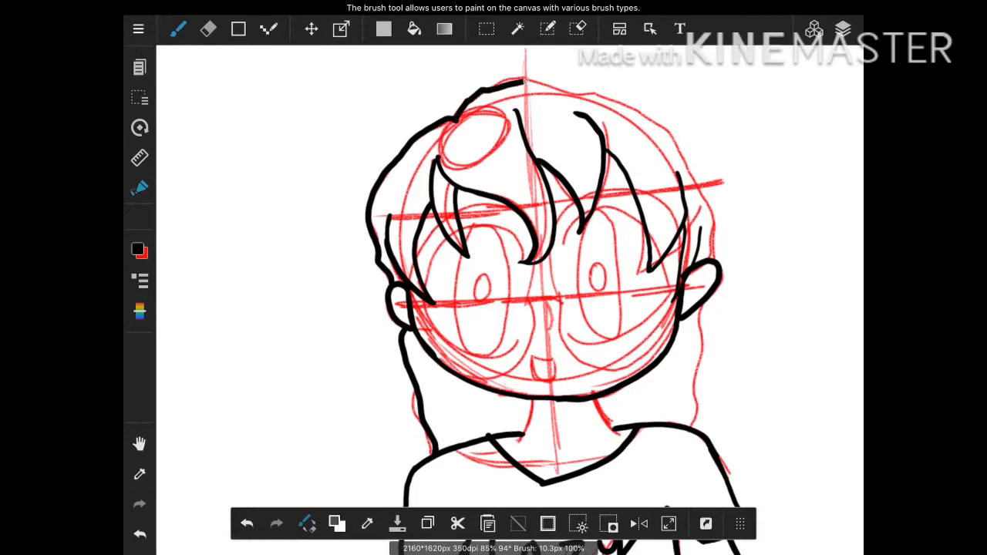
{"action": "left_click_drag", "start_coordinate": [524, 77], "coordinate": [706, 208]}
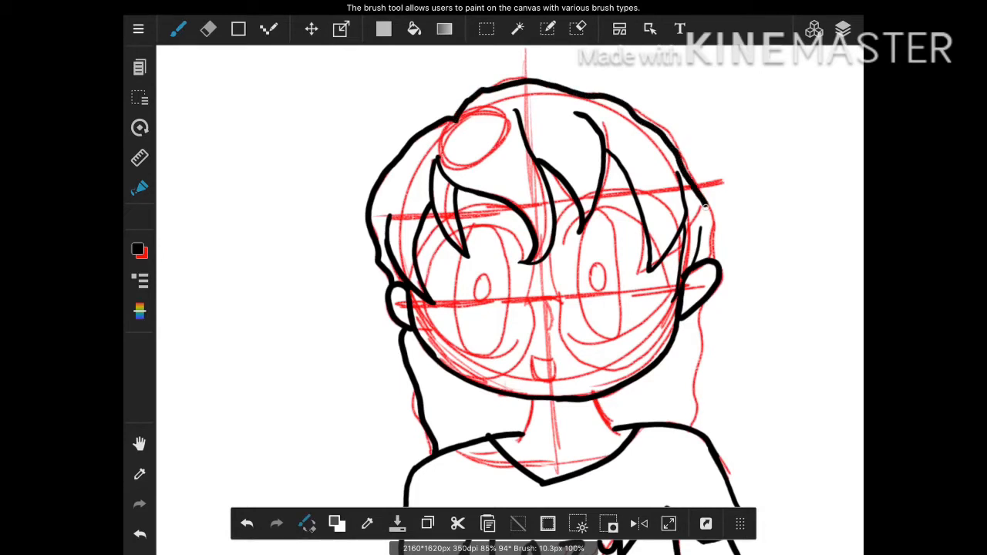
{"action": "left_click_drag", "start_coordinate": [703, 207], "coordinate": [708, 259]}
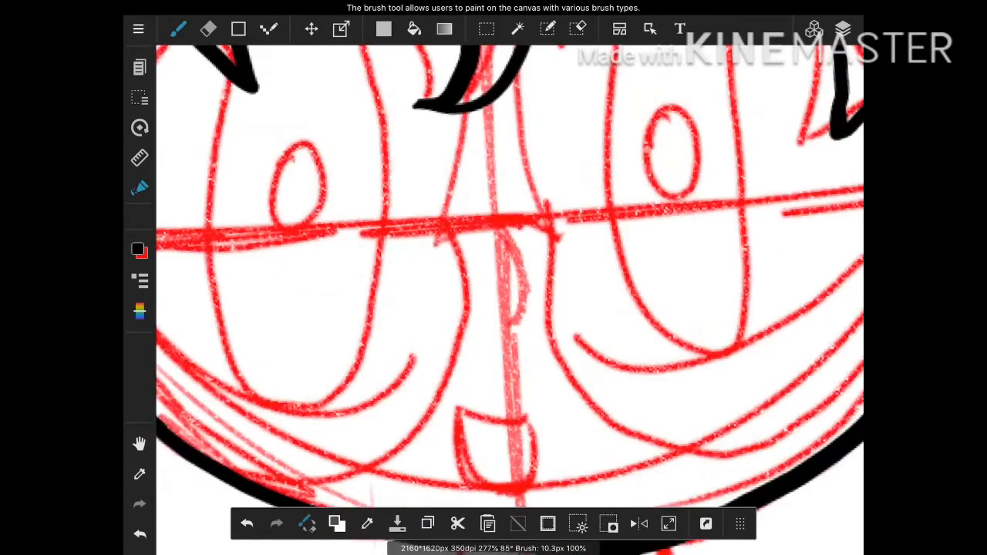
Ink the open mouth outline and fill it solid black.
{"action": "left_click_drag", "start_coordinate": [502, 219], "coordinate": [528, 339]}
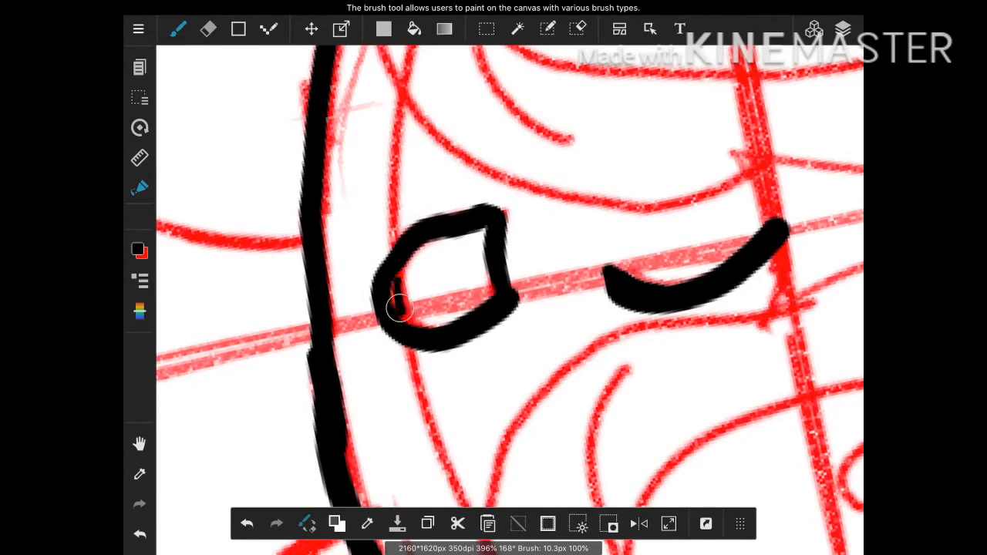
{"action": "left_click_drag", "start_coordinate": [398, 309], "coordinate": [475, 305]}
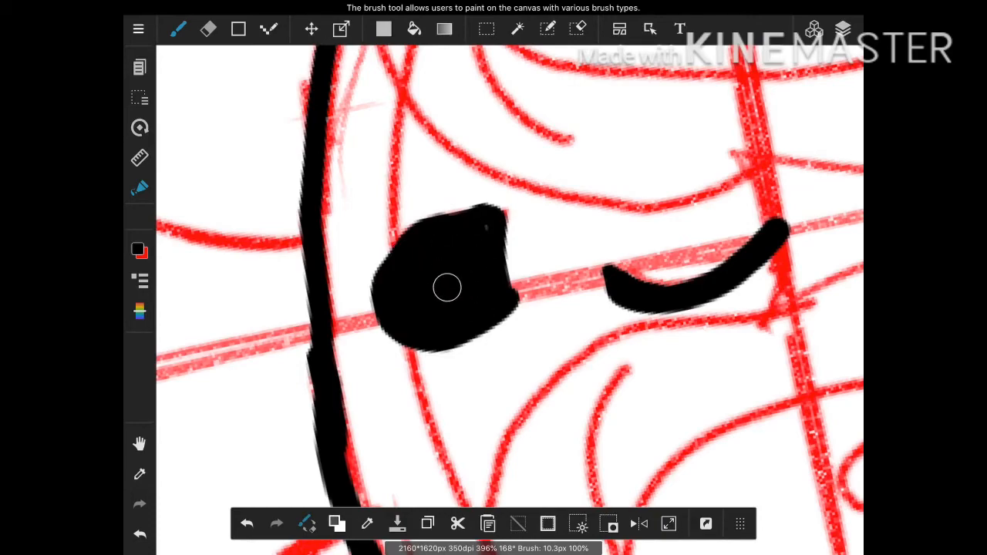
Paint a dark red tongue in the mouth, then undo it and smooth the black mouth edge.
{"action": "left_click", "coordinate": [139, 250]}
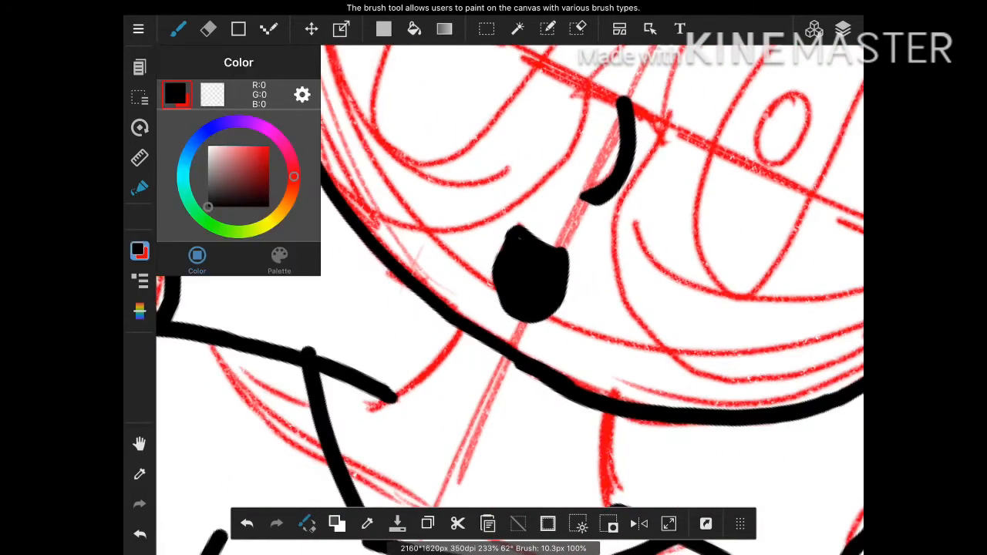
{"action": "left_click", "coordinate": [259, 173]}
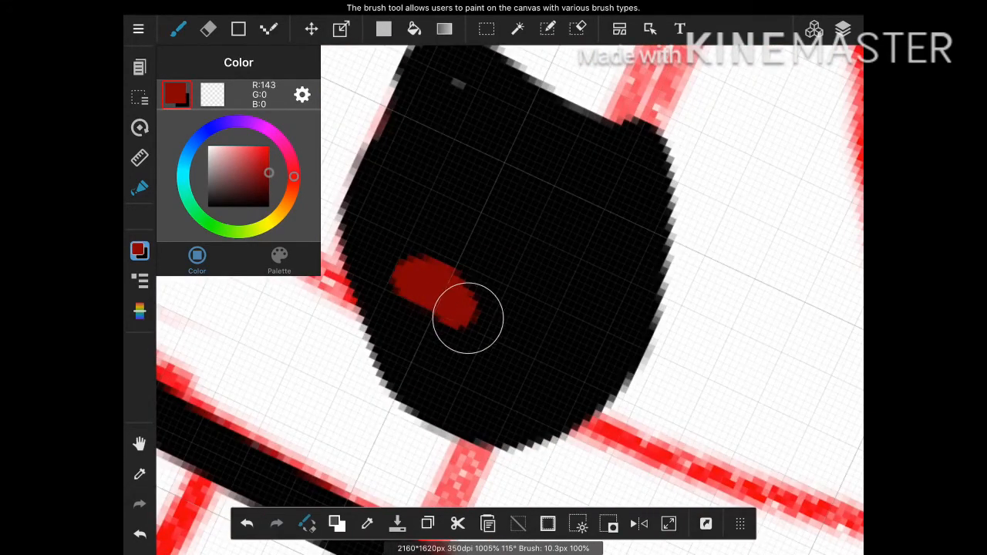
{"action": "left_click_drag", "start_coordinate": [469, 317], "coordinate": [432, 303]}
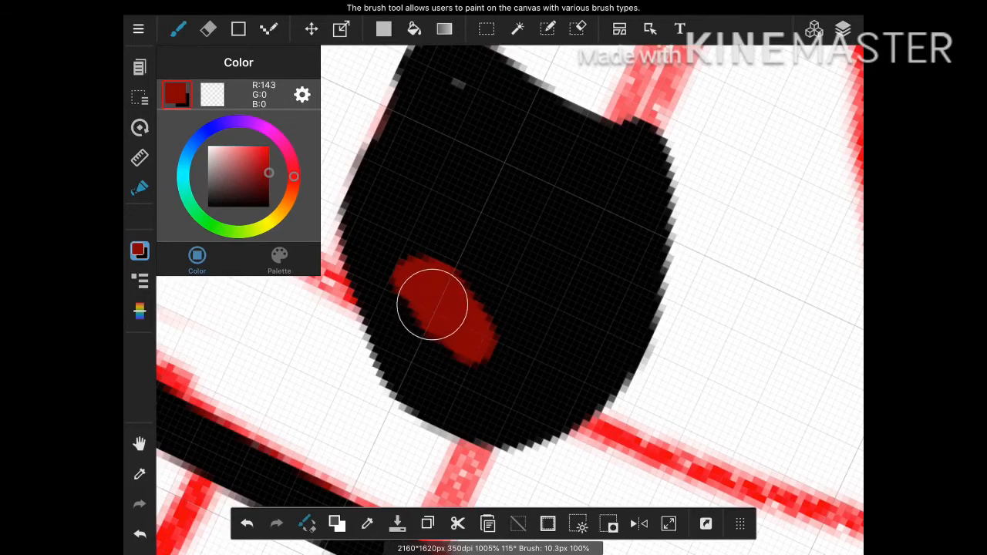
{"action": "left_click_drag", "start_coordinate": [432, 305], "coordinate": [465, 311]}
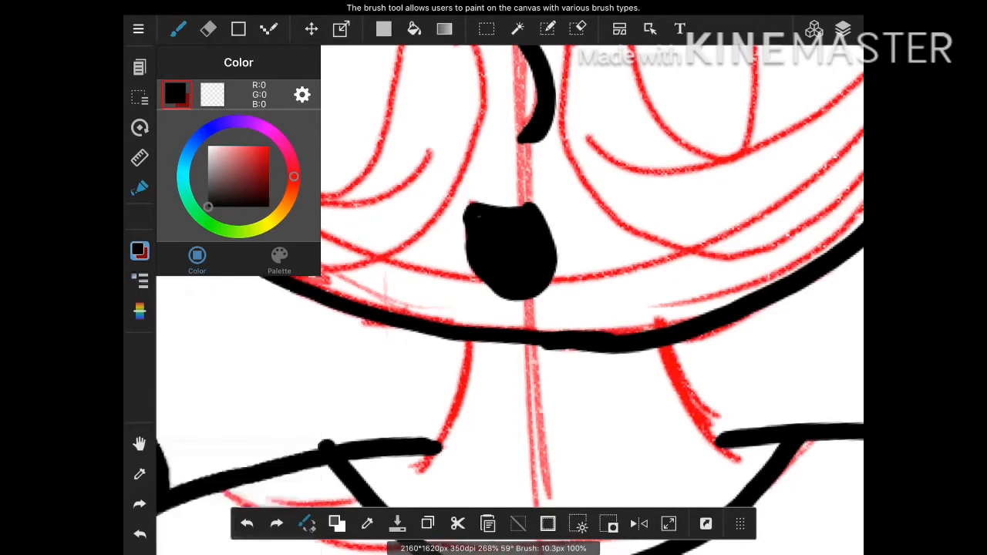
{"action": "left_click", "coordinate": [138, 250]}
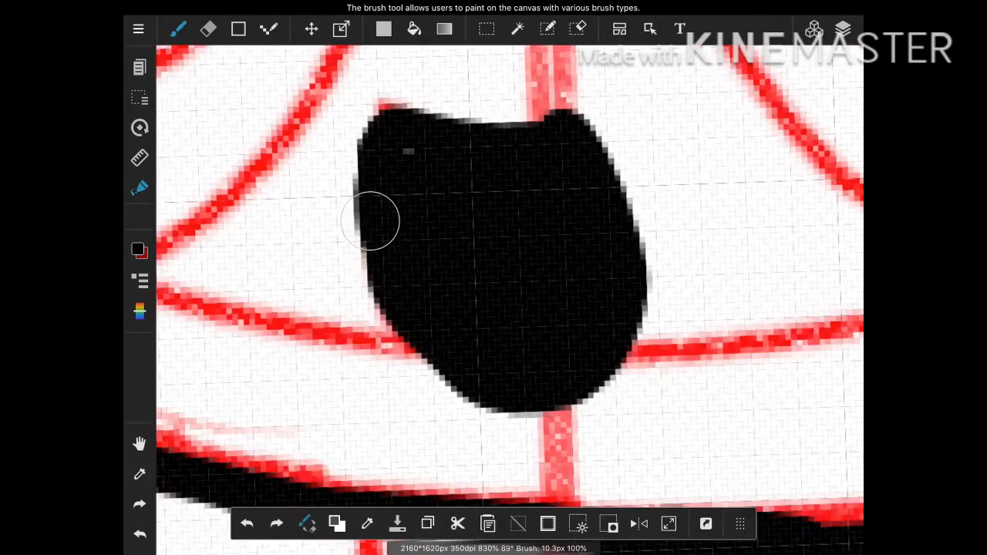
{"action": "left_click_drag", "start_coordinate": [370, 223], "coordinate": [512, 392]}
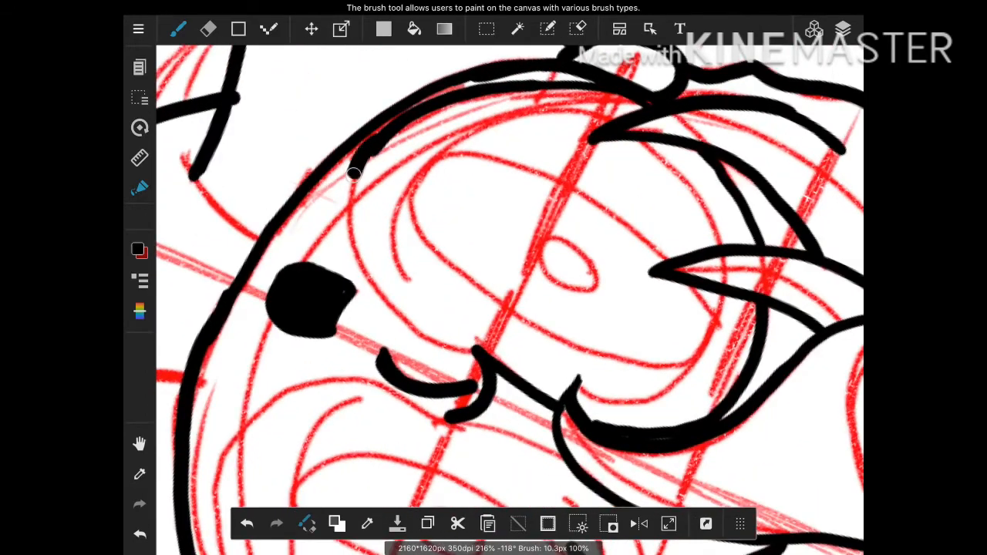
Ink the glasses, nose, eye and face details in black over the red sketch.
{"action": "left_click_drag", "start_coordinate": [354, 173], "coordinate": [497, 364]}
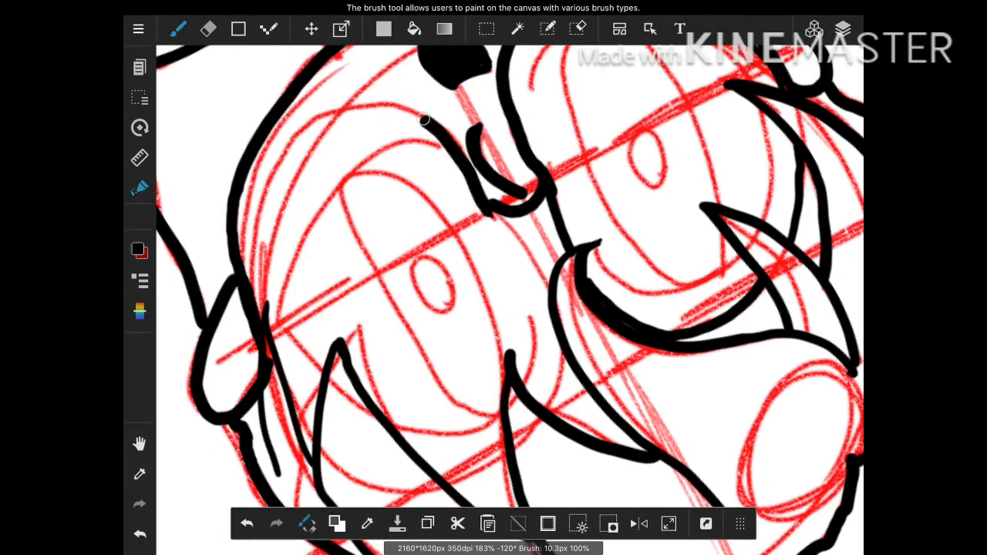
{"action": "left_click_drag", "start_coordinate": [424, 120], "coordinate": [256, 290]}
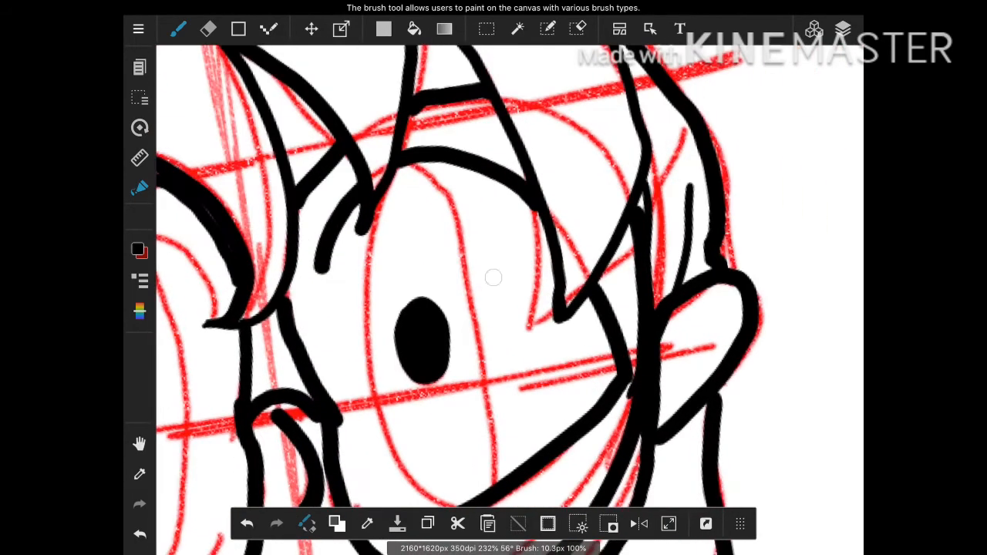
{"action": "left_click_drag", "start_coordinate": [397, 173], "coordinate": [444, 497]}
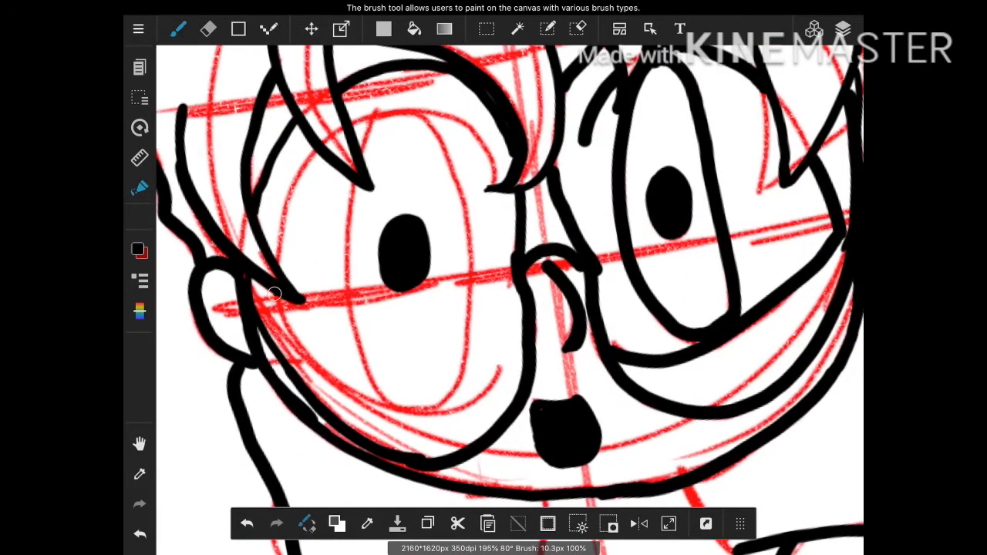
{"action": "left_click_drag", "start_coordinate": [271, 292], "coordinate": [494, 364]}
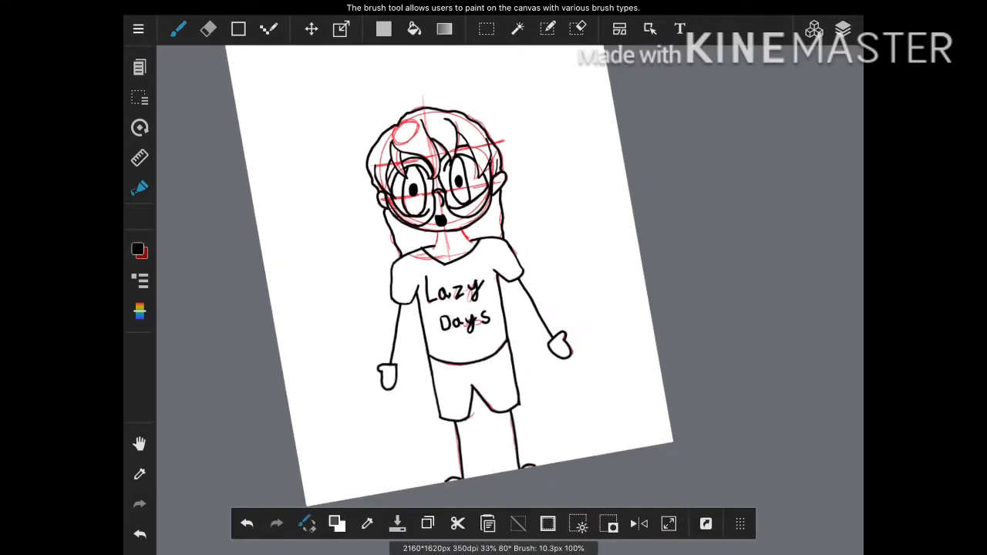
Test Layer1's opacity slider and restore it, then add an empty Layer2 above it.
{"action": "left_click", "coordinate": [842, 29]}
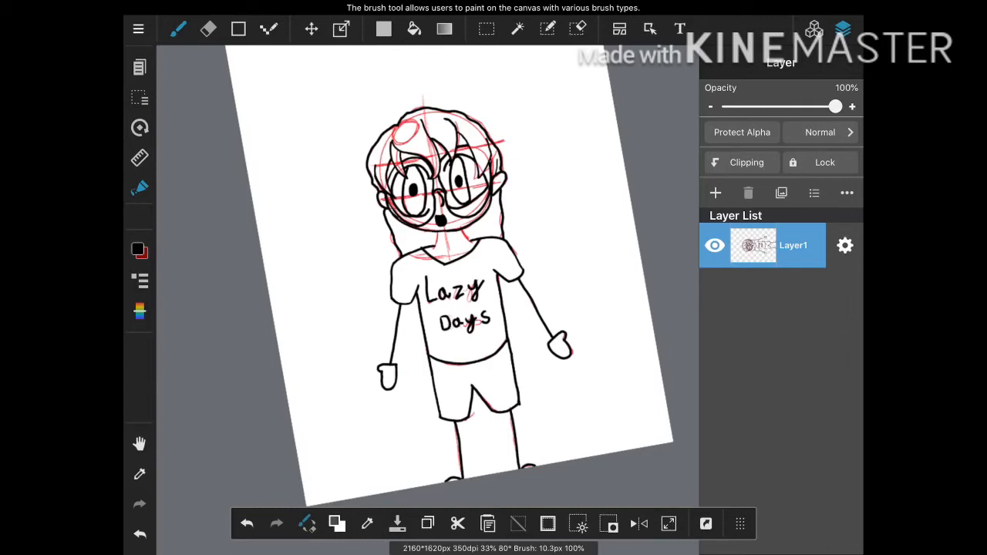
{"action": "left_click_drag", "start_coordinate": [836, 107], "coordinate": [790, 106]}
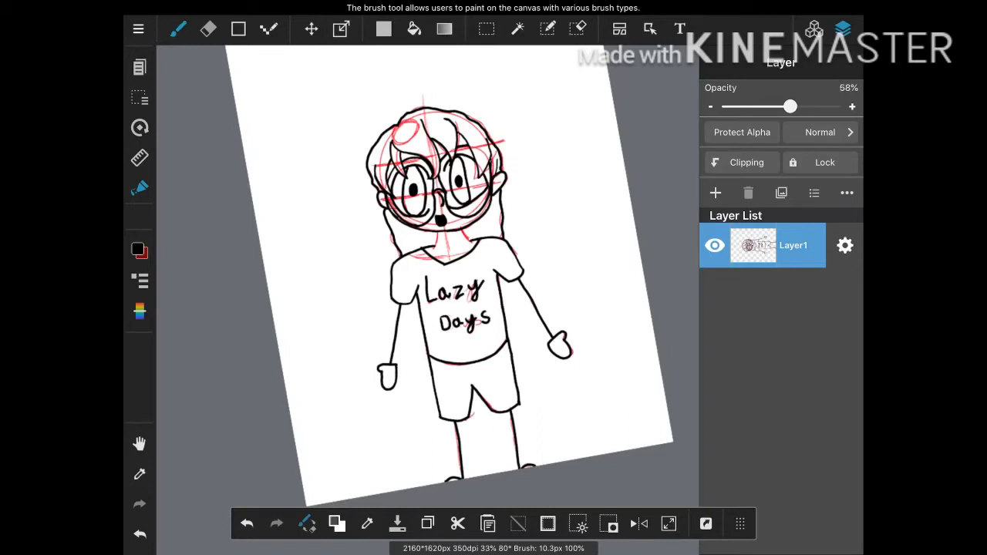
{"action": "left_click_drag", "start_coordinate": [790, 106], "coordinate": [836, 107]}
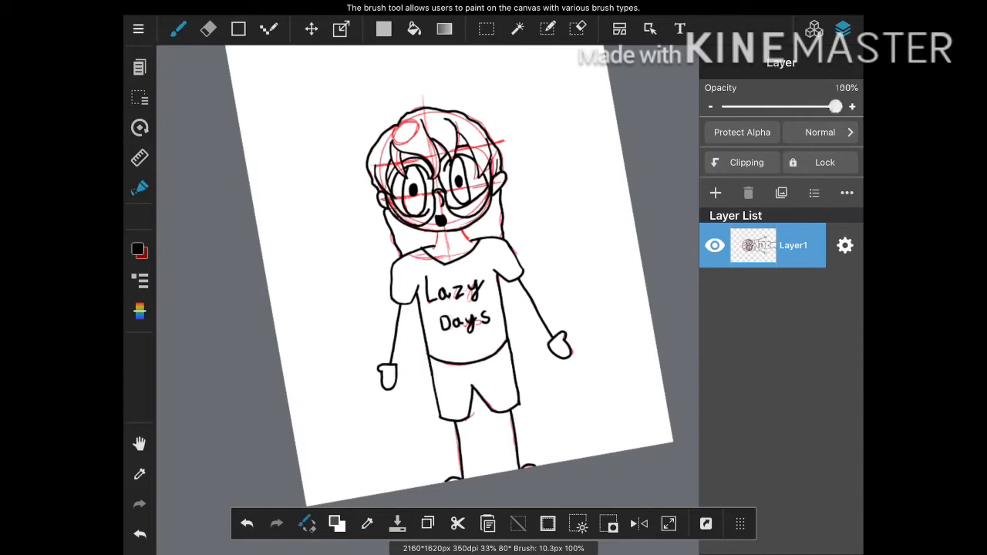
{"action": "left_click", "coordinate": [716, 193]}
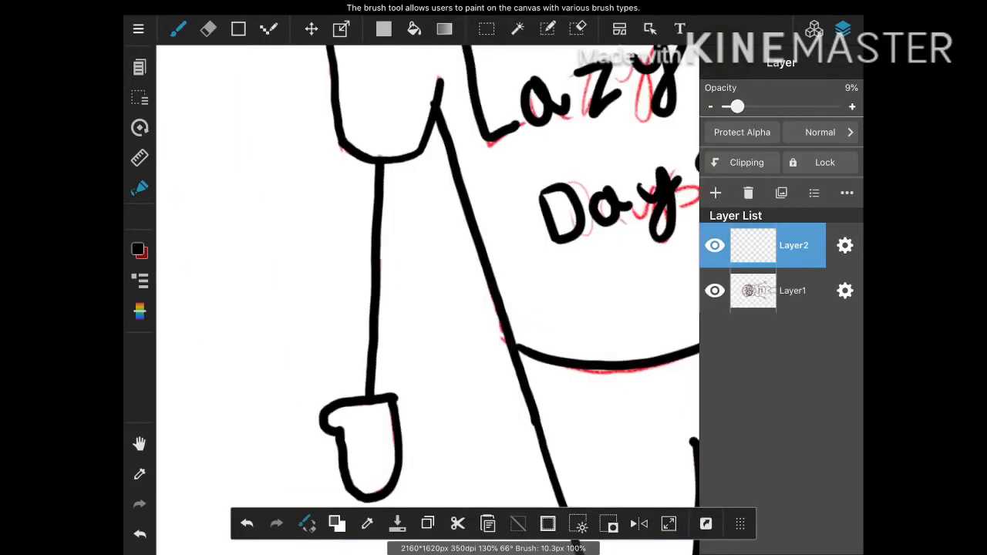
Fade the sketch layer and trace clean shirt hem and shorts outlines on Layer2.
{"action": "left_click_drag", "start_coordinate": [737, 106], "coordinate": [725, 106]}
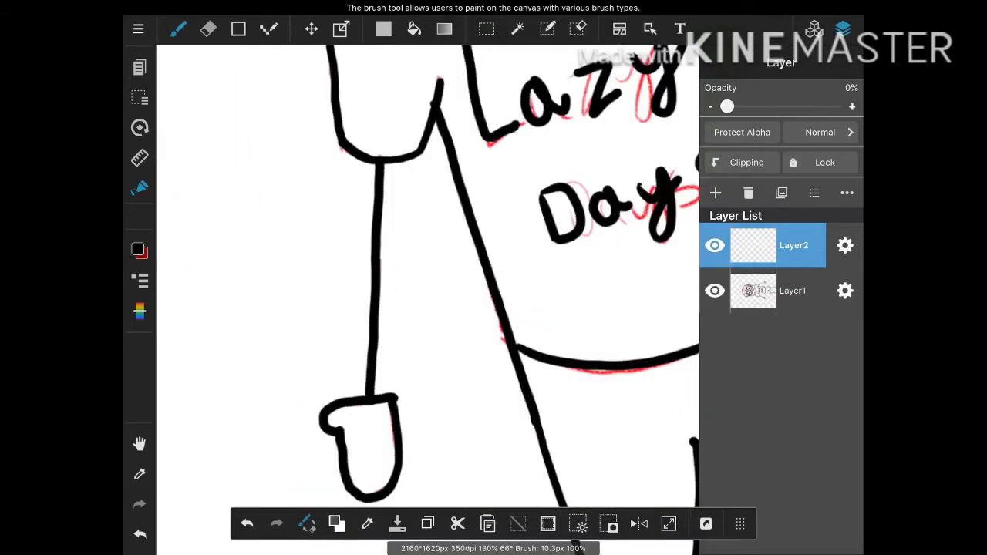
{"action": "left_click", "coordinate": [793, 290]}
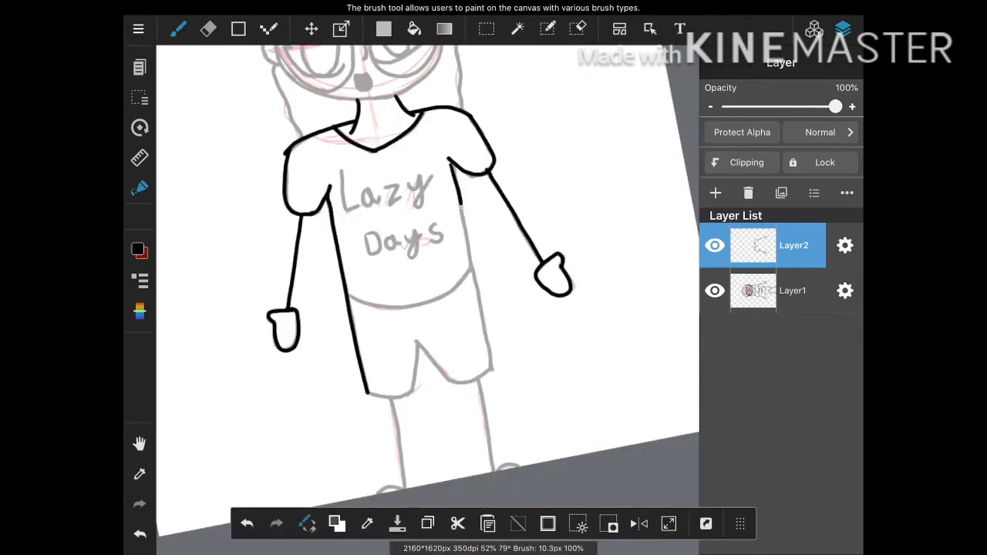
{"action": "left_click_drag", "start_coordinate": [460, 197], "coordinate": [491, 370]}
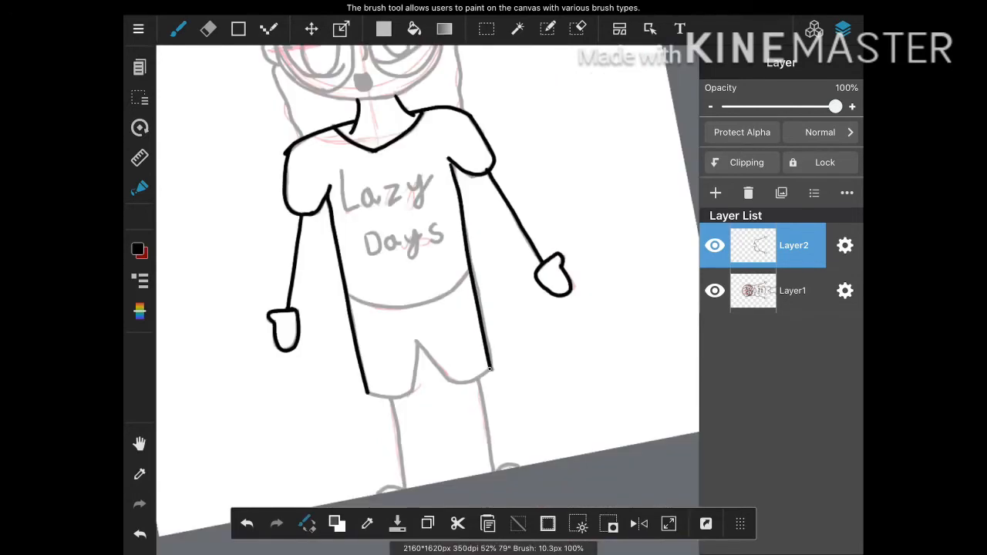
{"action": "left_click_drag", "start_coordinate": [347, 308], "coordinate": [486, 270]}
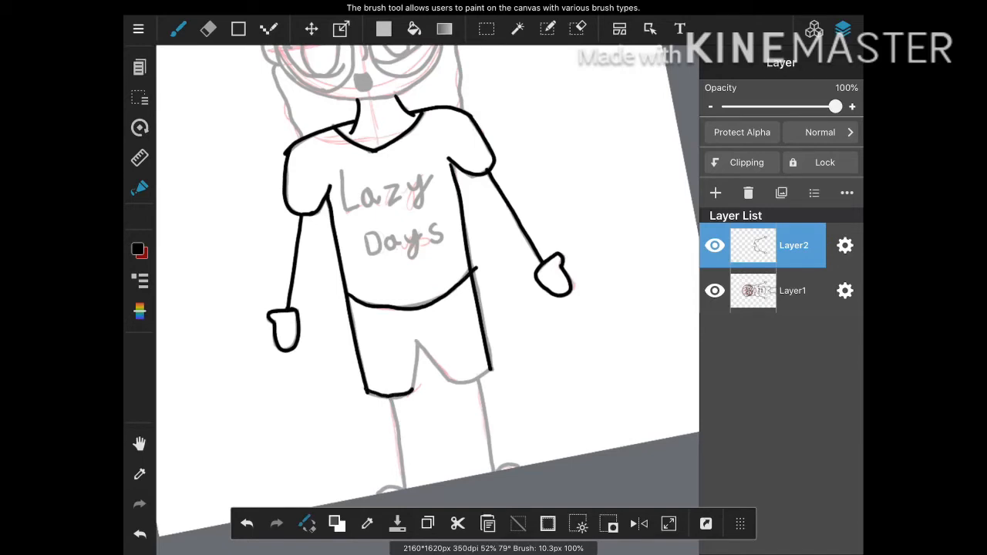
{"action": "left_click_drag", "start_coordinate": [416, 339], "coordinate": [414, 393]}
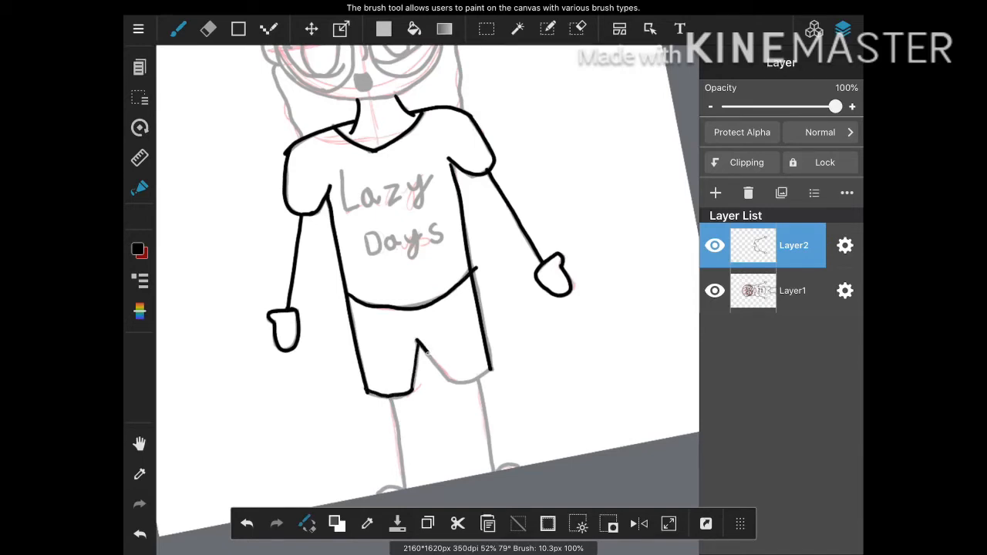
{"action": "left_click_drag", "start_coordinate": [424, 354], "coordinate": [506, 367]}
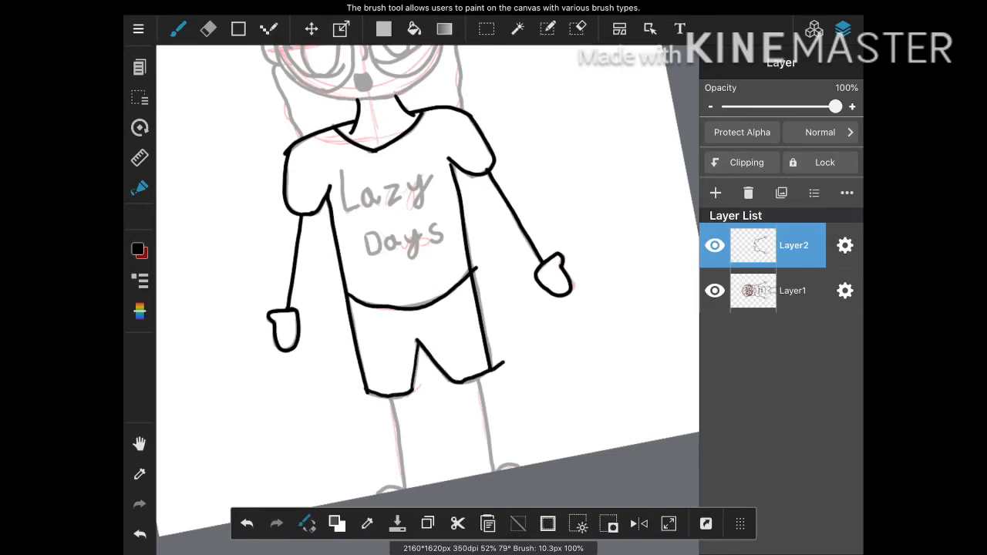
Erase the overshooting line end on the shorts with the Eraser.
{"action": "left_click", "coordinate": [208, 29]}
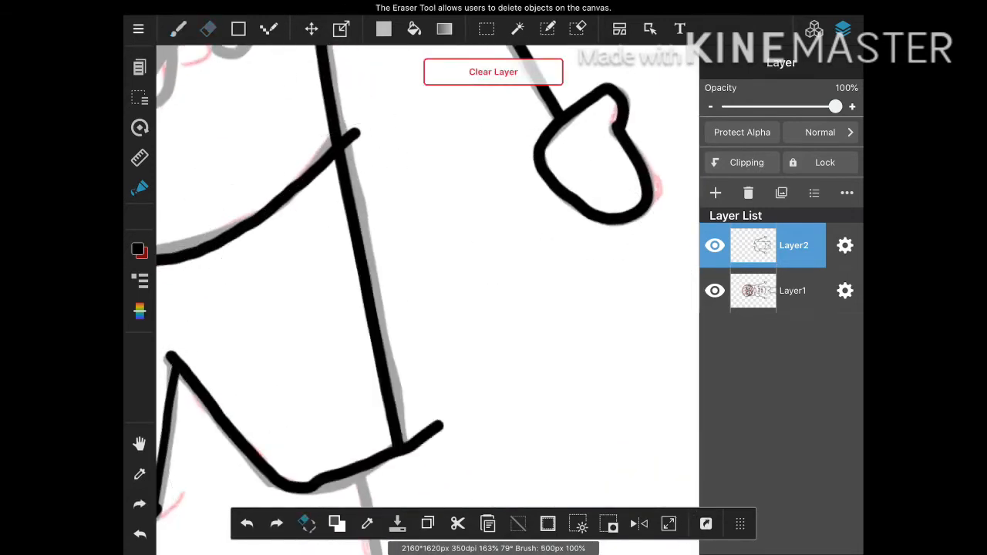
{"action": "left_click", "coordinate": [207, 28]}
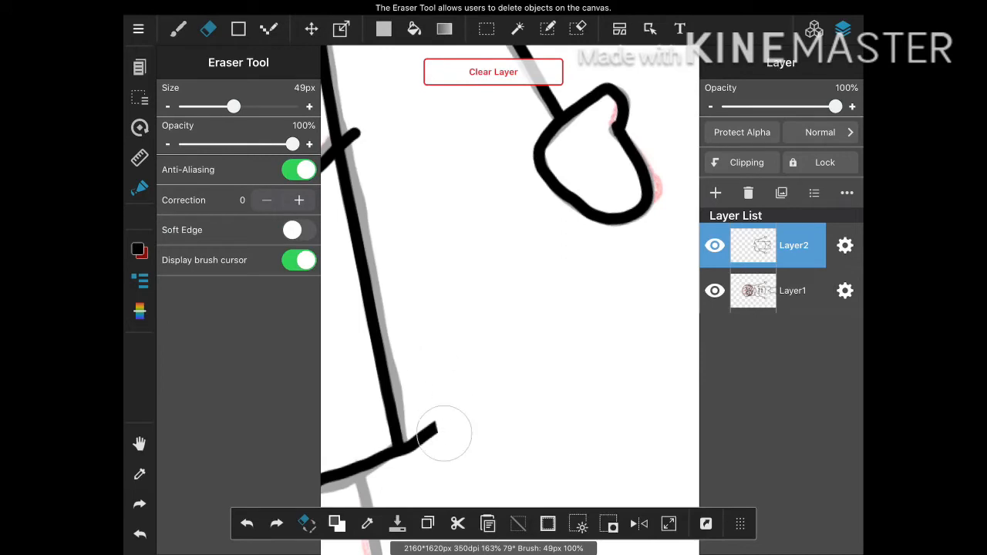
{"action": "left_click_drag", "start_coordinate": [444, 434], "coordinate": [411, 441]}
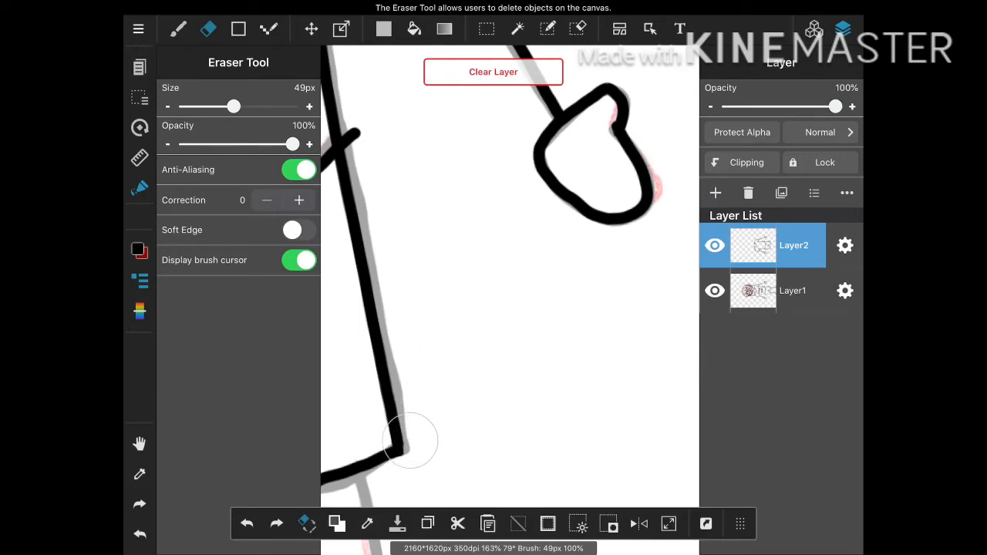
{"action": "left_click", "coordinate": [177, 28]}
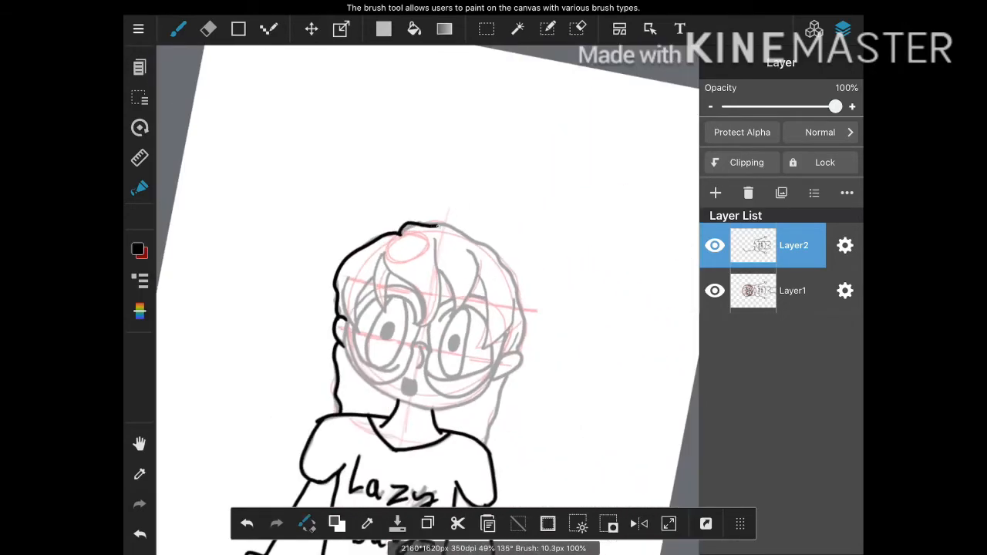
Trace the hair, face and glasses outlines and the open mouth in clean black lines.
{"action": "left_click_drag", "start_coordinate": [432, 224], "coordinate": [527, 339]}
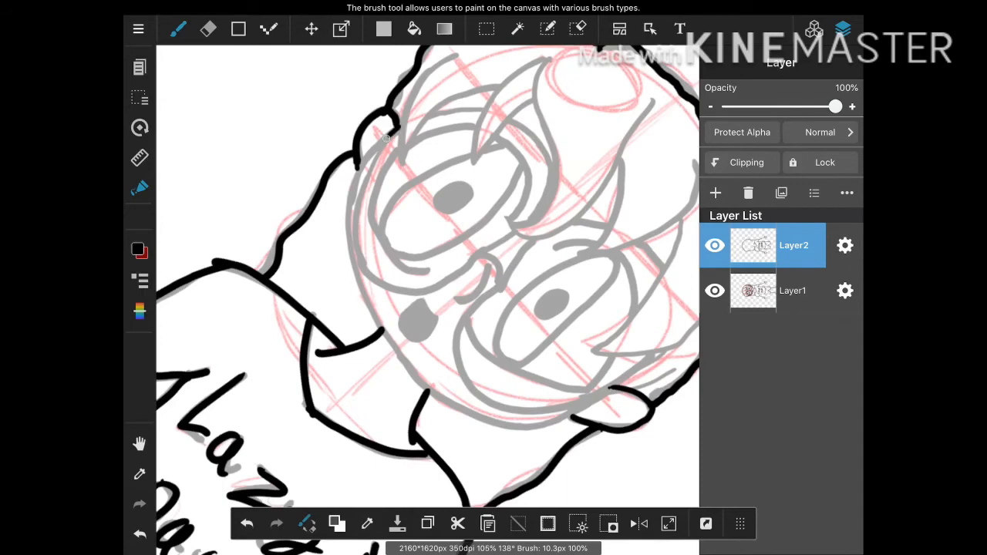
{"action": "left_click_drag", "start_coordinate": [388, 138], "coordinate": [415, 378]}
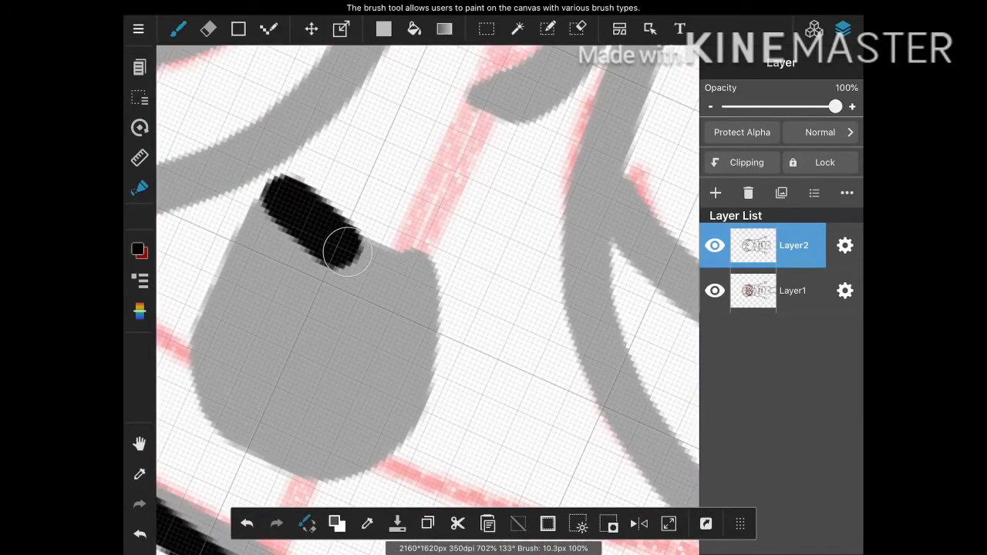
{"action": "left_click_drag", "start_coordinate": [332, 239], "coordinate": [270, 239]}
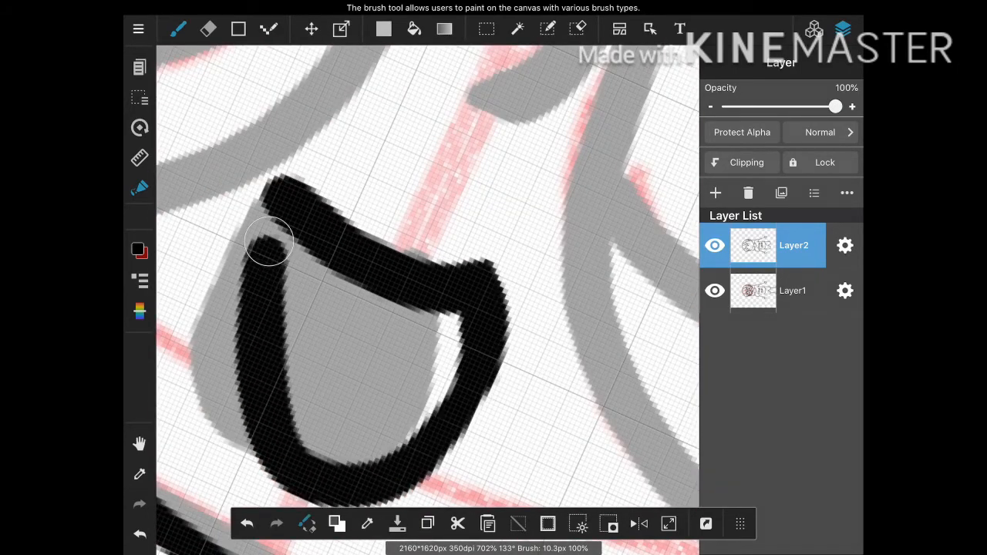
{"action": "left_click_drag", "start_coordinate": [270, 239], "coordinate": [332, 382]}
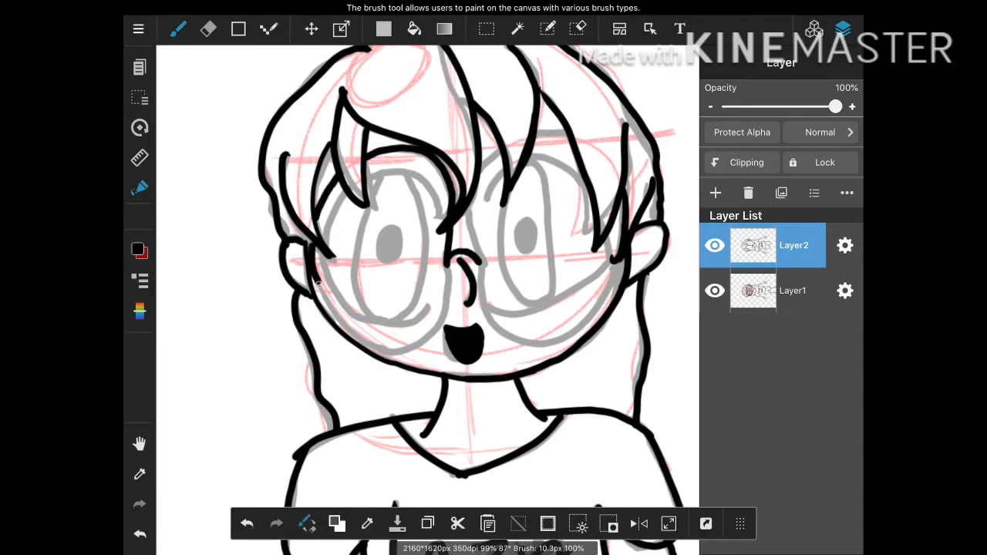
Ink the hair strands falling over the glasses frame.
{"action": "left_click_drag", "start_coordinate": [316, 290], "coordinate": [432, 336]}
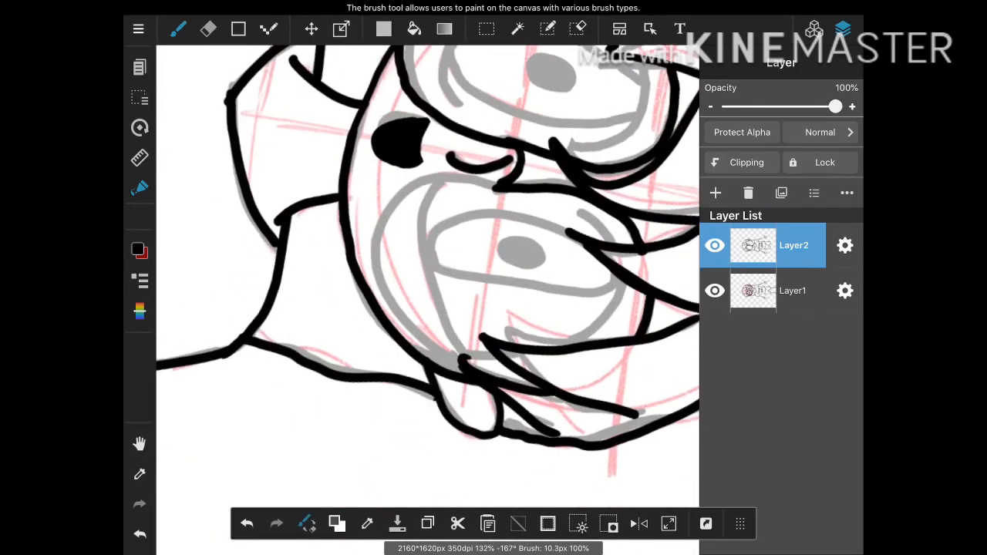
{"action": "left_click_drag", "start_coordinate": [486, 177], "coordinate": [410, 331]}
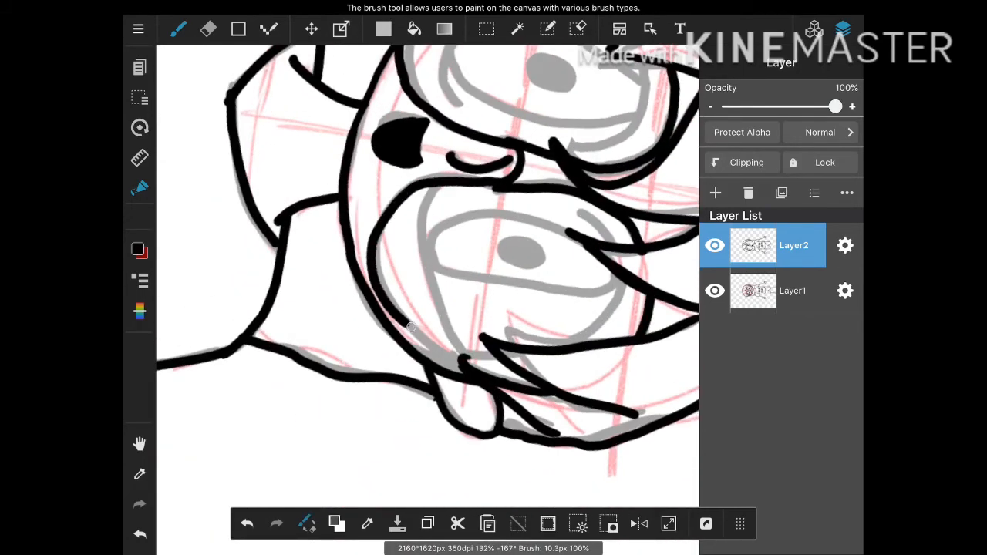
{"action": "left_click_drag", "start_coordinate": [394, 324], "coordinate": [463, 367]}
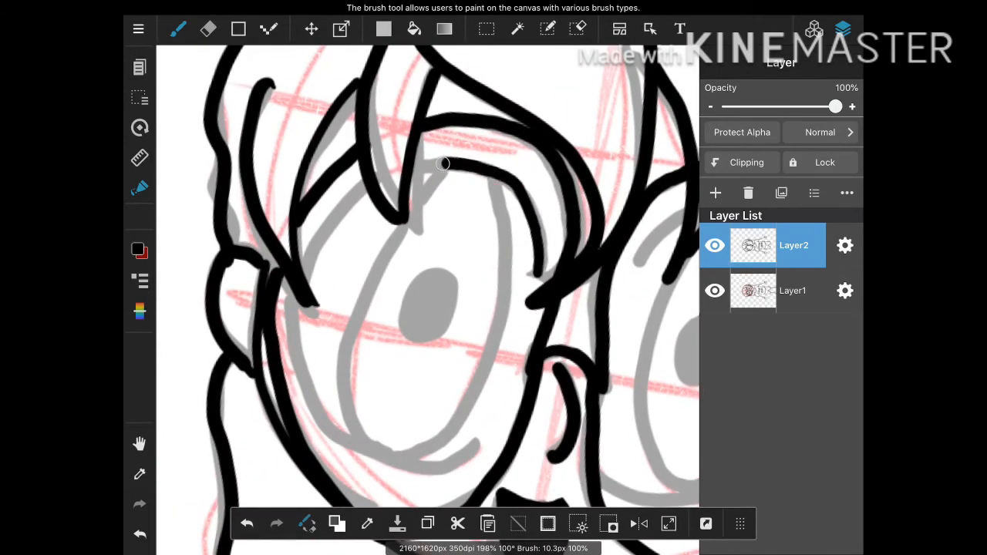
{"action": "left_click_drag", "start_coordinate": [444, 162], "coordinate": [300, 284]}
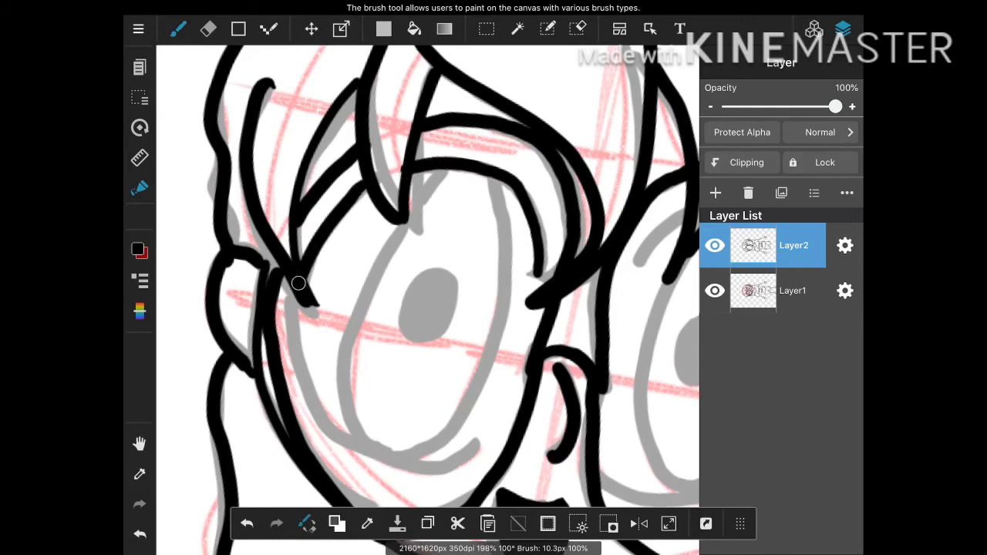
{"action": "left_click_drag", "start_coordinate": [299, 283], "coordinate": [463, 454]}
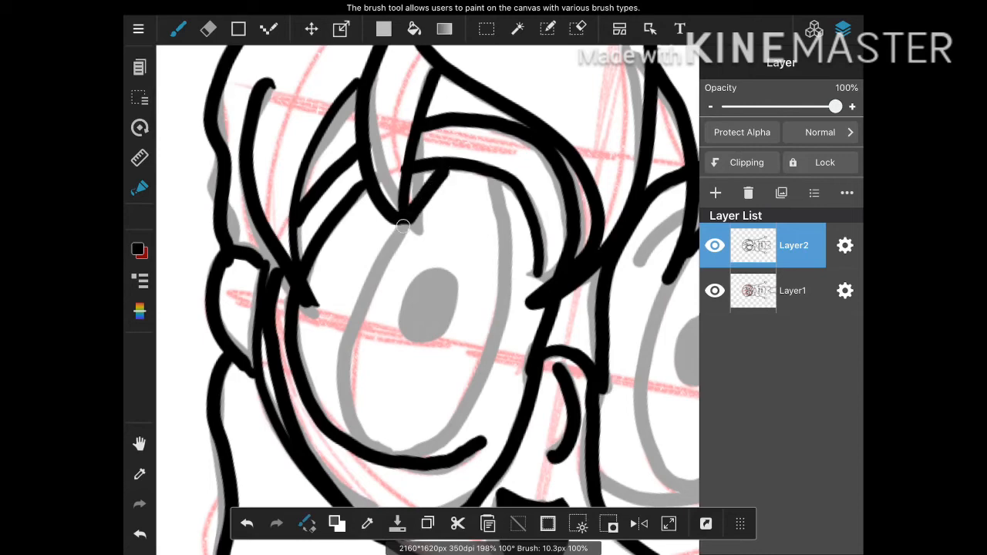
Trace the eye outline, fill the pupil solid black and ink the glasses rim below it.
{"action": "left_click_drag", "start_coordinate": [404, 225], "coordinate": [460, 410]}
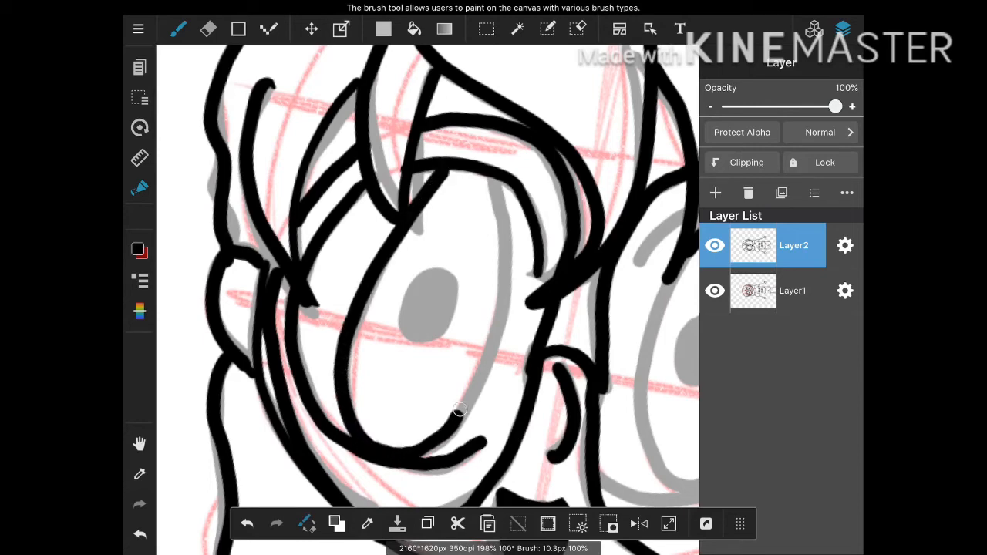
{"action": "left_click_drag", "start_coordinate": [448, 170], "coordinate": [459, 413]}
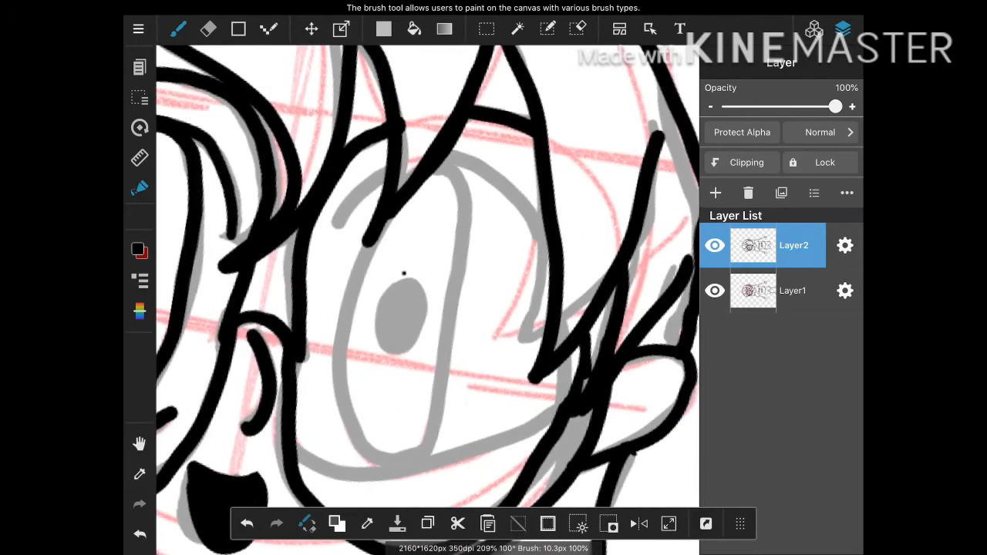
{"action": "left_click_drag", "start_coordinate": [401, 277], "coordinate": [394, 362]}
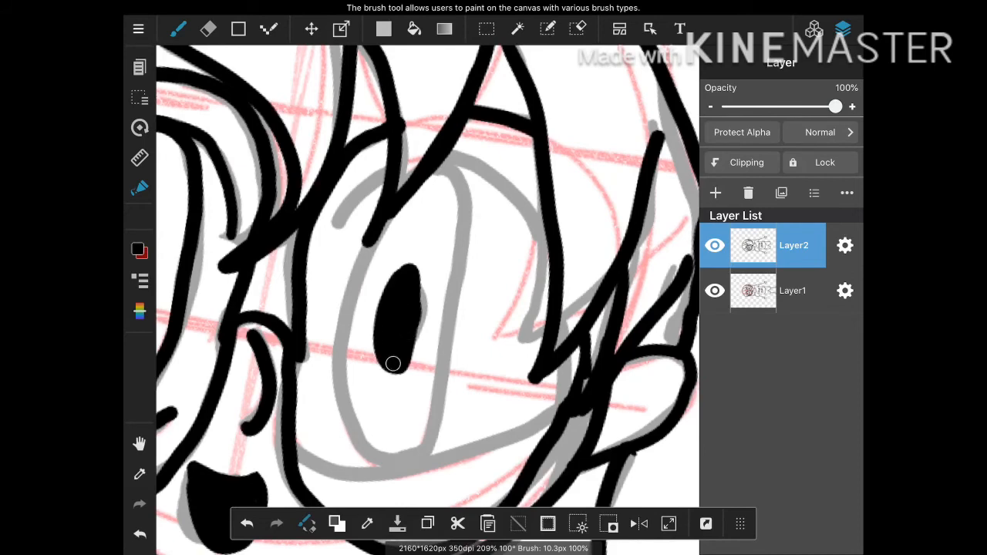
{"action": "left_click_drag", "start_coordinate": [446, 162], "coordinate": [349, 434]}
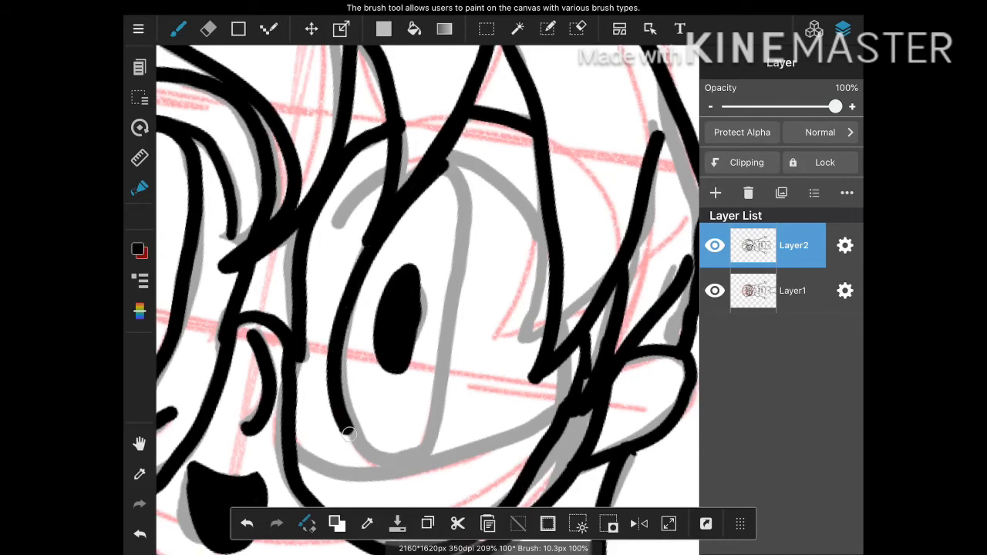
{"action": "left_click_drag", "start_coordinate": [440, 162], "coordinate": [355, 440]}
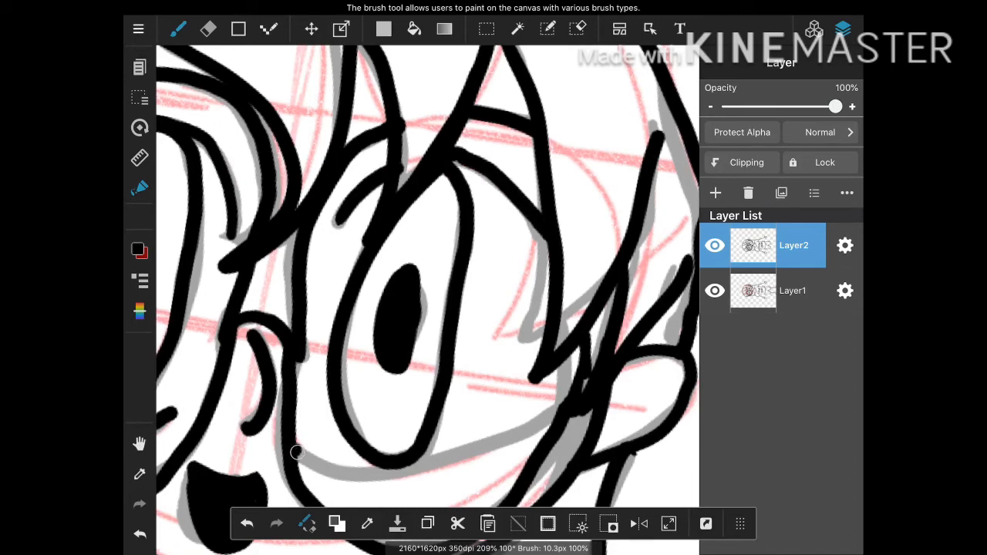
{"action": "left_click_drag", "start_coordinate": [299, 453], "coordinate": [569, 348]}
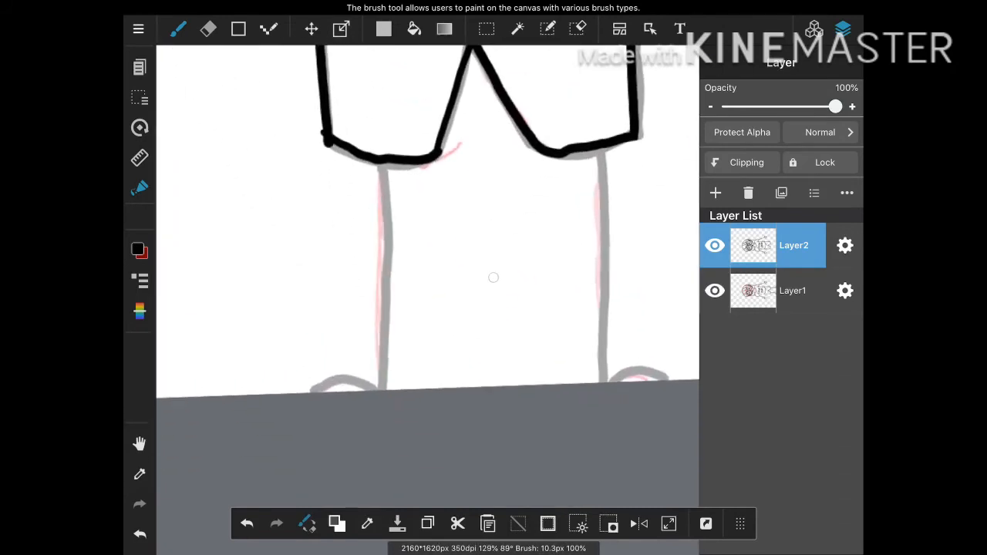
Trace the leg outlines, then hide the sketch layer and add Layer3 beneath the line art.
{"action": "left_click_drag", "start_coordinate": [379, 151], "coordinate": [379, 389]}
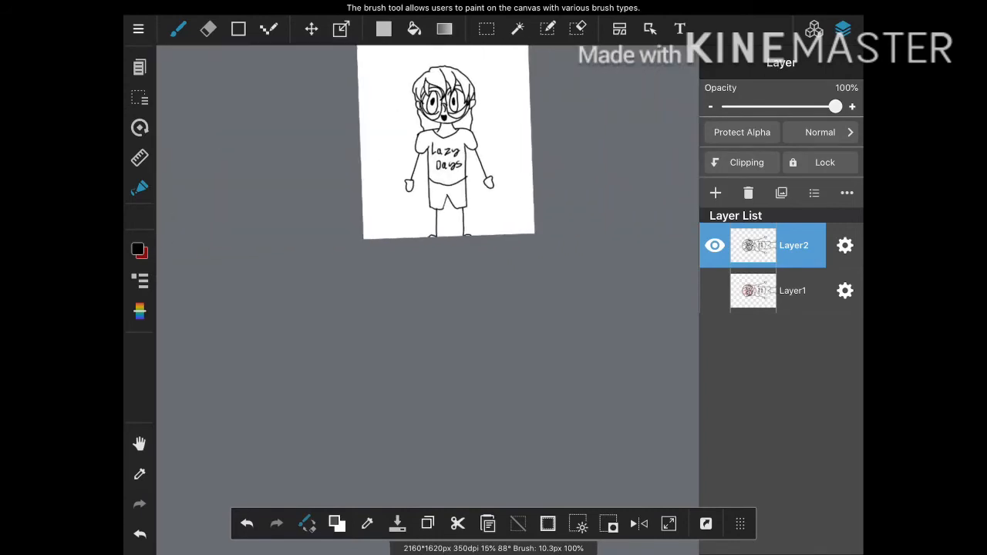
{"action": "left_click", "coordinate": [715, 193]}
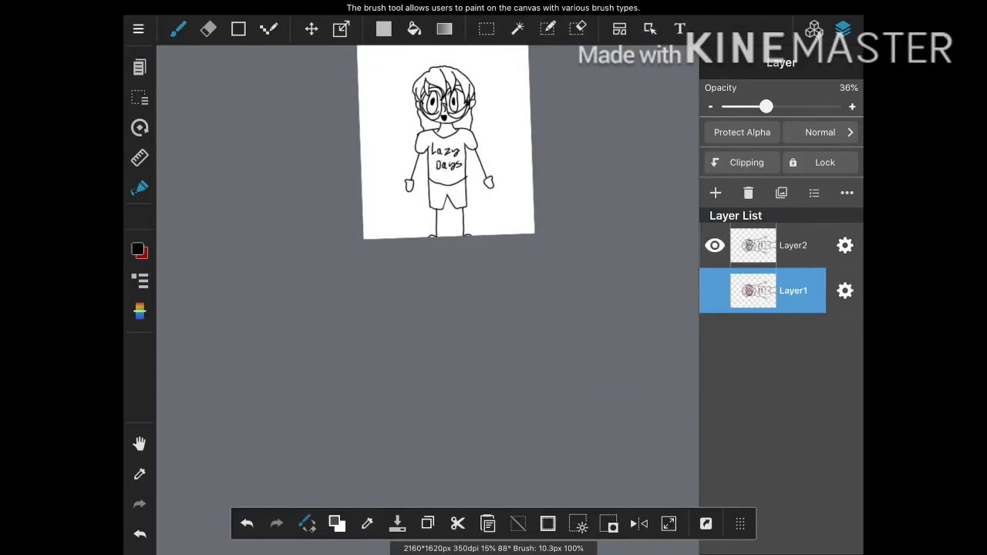
{"action": "left_click", "coordinate": [715, 193]}
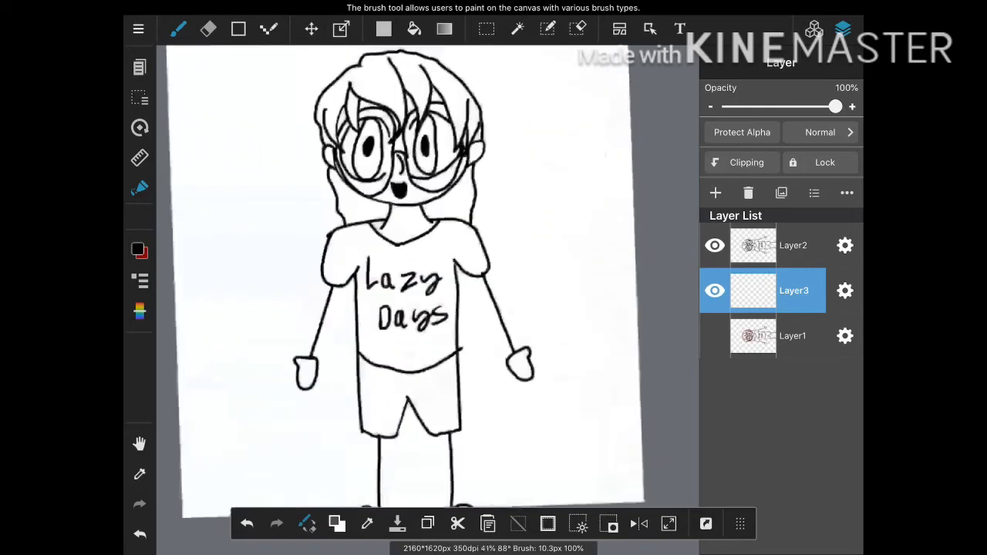
Bucket-fill both eyes with a grey-teal colour.
{"action": "left_click", "coordinate": [138, 250]}
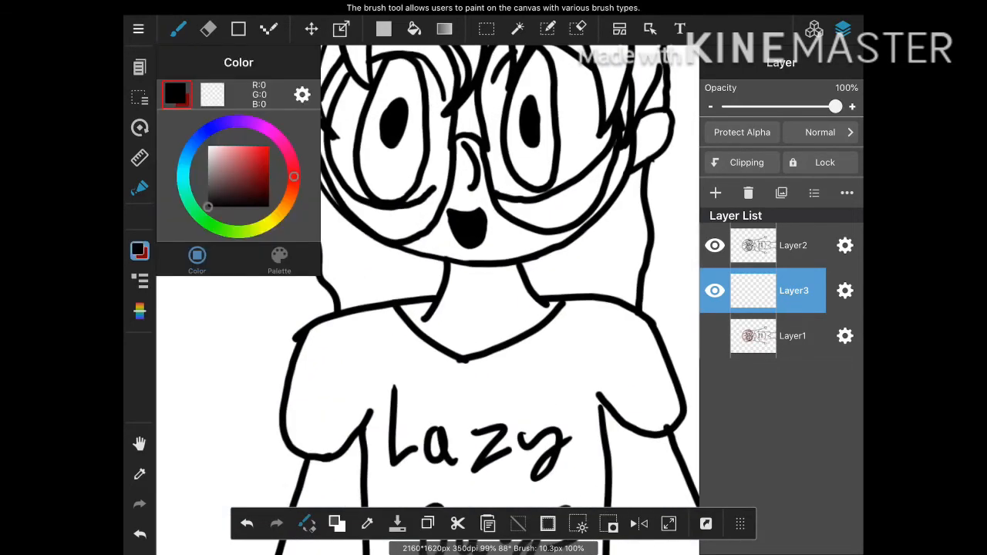
{"action": "left_click", "coordinate": [274, 219]}
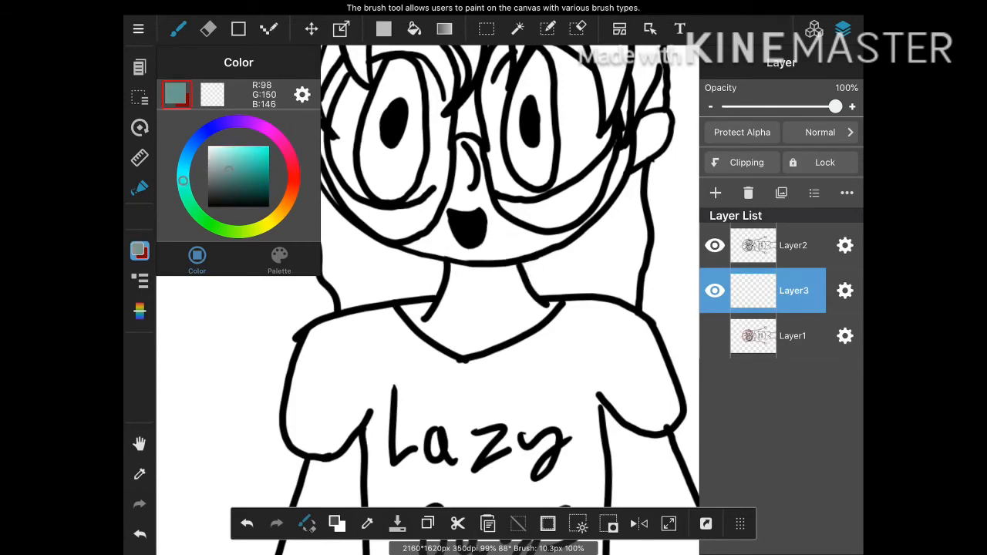
{"action": "left_click", "coordinate": [413, 27]}
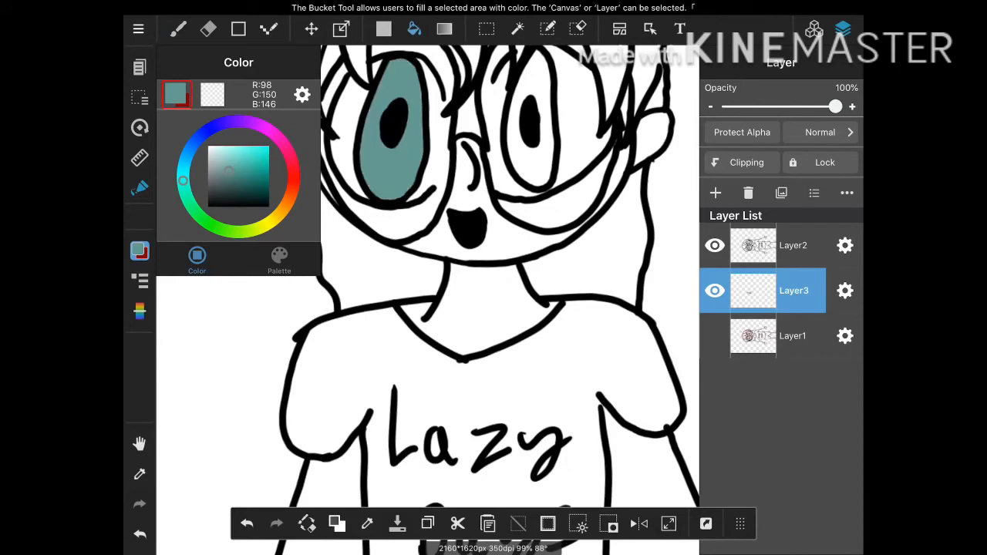
{"action": "left_click", "coordinate": [532, 115]}
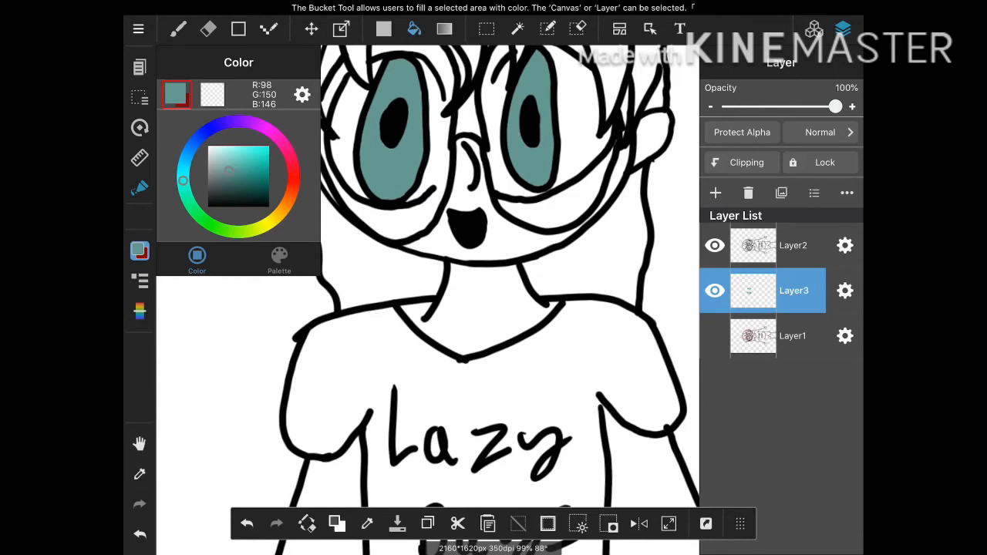
Add a new clothes layer and fill the shorts red.
{"action": "left_click", "coordinate": [716, 193]}
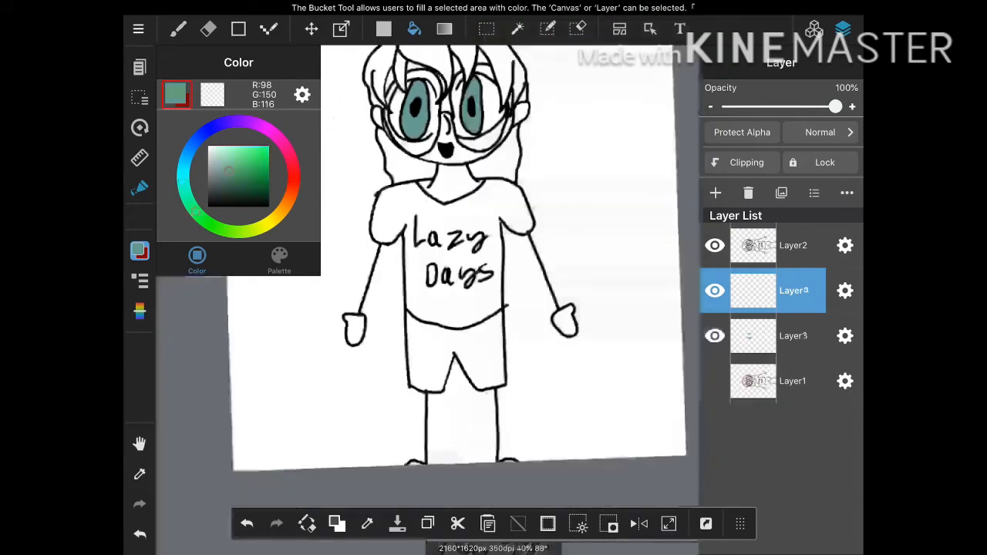
{"action": "left_click", "coordinate": [455, 355]}
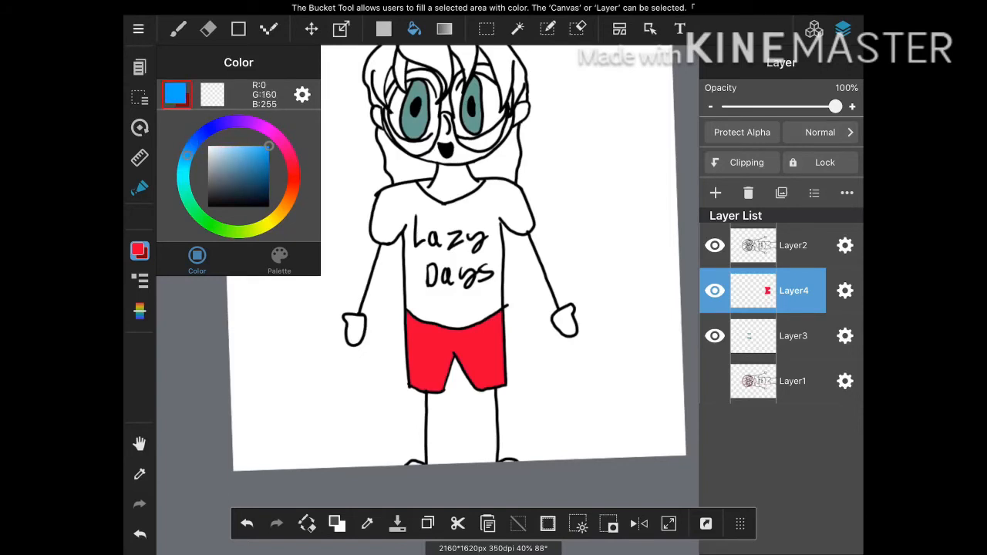
Fill the shirt bright blue, then add a new layer for the skin.
{"action": "left_click", "coordinate": [447, 232]}
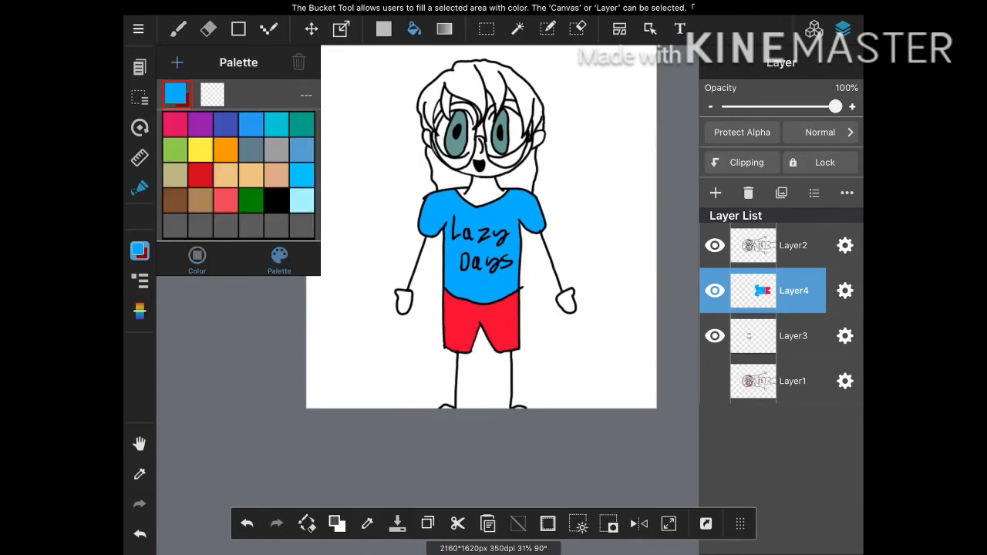
{"action": "left_click", "coordinate": [276, 176]}
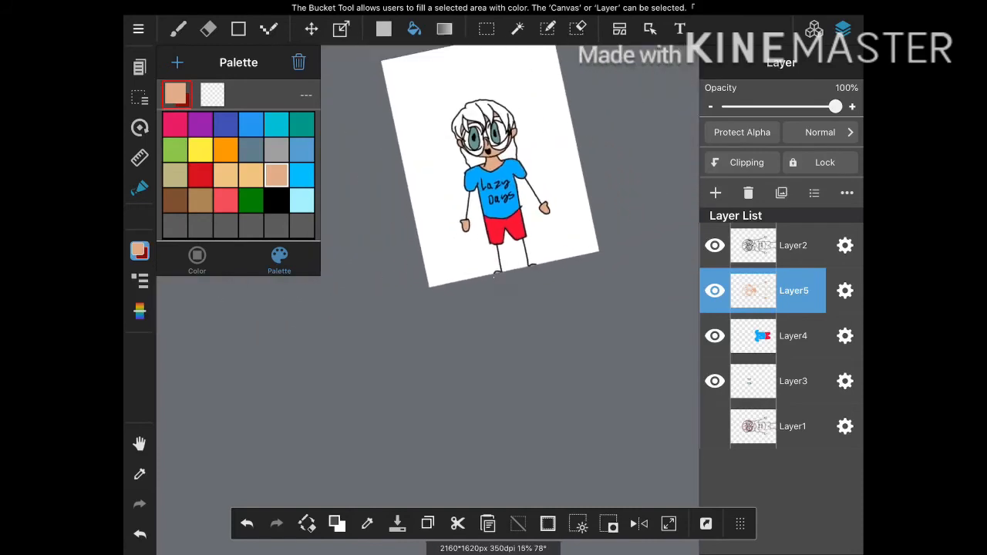
Add a hair layer, tune the Yellow swatch to a muted blonde and start filling the hair.
{"action": "left_click", "coordinate": [716, 193]}
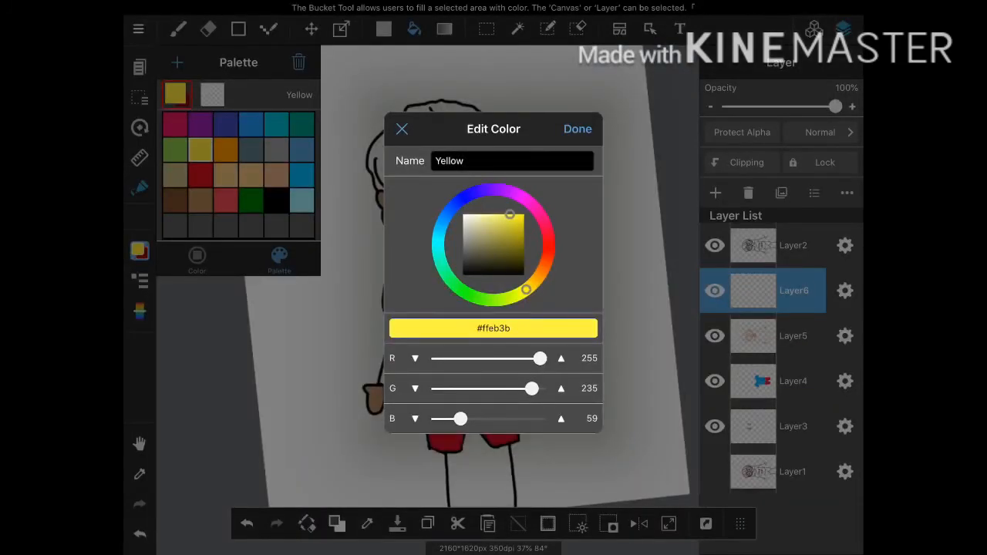
{"action": "left_click", "coordinate": [577, 130]}
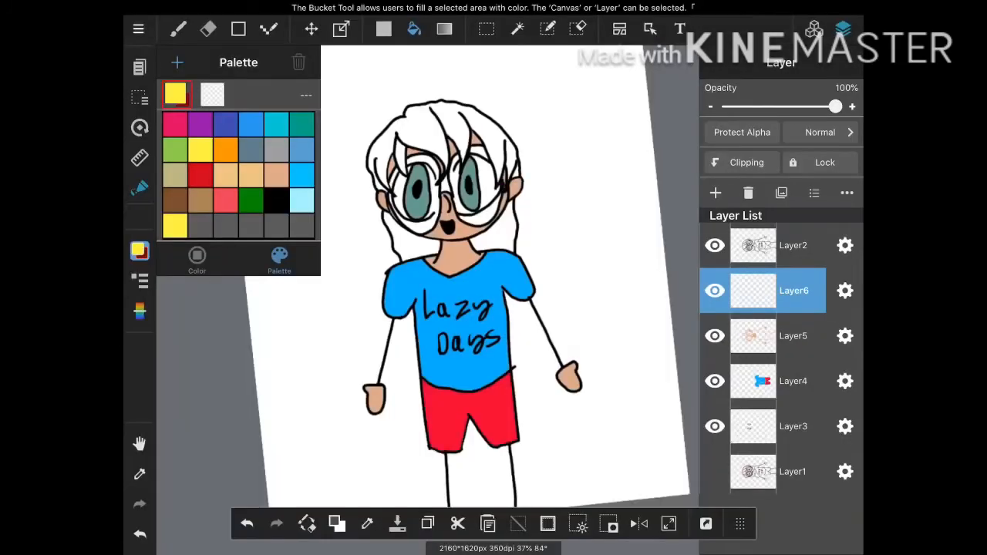
{"action": "left_click", "coordinate": [198, 259]}
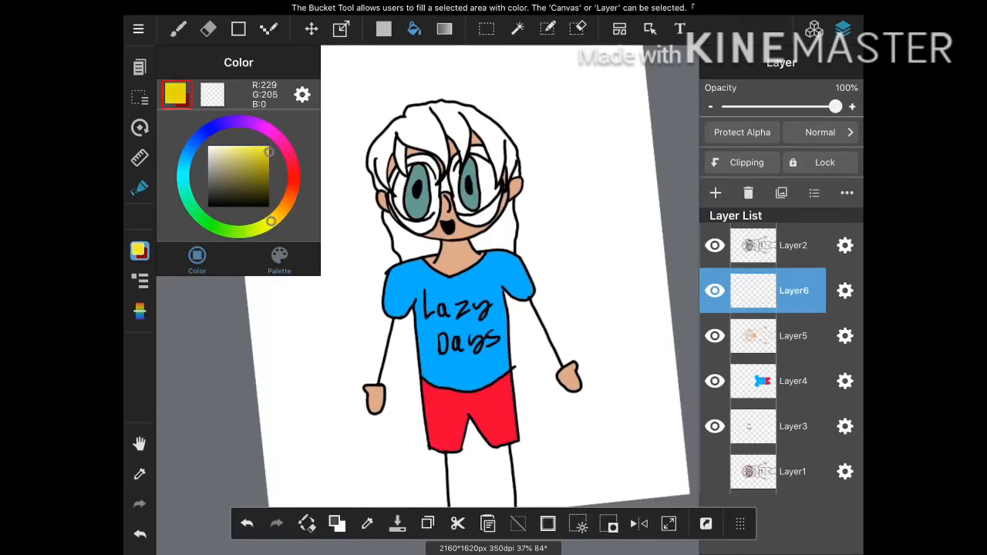
{"action": "left_click", "coordinate": [241, 162]}
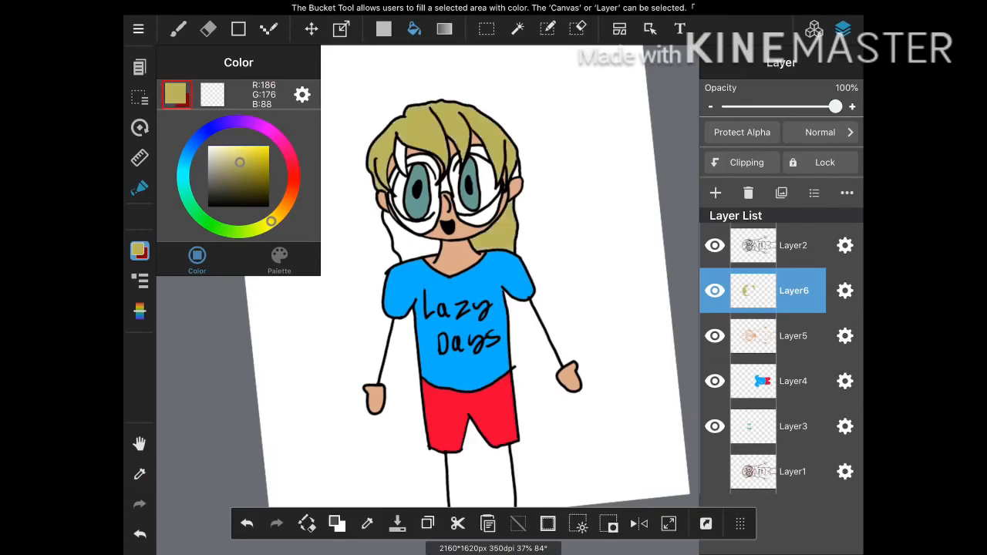
Finish filling the hair blonde, add a new layer and return to the skin layer.
{"action": "left_click", "coordinate": [417, 239]}
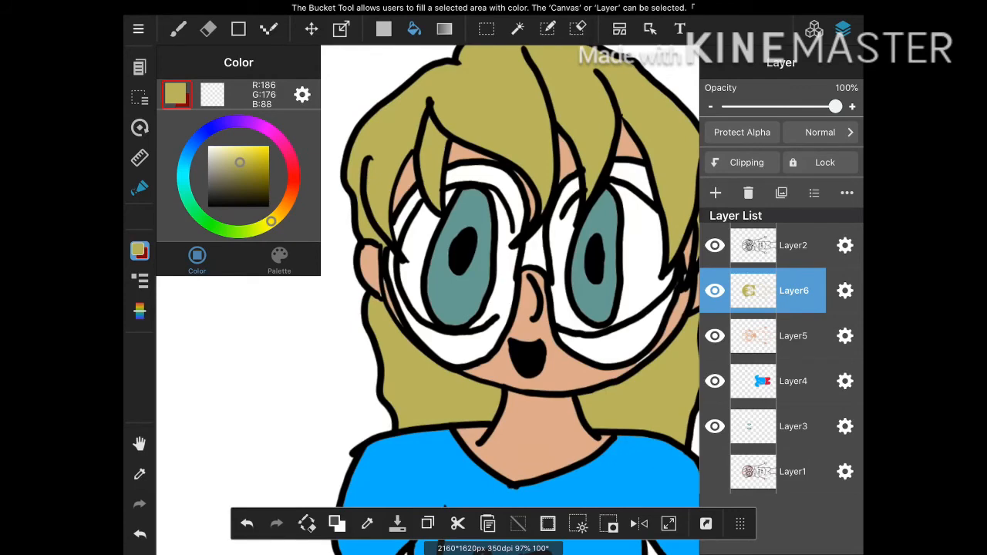
{"action": "left_click", "coordinate": [715, 192]}
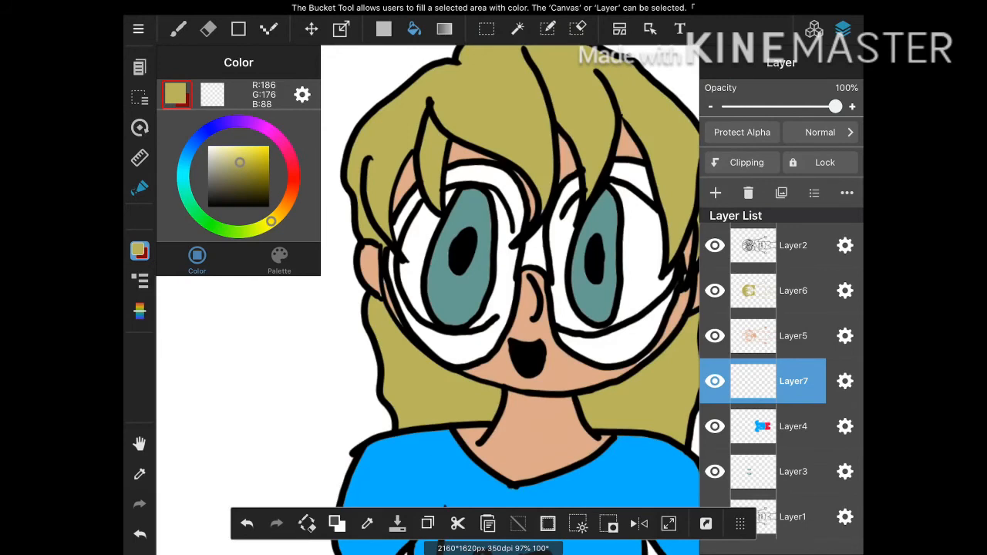
{"action": "left_click", "coordinate": [792, 336]}
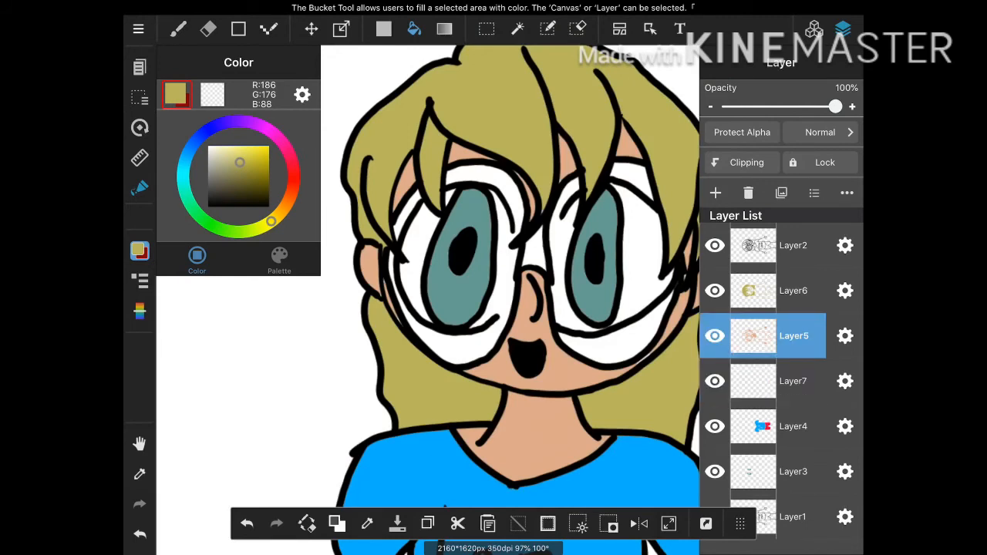
Sample the tan skin colour, fill a missed skin spot, then select the clothes layer.
{"action": "left_click", "coordinate": [525, 431]}
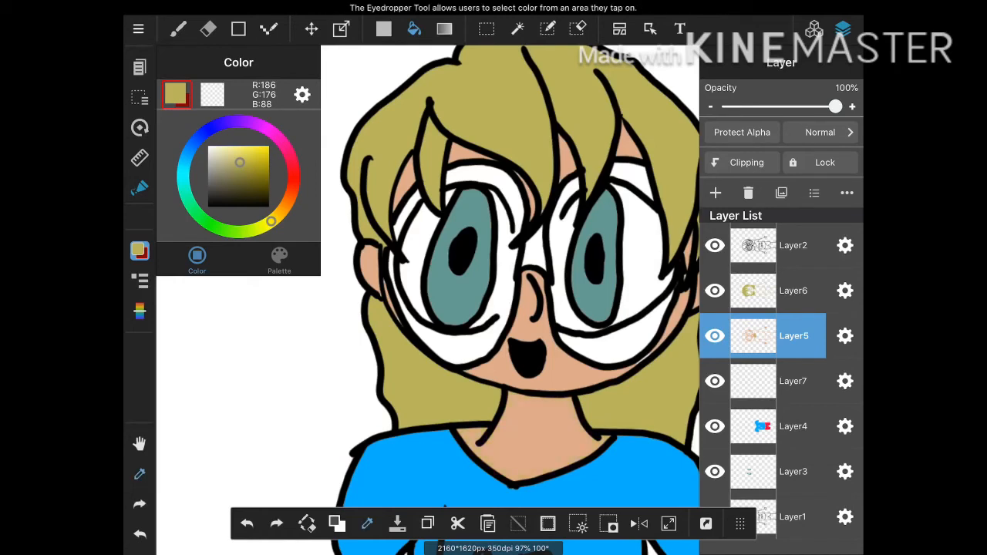
{"action": "left_click", "coordinate": [413, 29]}
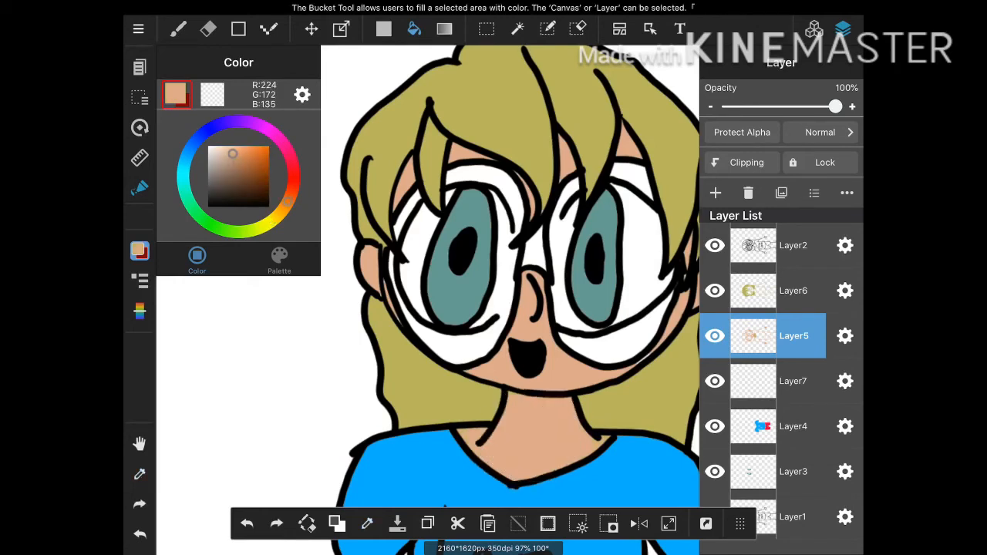
{"action": "left_click", "coordinate": [528, 246]}
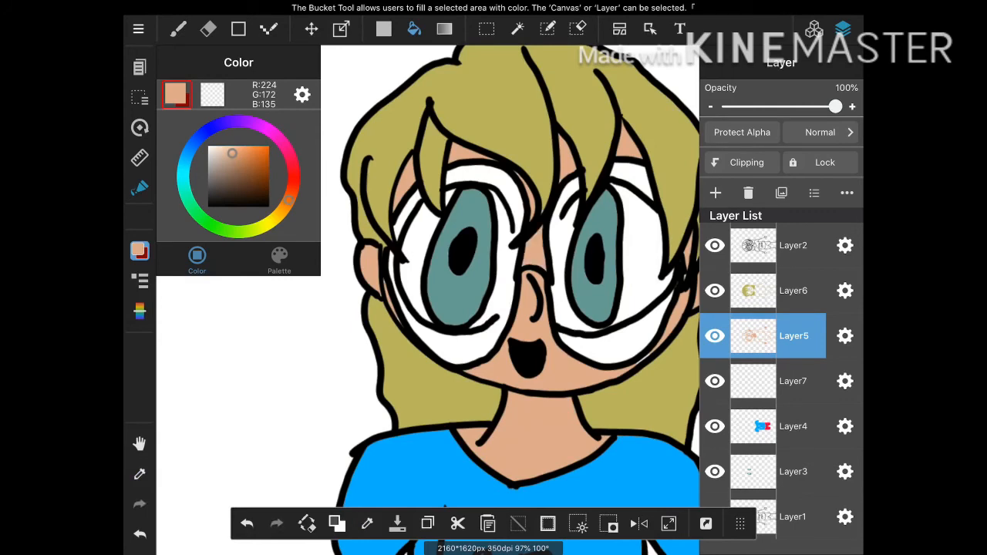
{"action": "left_click", "coordinate": [792, 426]}
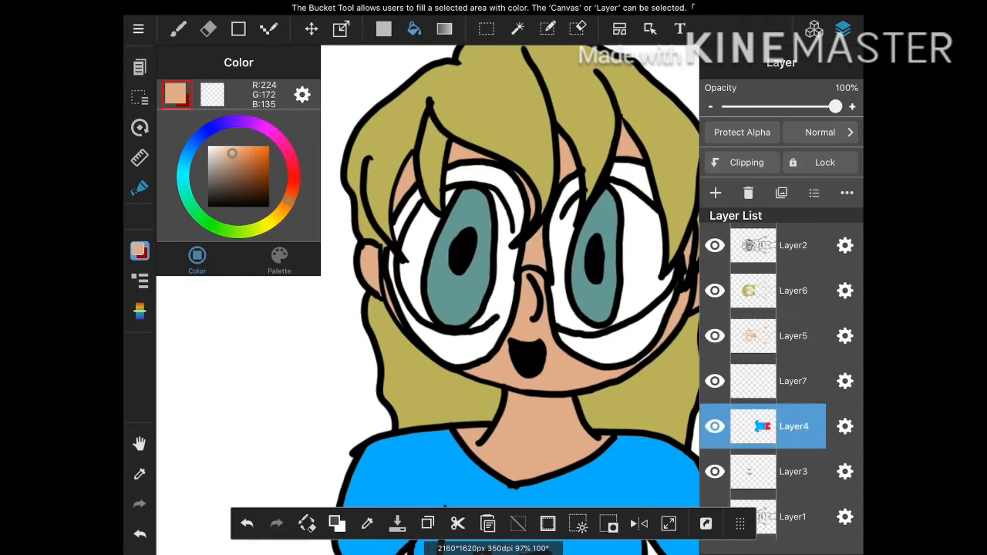
{"action": "left_click", "coordinate": [793, 472]}
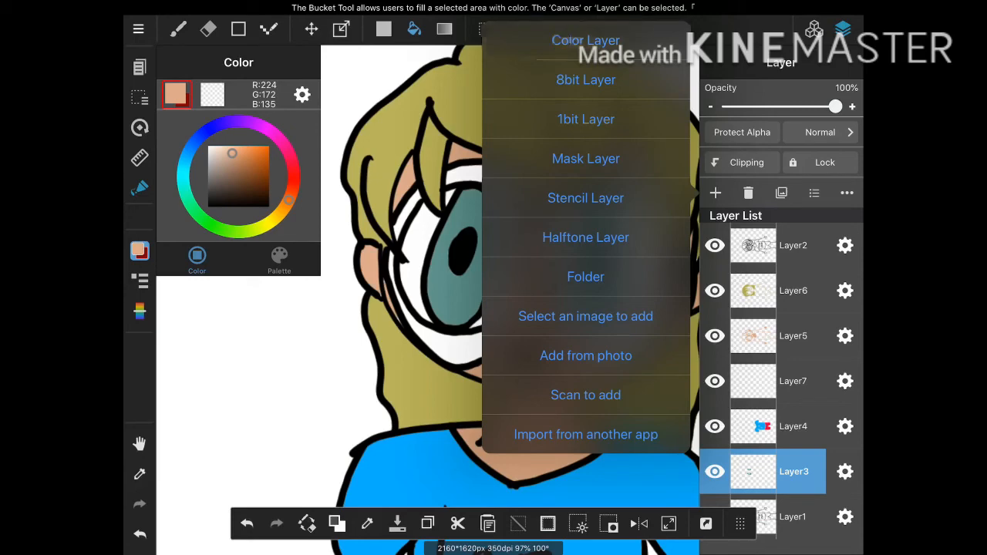
Add colour Layer8 above Layer3, pick a light sky blue and ready the brush.
{"action": "left_click", "coordinate": [586, 40]}
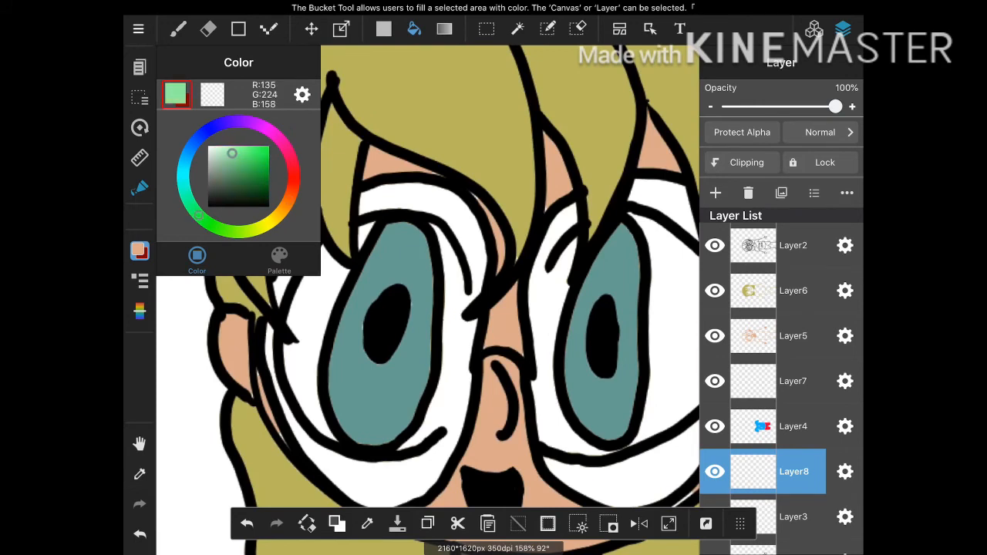
{"action": "left_click", "coordinate": [255, 147]}
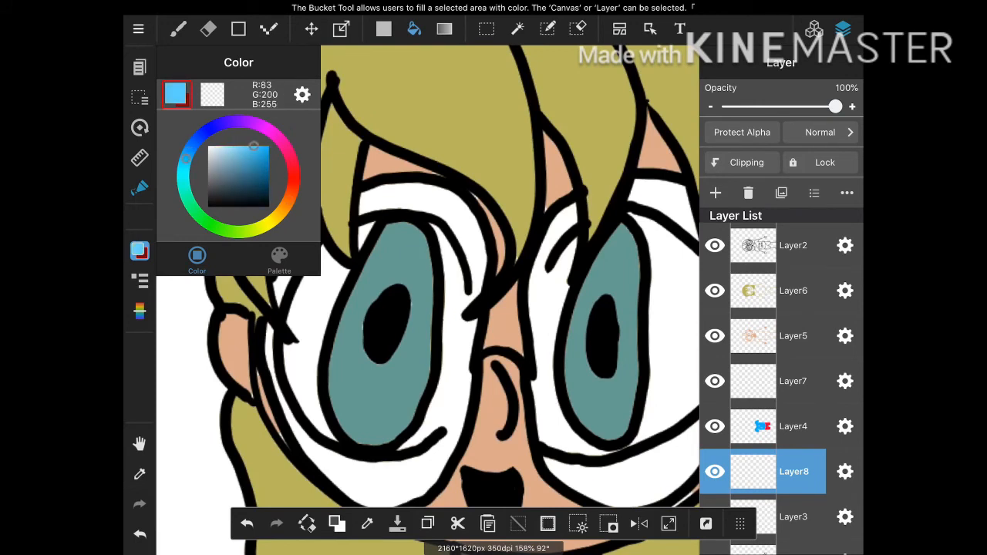
{"action": "left_click", "coordinate": [247, 145]}
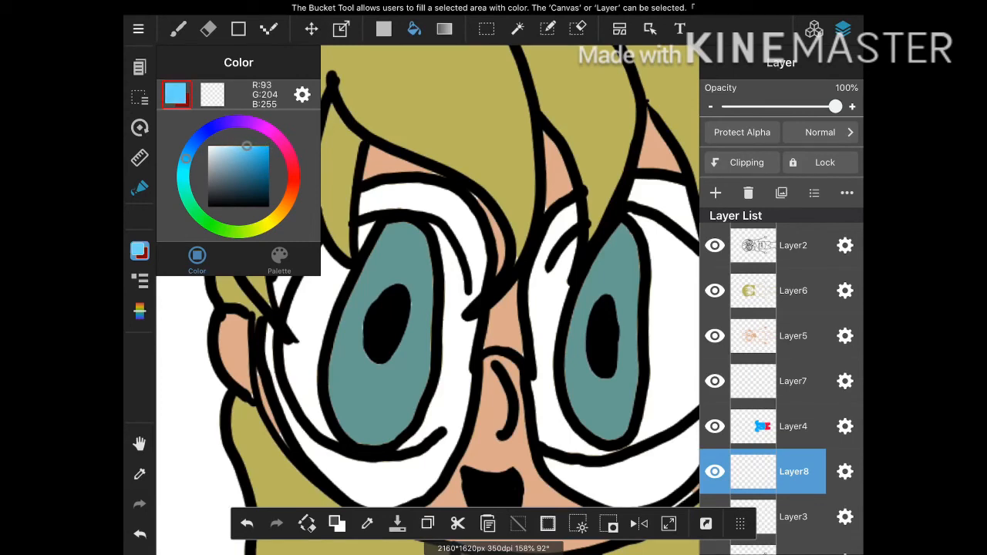
{"action": "left_click", "coordinate": [179, 29]}
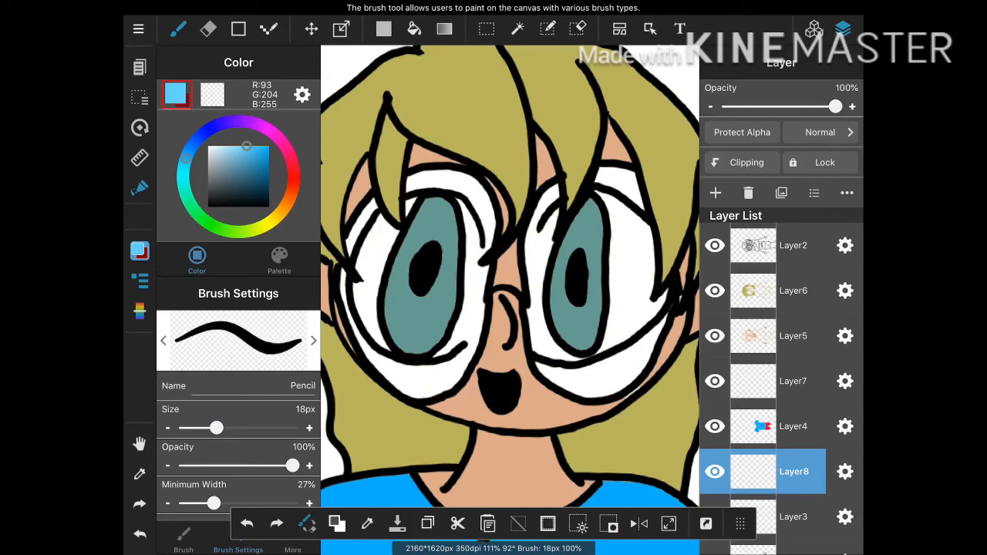
Add Layer9 above the line art Layer2, keep the line art visible and ready the bucket fill.
{"action": "left_click", "coordinate": [793, 245]}
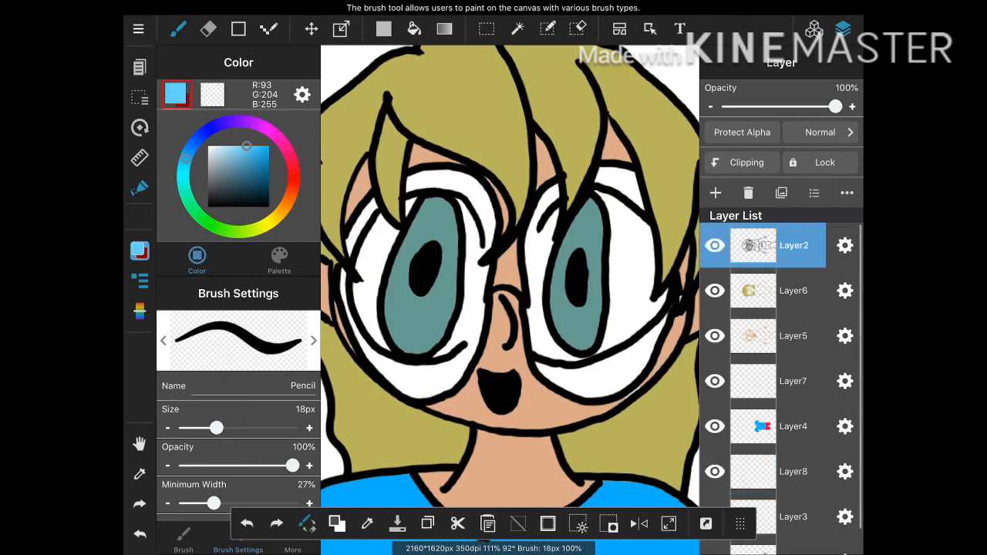
{"action": "left_click", "coordinate": [715, 192]}
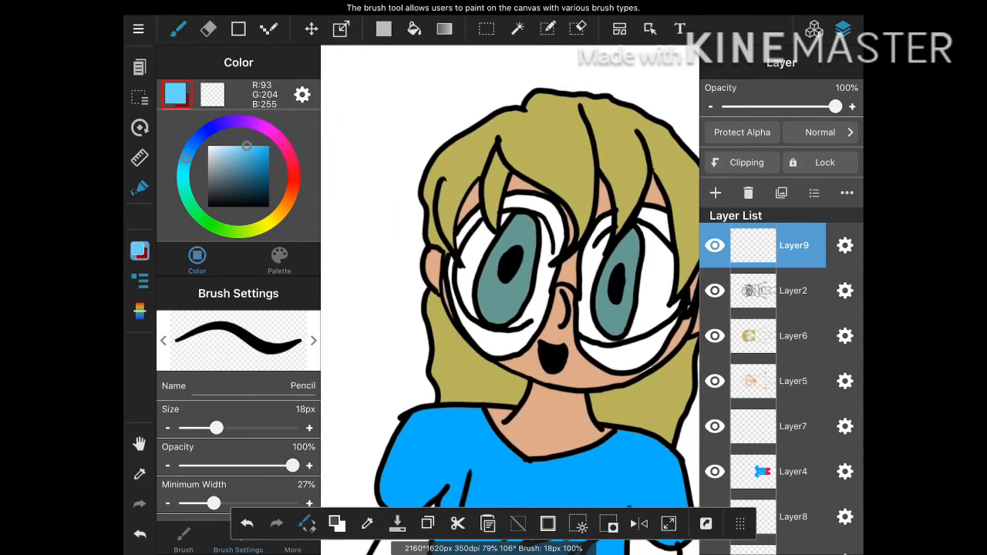
{"action": "left_click_drag", "start_coordinate": [481, 262], "coordinate": [481, 324]}
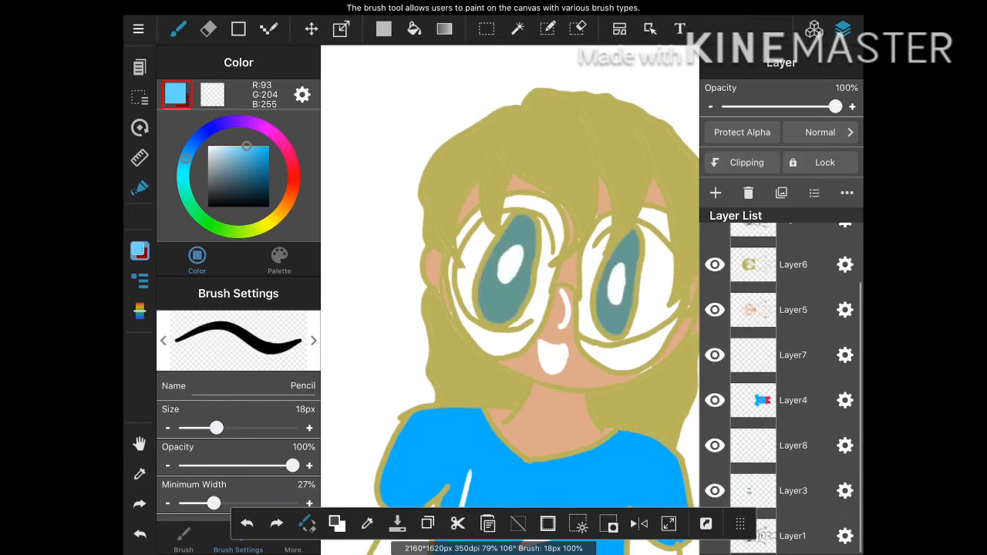
{"action": "left_click", "coordinate": [716, 193]}
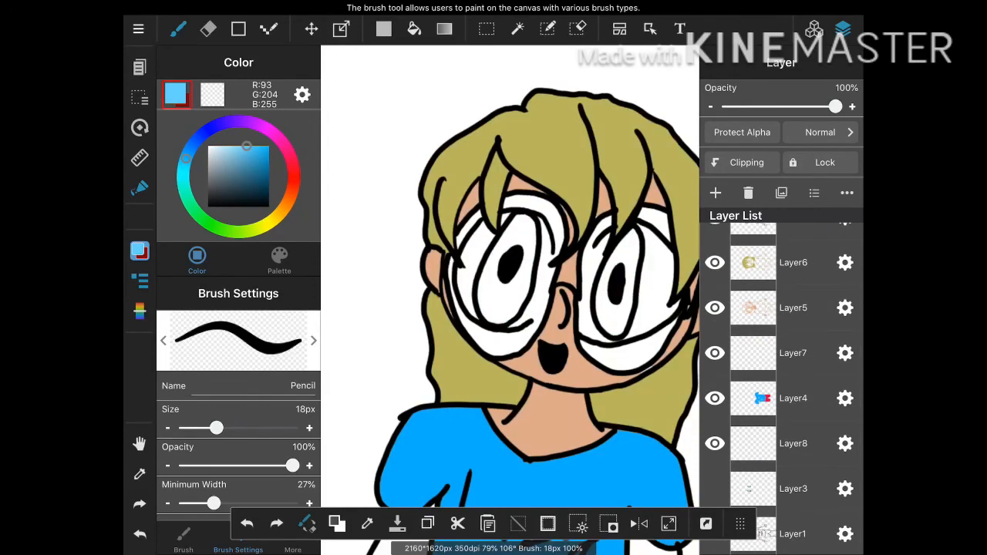
{"action": "left_click", "coordinate": [414, 28]}
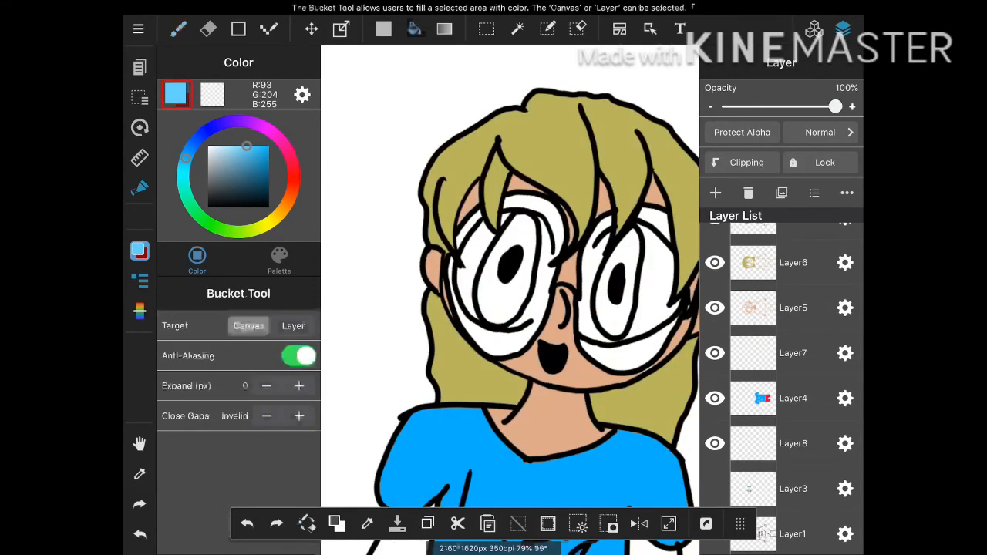
Bucket-fill both glasses lenses light blue and brush over the leftover gaps.
{"action": "left_click", "coordinate": [501, 262]}
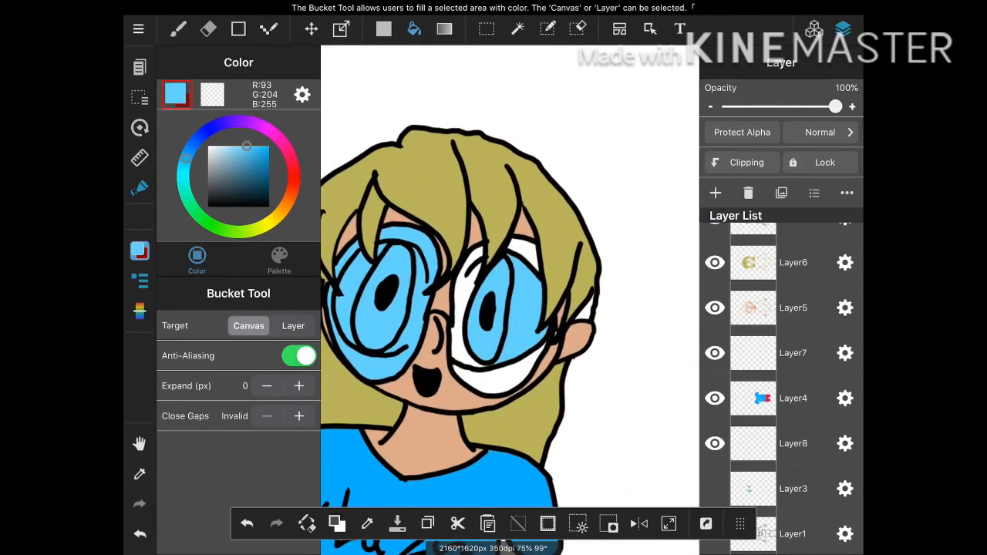
{"action": "left_click", "coordinate": [501, 316]}
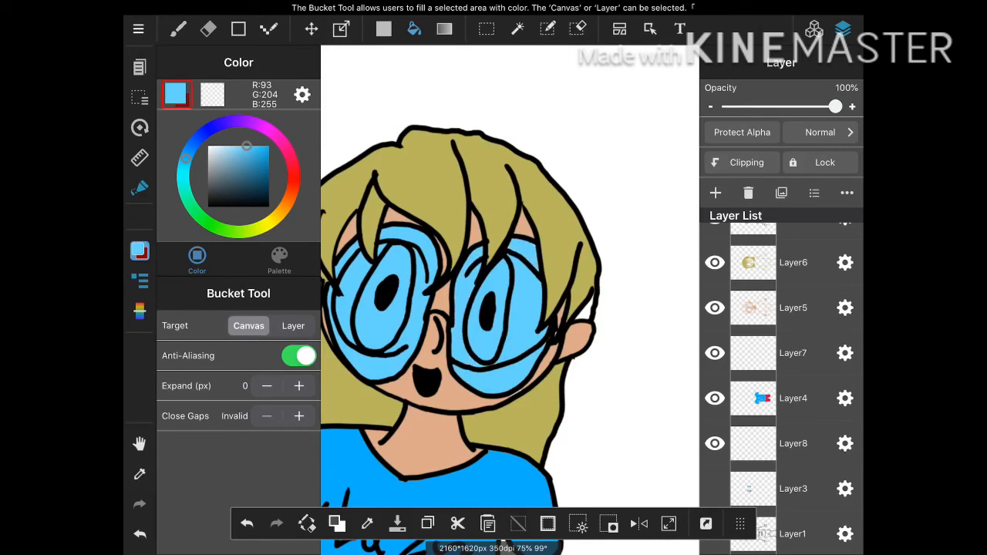
{"action": "left_click", "coordinate": [177, 28]}
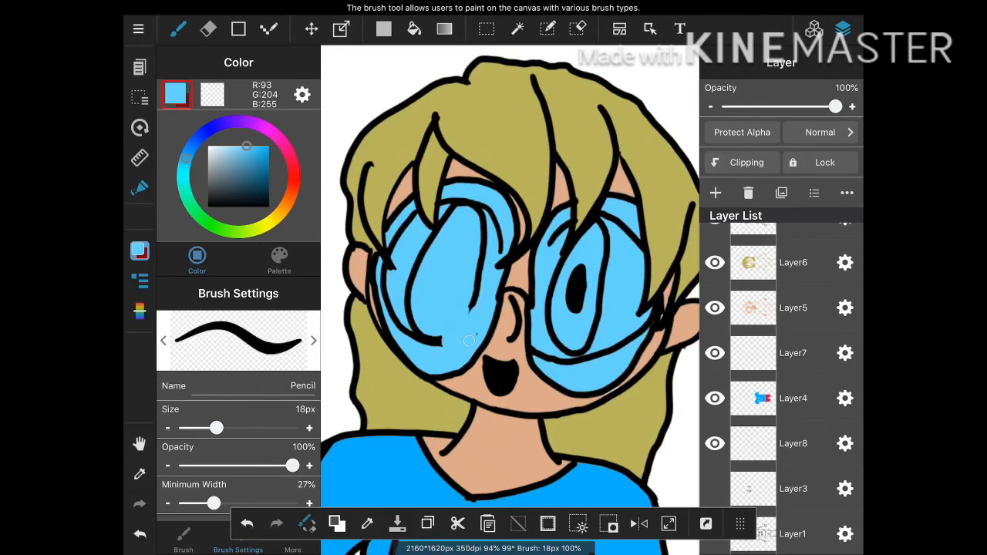
{"action": "left_click_drag", "start_coordinate": [471, 342], "coordinate": [486, 250]}
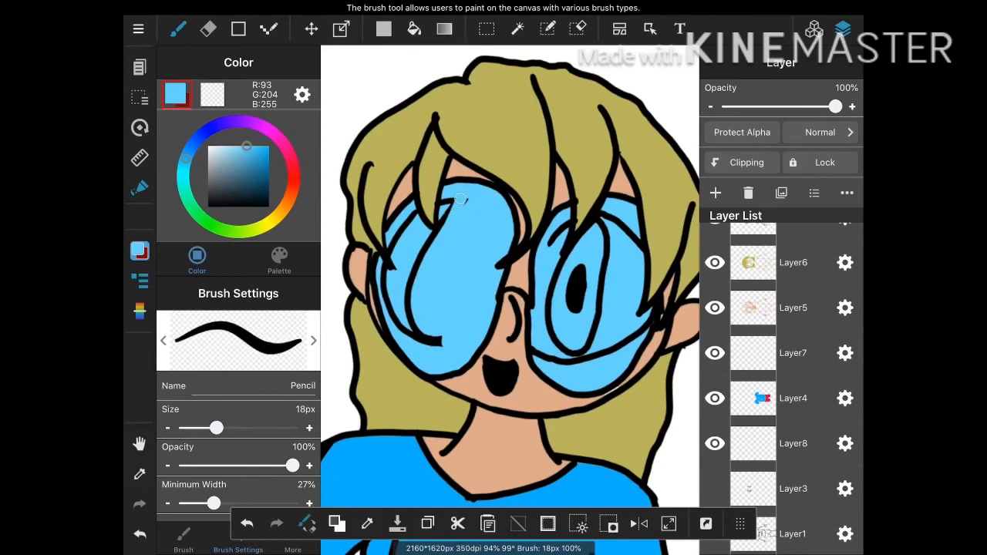
{"action": "left_click_drag", "start_coordinate": [461, 199], "coordinate": [421, 272]}
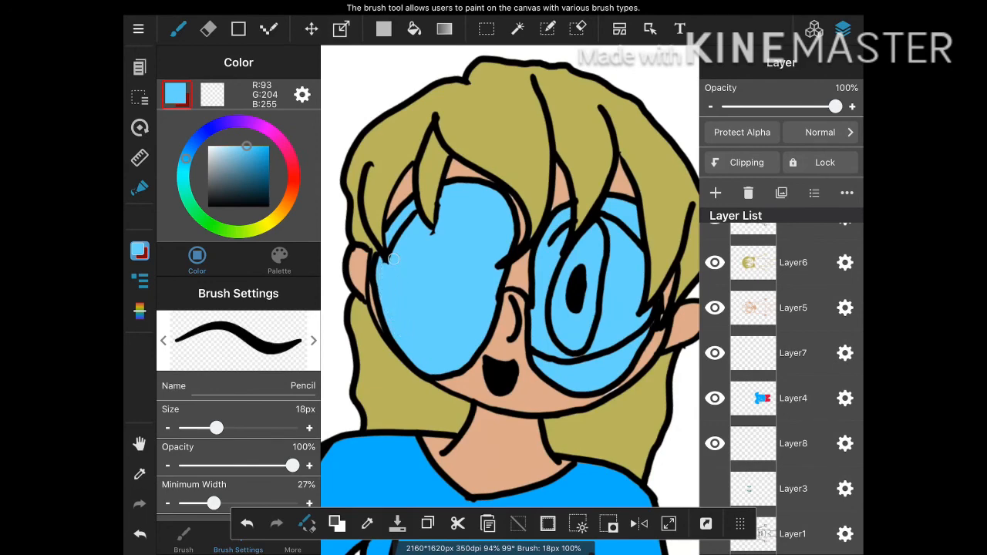
Finish painting the second lens blue and lower the layer opacity to a 30% translucent tint.
{"action": "left_click_drag", "start_coordinate": [393, 259], "coordinate": [408, 219]}
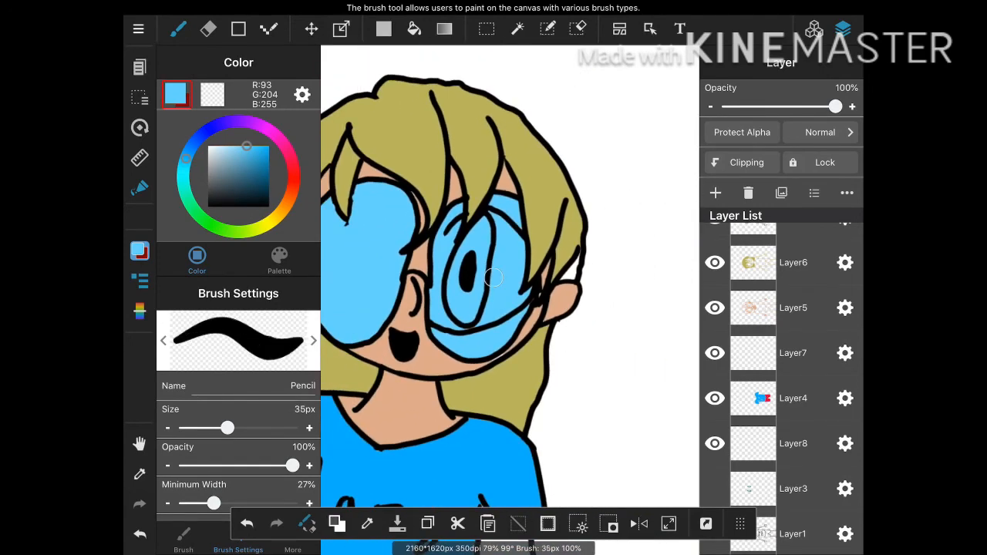
{"action": "left_click_drag", "start_coordinate": [493, 277], "coordinate": [444, 318]}
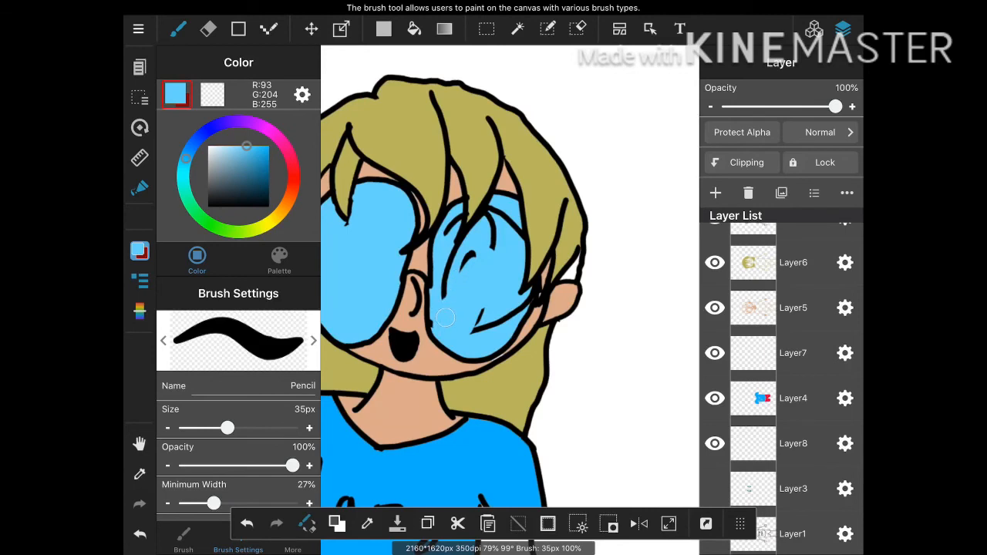
{"action": "left_click_drag", "start_coordinate": [446, 318], "coordinate": [518, 306]}
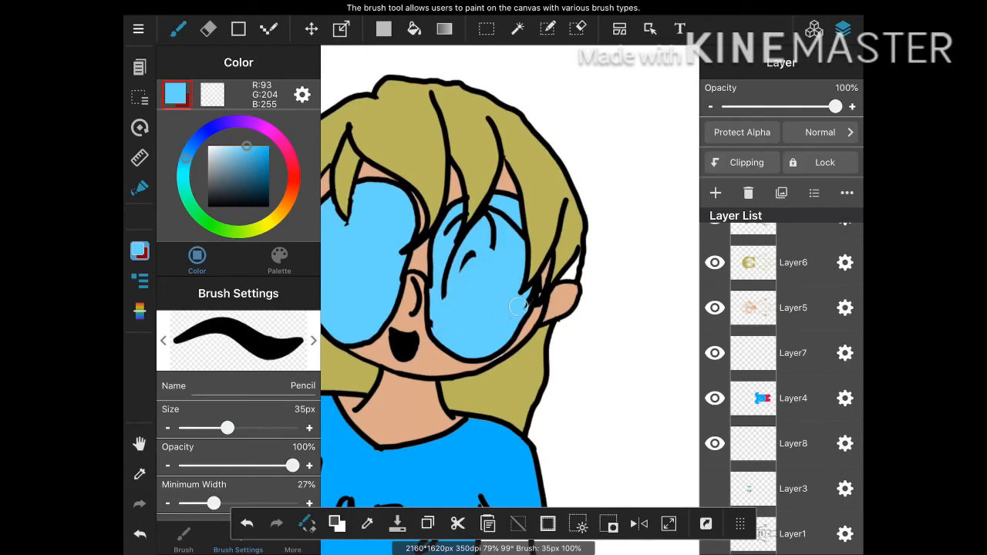
{"action": "left_click_drag", "start_coordinate": [518, 307], "coordinate": [497, 228]}
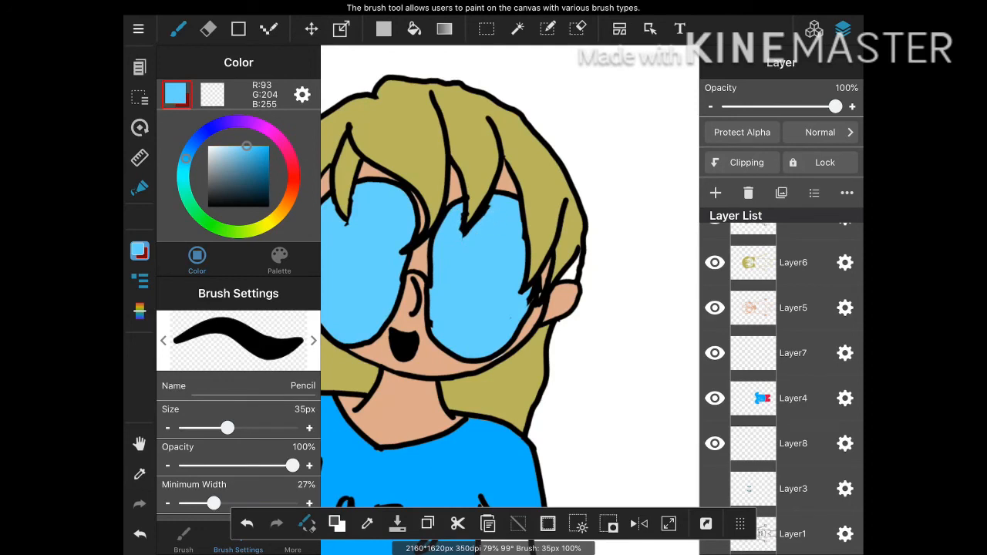
{"action": "left_click_drag", "start_coordinate": [836, 106], "coordinate": [759, 107]}
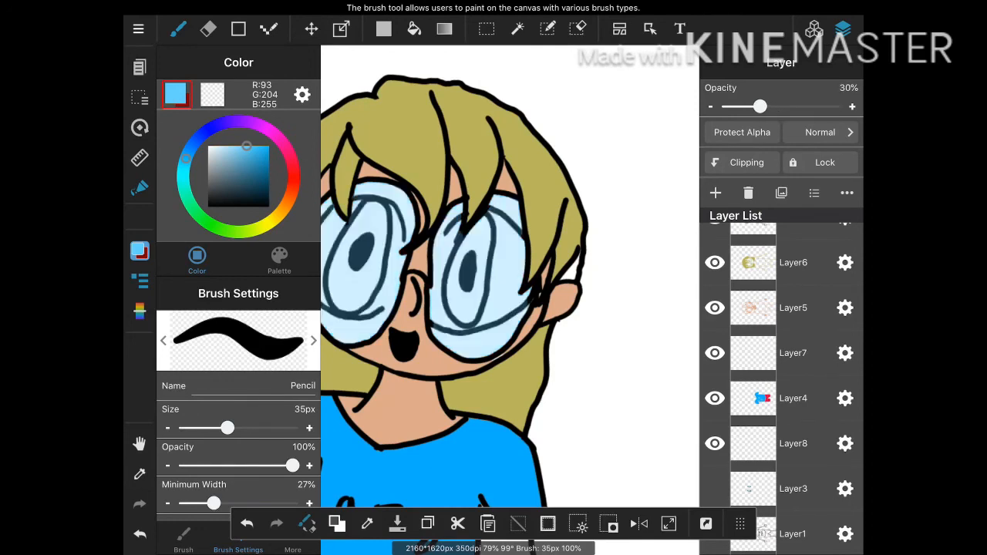
Raise the lens tint layer opacity slightly to 46%.
{"action": "left_click_drag", "start_coordinate": [762, 107], "coordinate": [777, 107]}
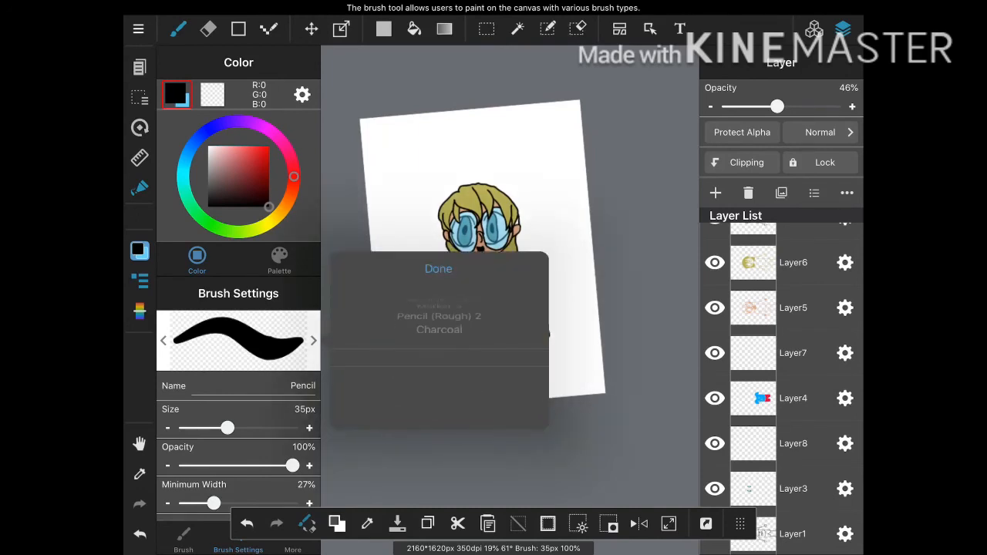
Letter 'Lazy Days' on the shirt with Marker 3, then bring up the save and export options.
{"action": "left_click", "coordinate": [438, 268]}
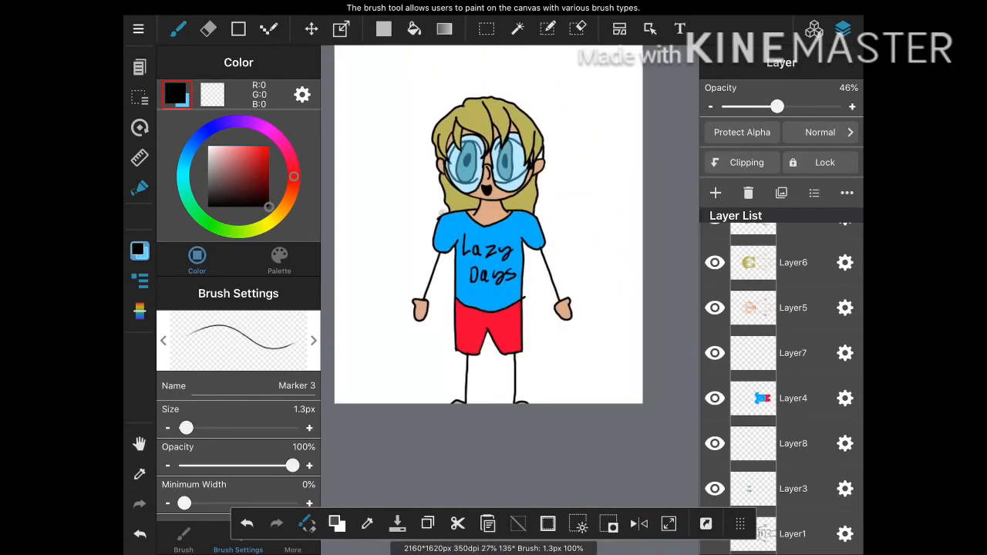
{"action": "left_click", "coordinate": [138, 29]}
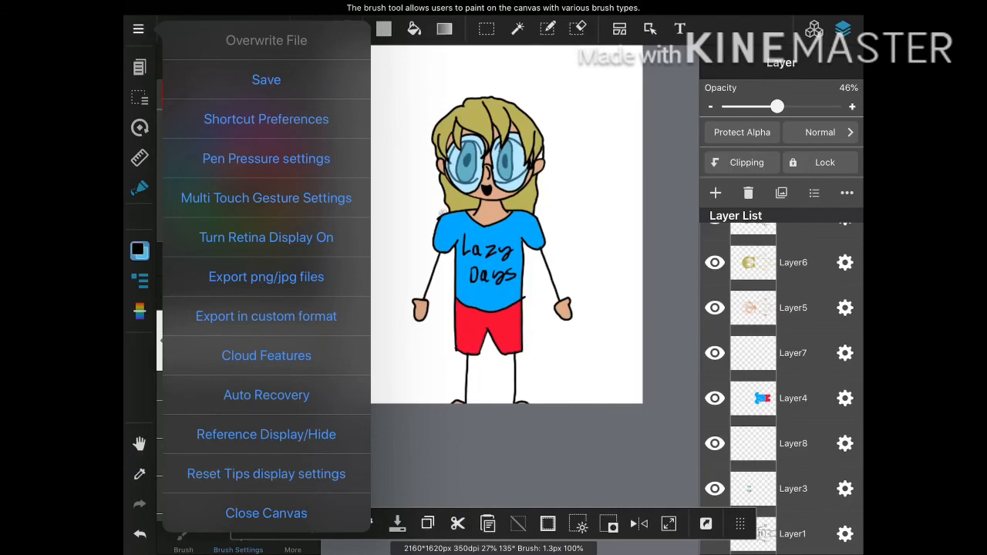